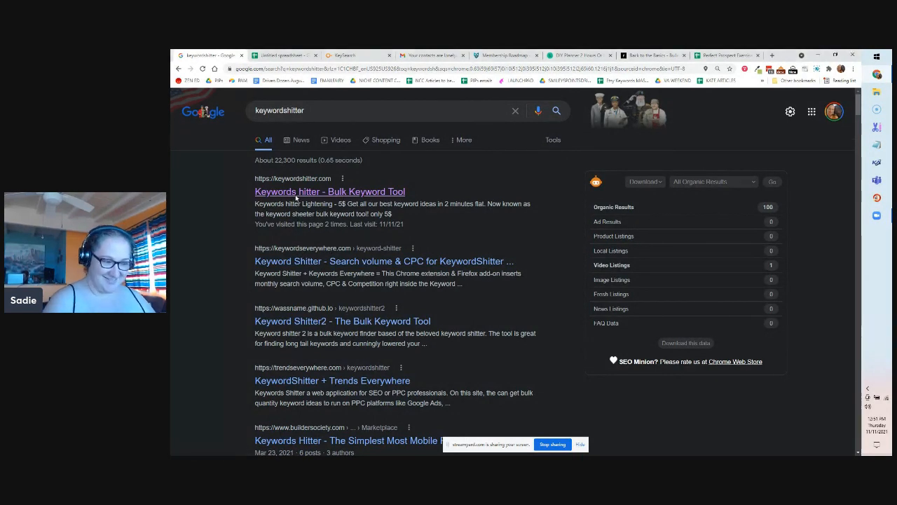
- Open the 'Keyword Shitter - Bulk Keyword Tool' result and focus its keyword entry box
click(329, 192)
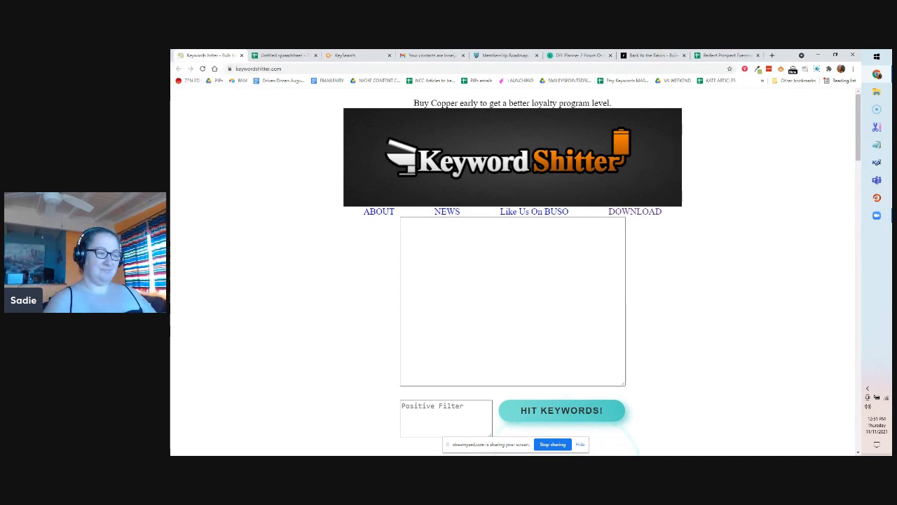
click(512, 278)
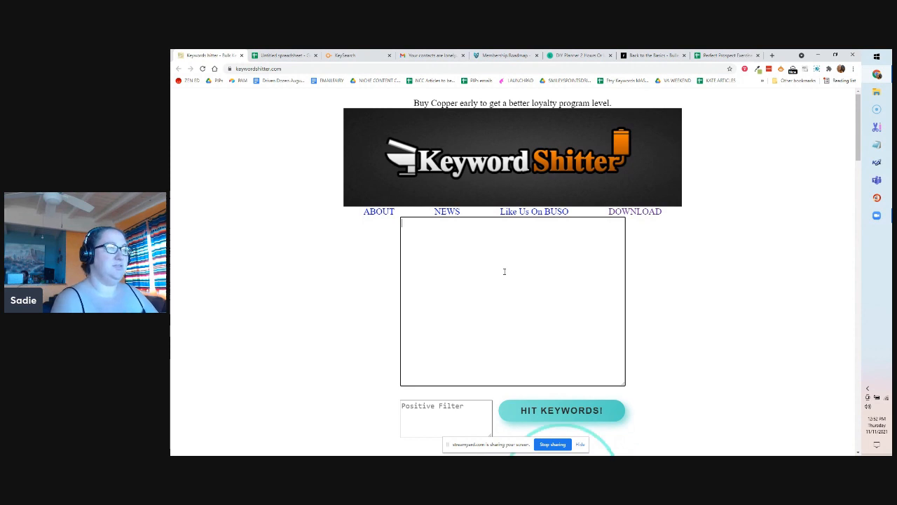
- Generate keyword ideas from the 'slow cooker' seed, stopping the job at 523 results
text(slow co)
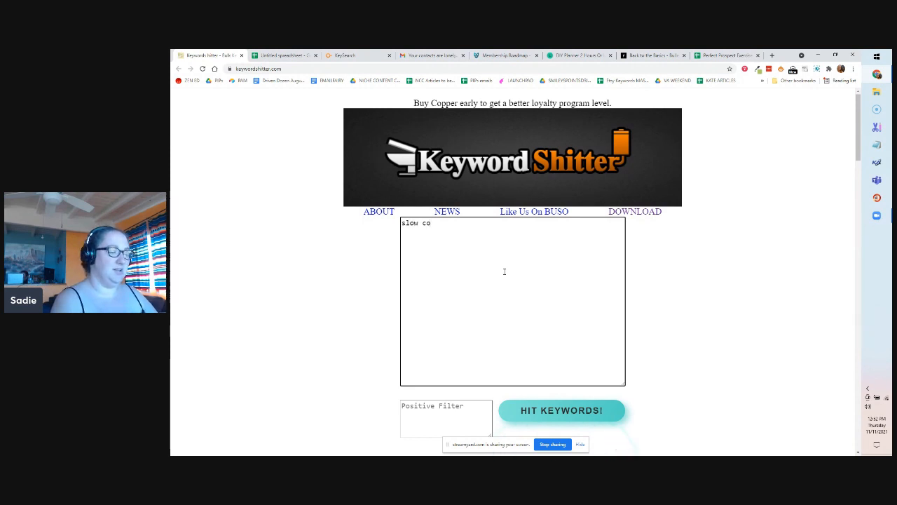
text(oker)
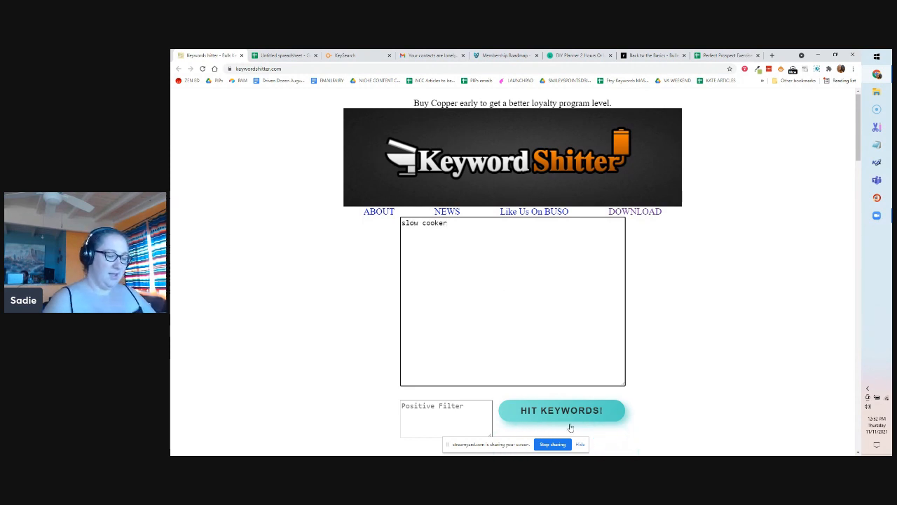
click(561, 410)
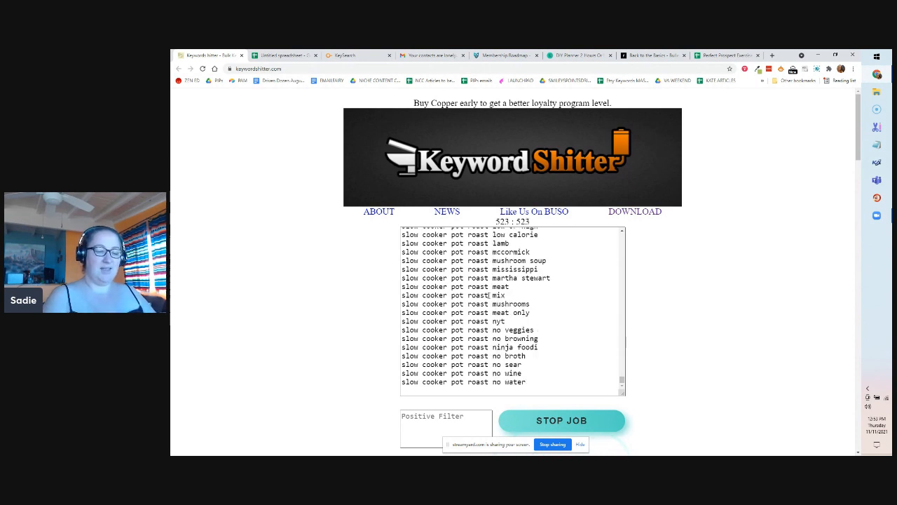
click(283, 55)
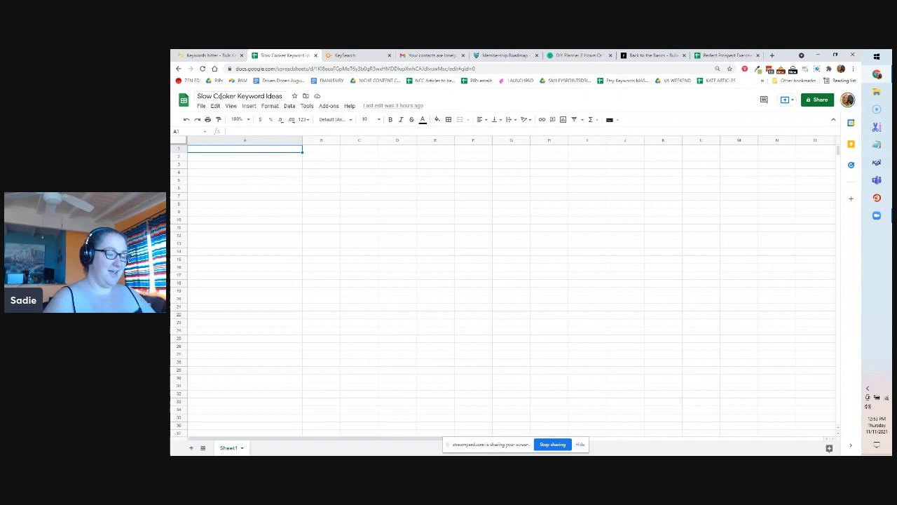
- Rename Sheet1 to 'keywords' and add a second sheet named 'keyword research'
right_click(229, 447)
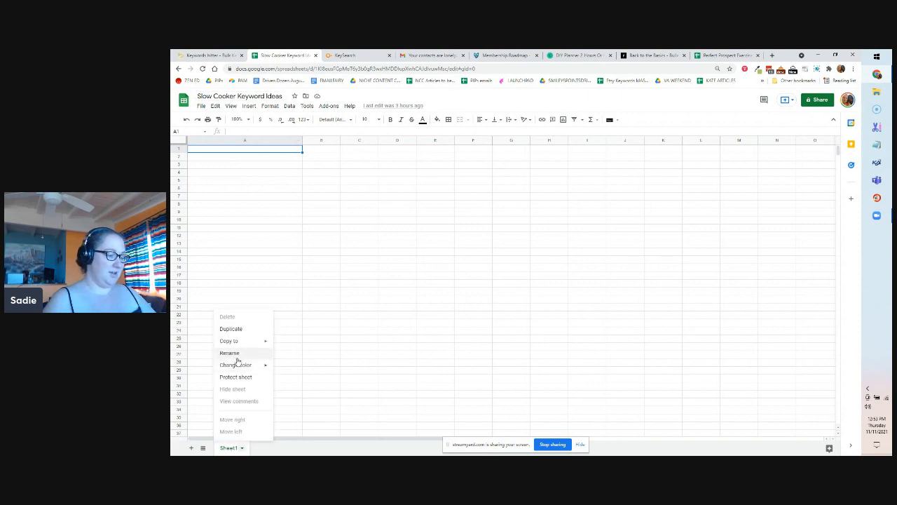
click(229, 353)
text(keywords)
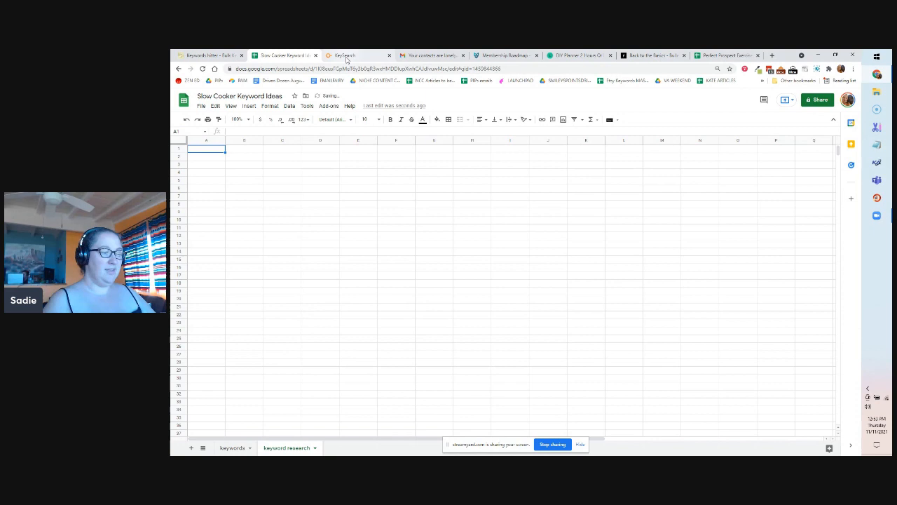
click(346, 55)
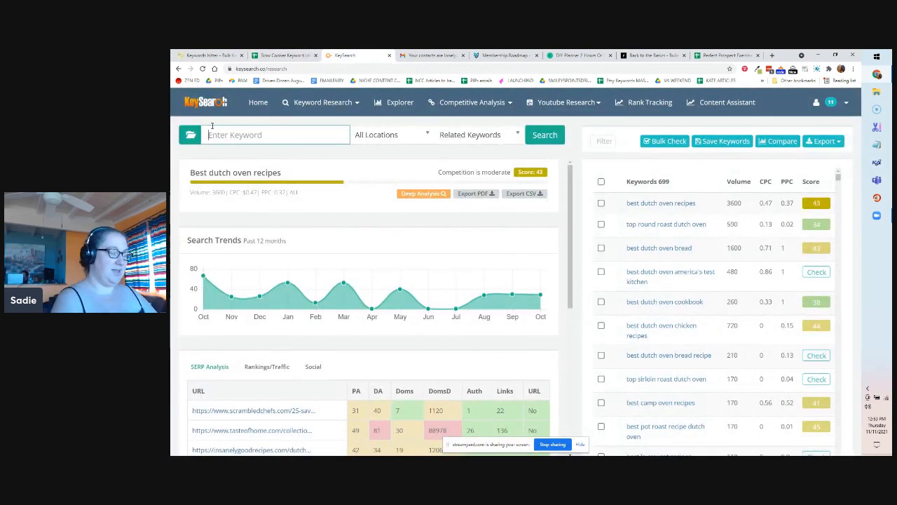
- Search KeySearch for related keywords to 'slow cooker recipes'
text(slow cooker recipes)
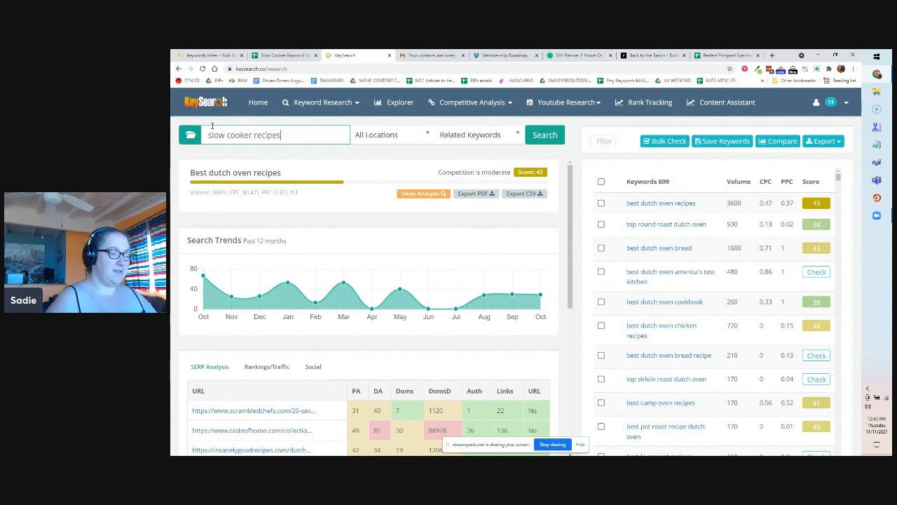
click(544, 135)
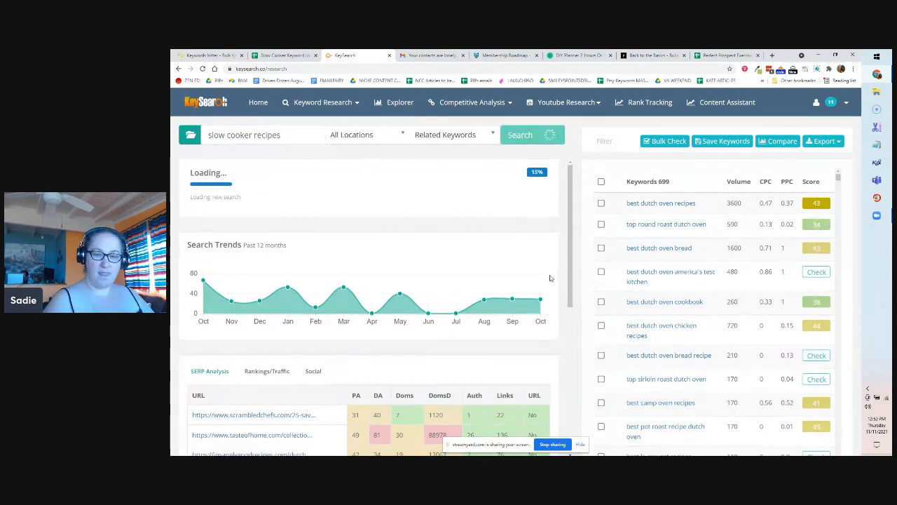
click(520, 135)
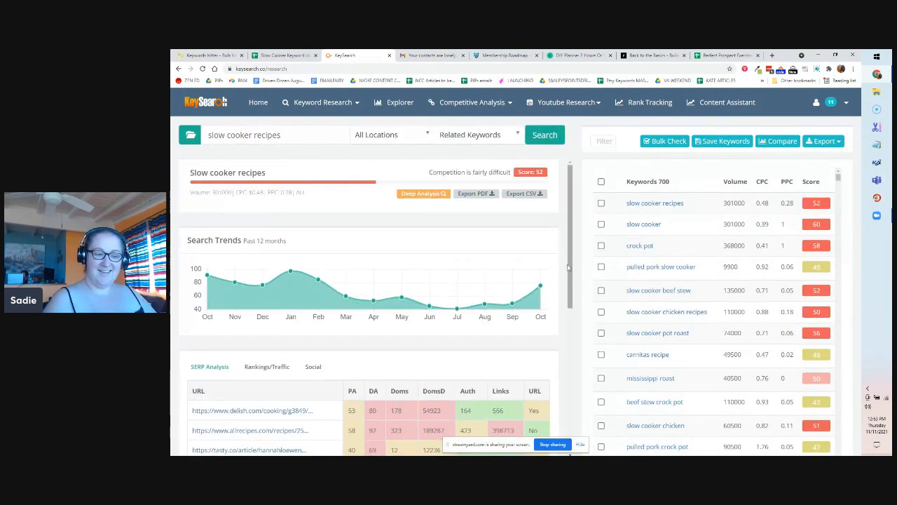
mouse_move(744, 406)
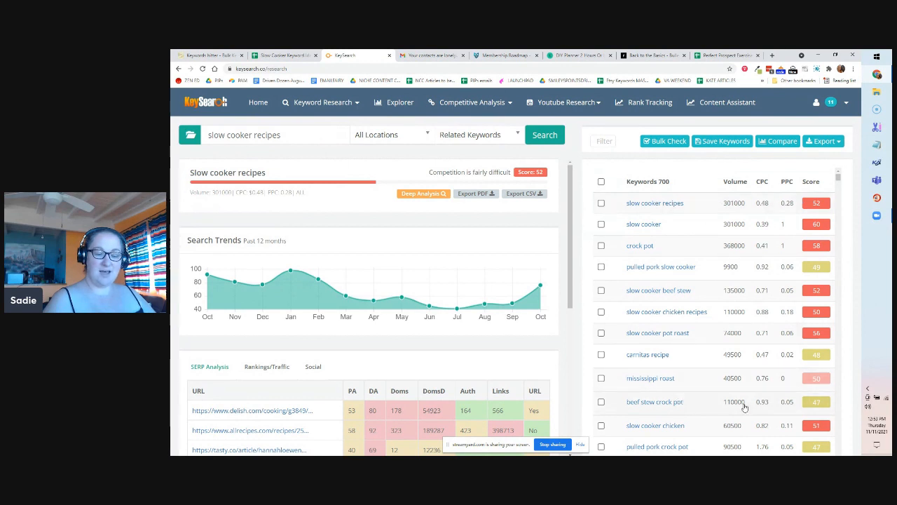
scroll(down, 3)
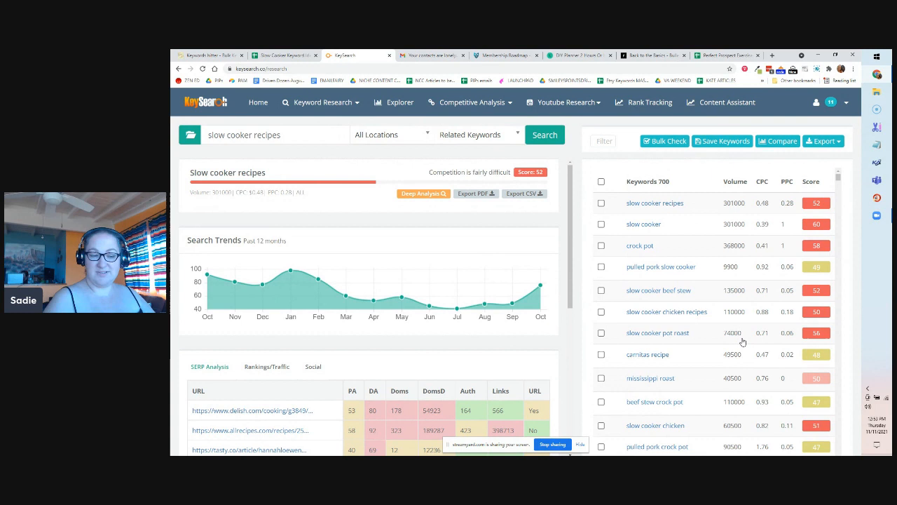
- Sort the related keywords by Score so the lowest scores come first
click(812, 181)
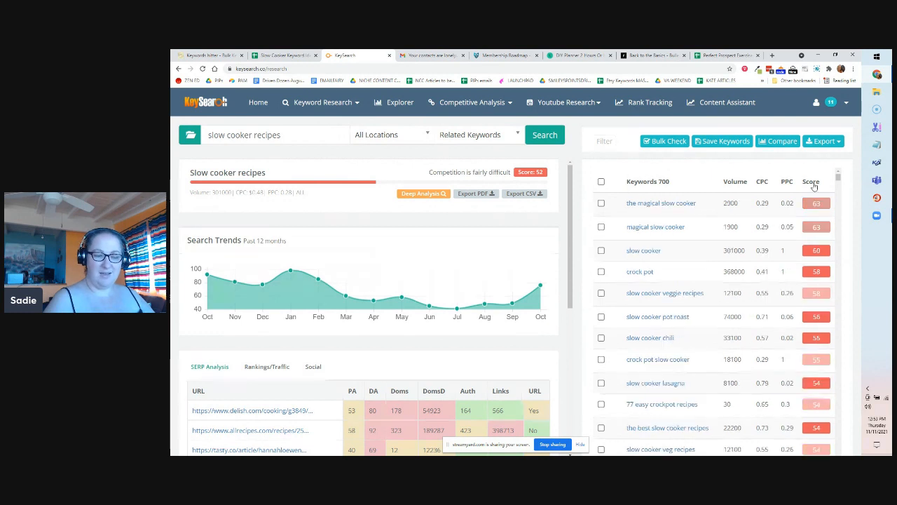
click(812, 181)
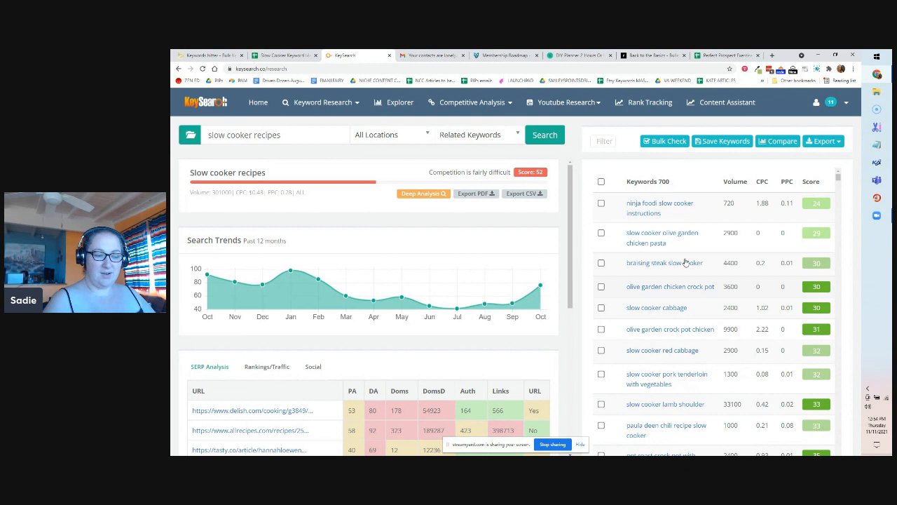
mouse_move(694, 262)
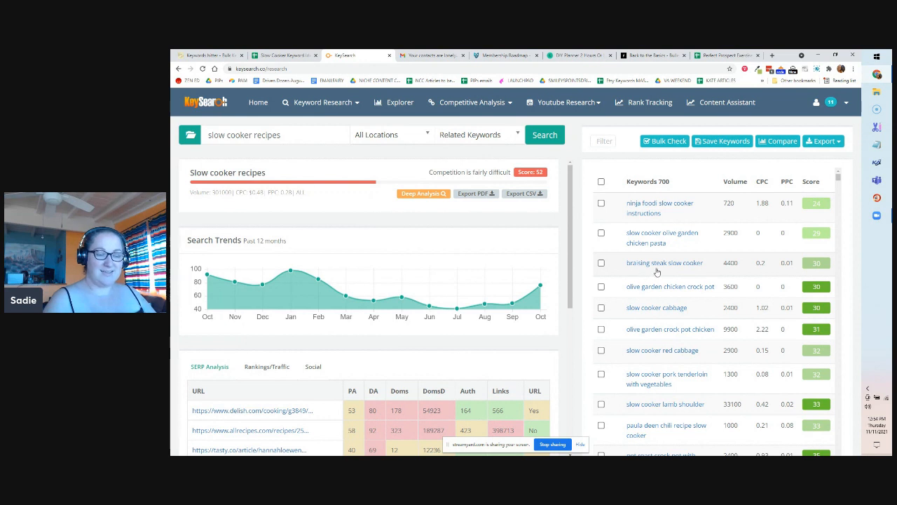
mouse_move(740, 270)
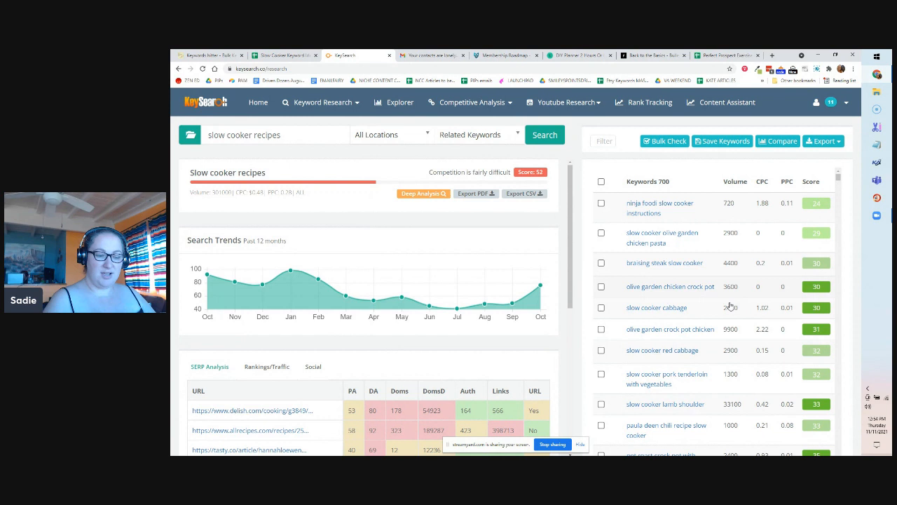
scroll(down, 3)
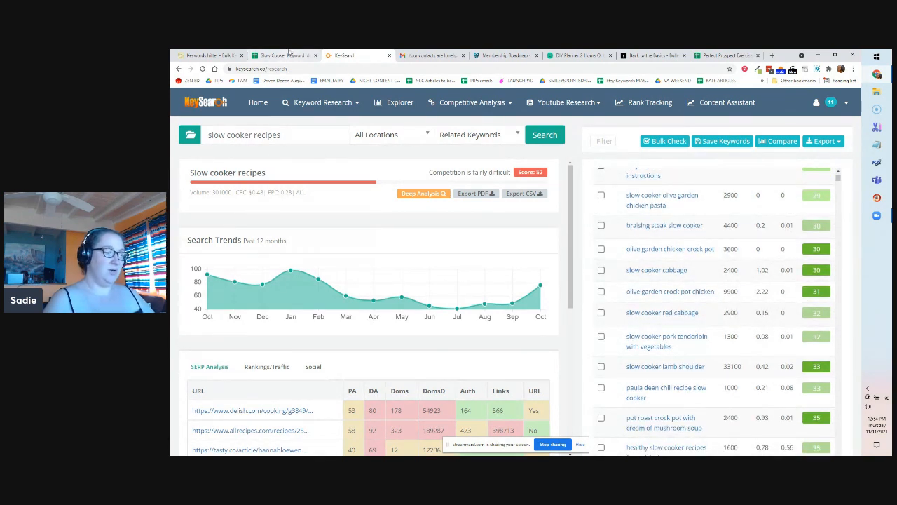
click(283, 55)
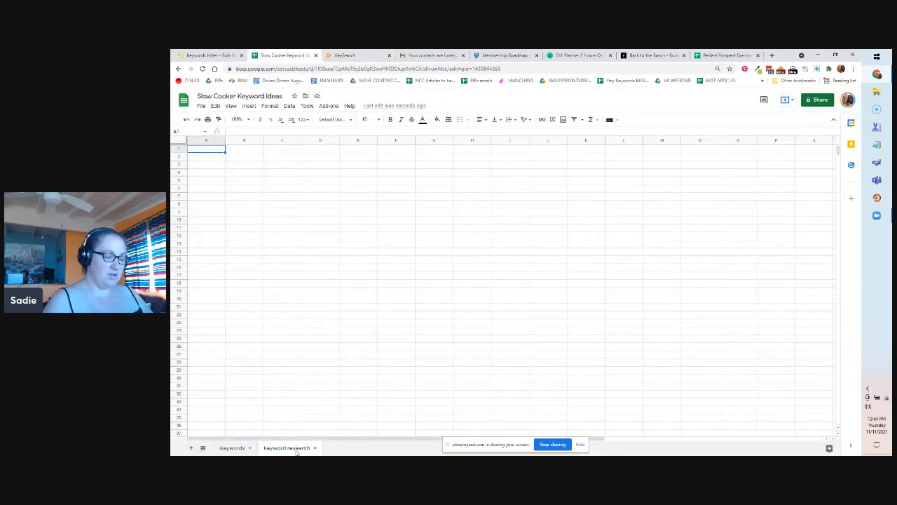
click(348, 55)
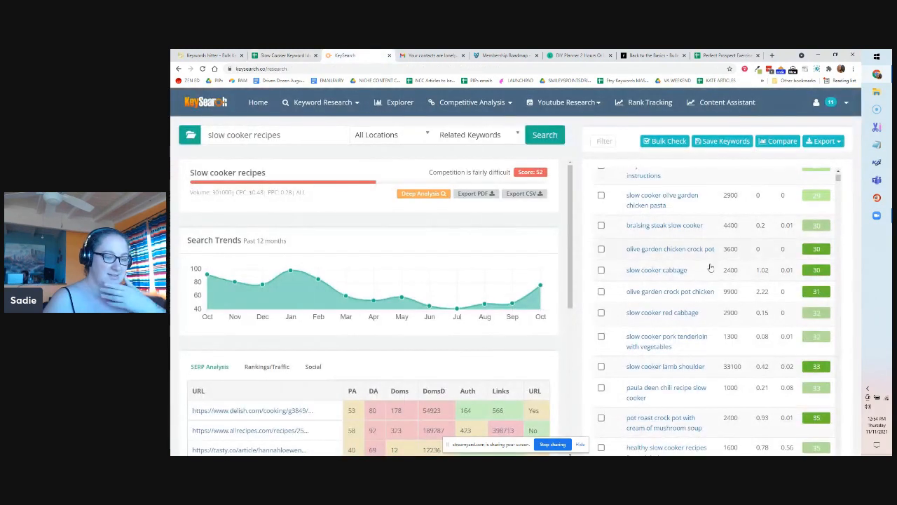
- Tick 21 low-score keywords, including healthy weight-loss recipes and Jamaican oxtail
click(601, 203)
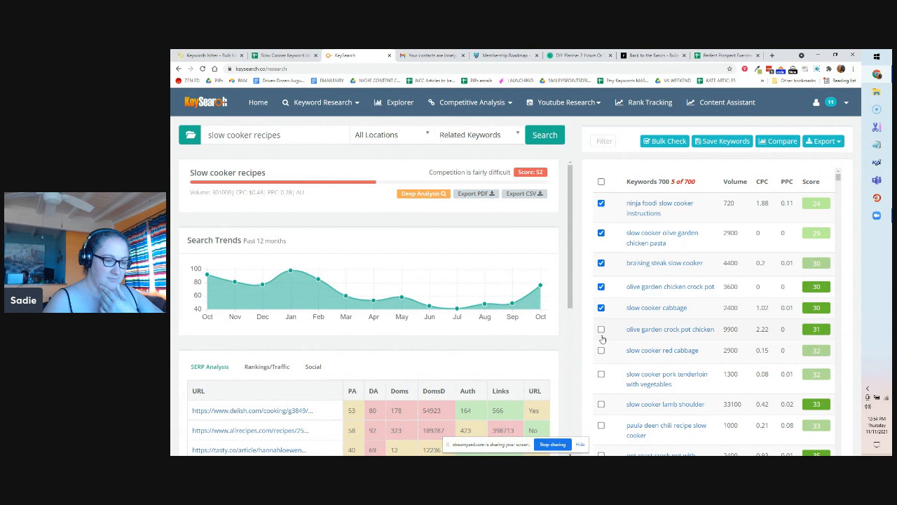
click(600, 329)
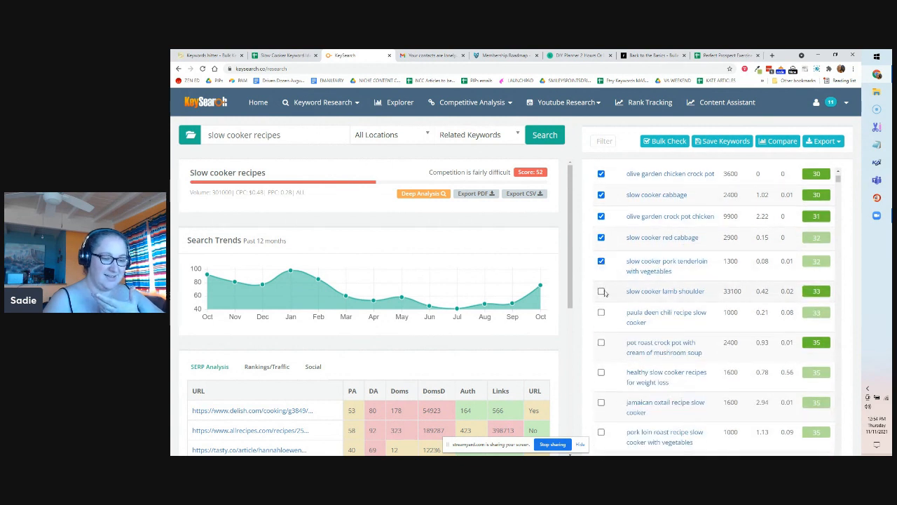
scroll(down, 3)
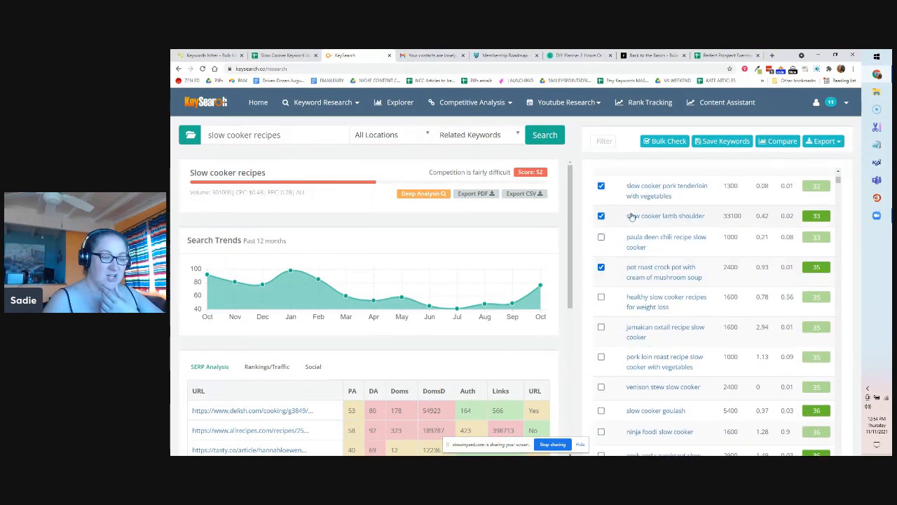
mouse_move(721, 221)
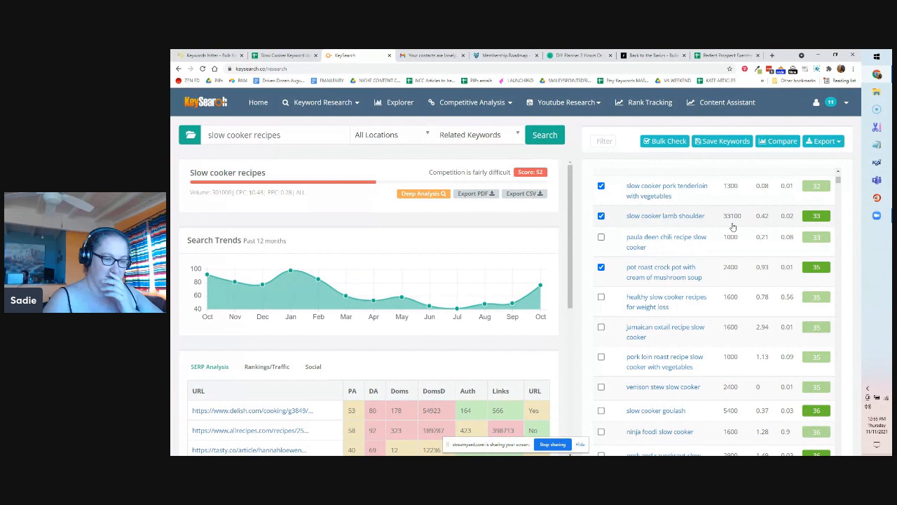
scroll(down, 3)
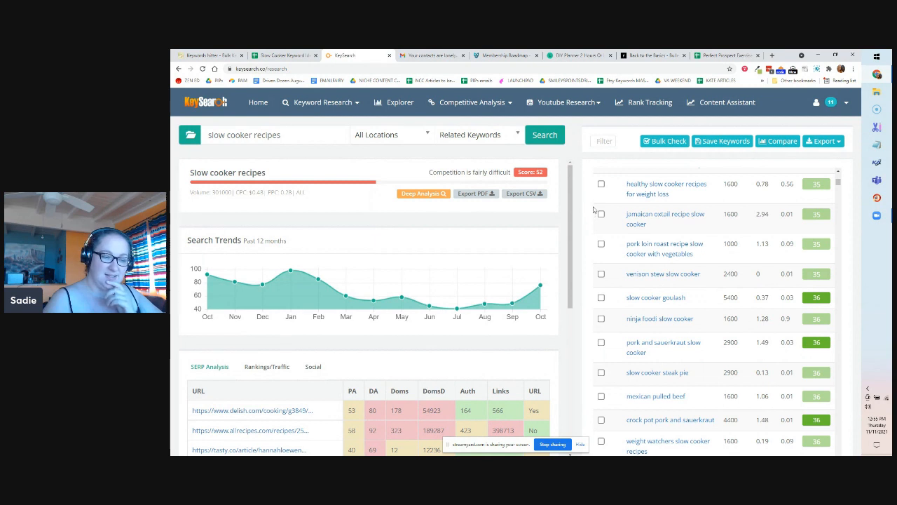
click(600, 184)
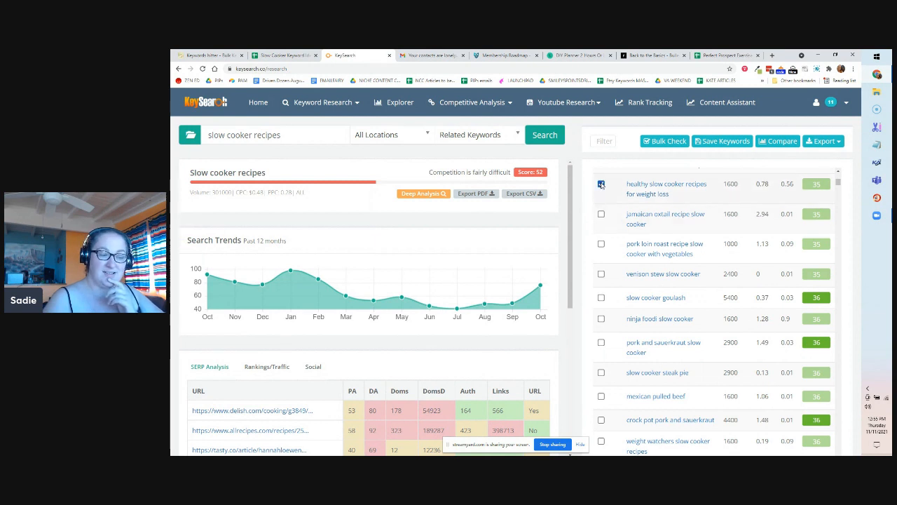
click(600, 184)
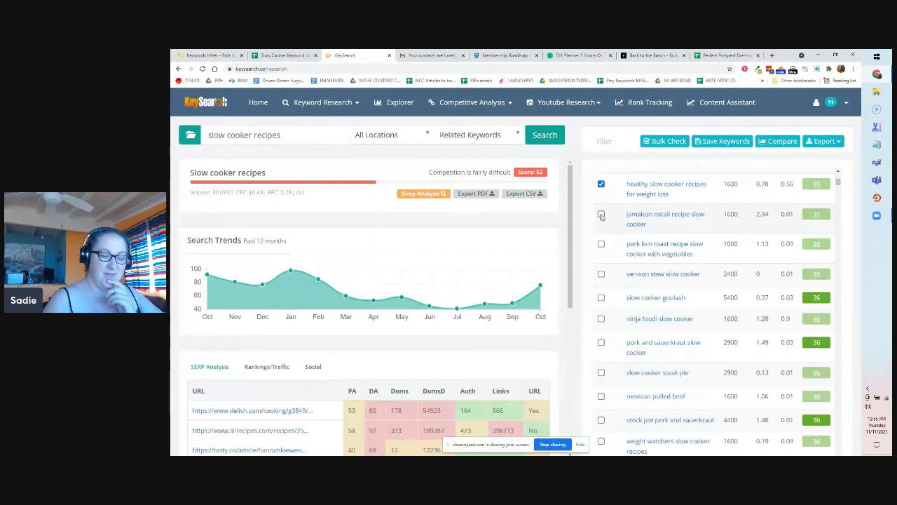
click(600, 213)
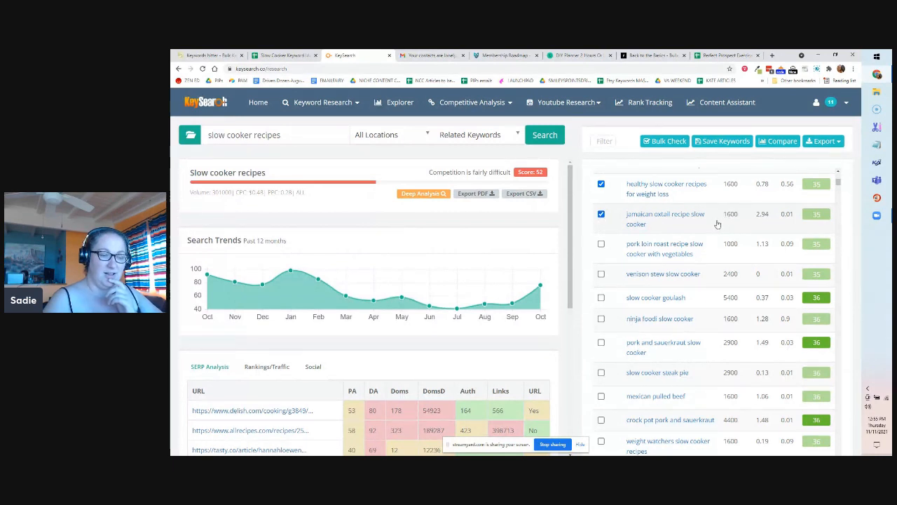
mouse_move(731, 220)
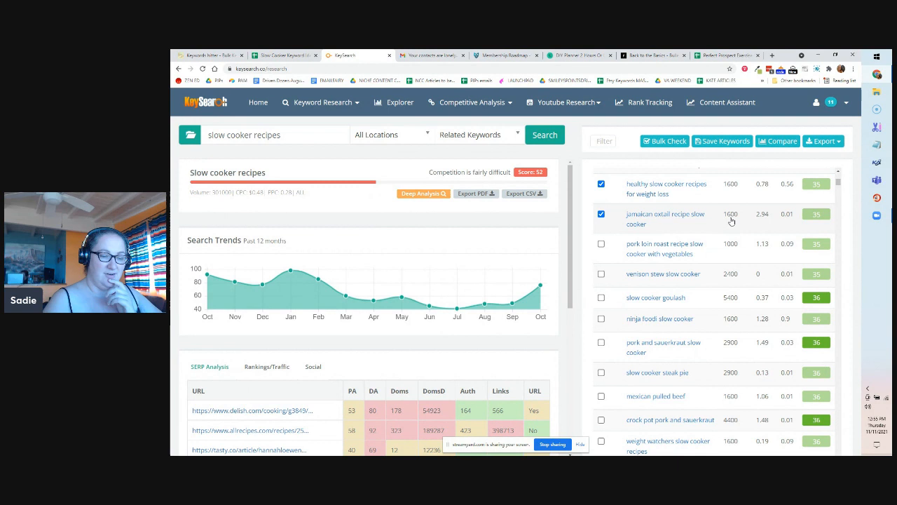
scroll(down, 3)
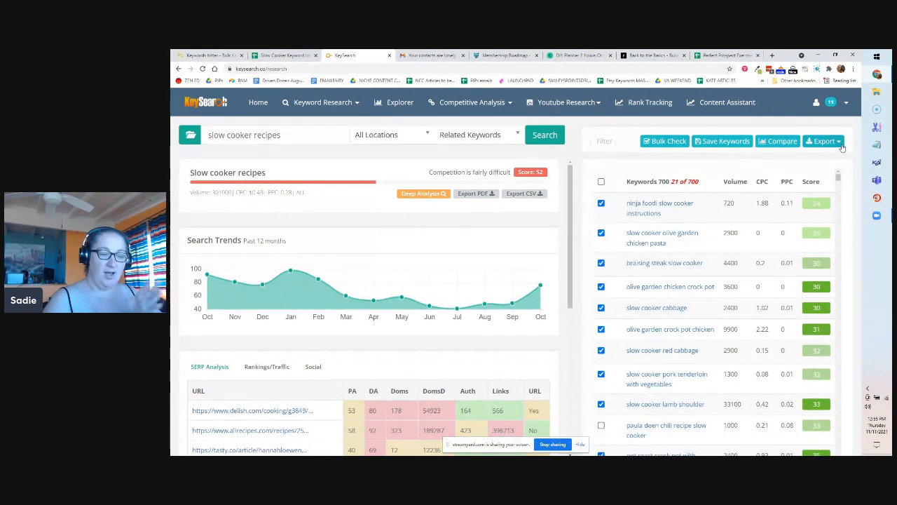
- Export the 21 checked keywords from KeySearch as a CSV file
click(822, 141)
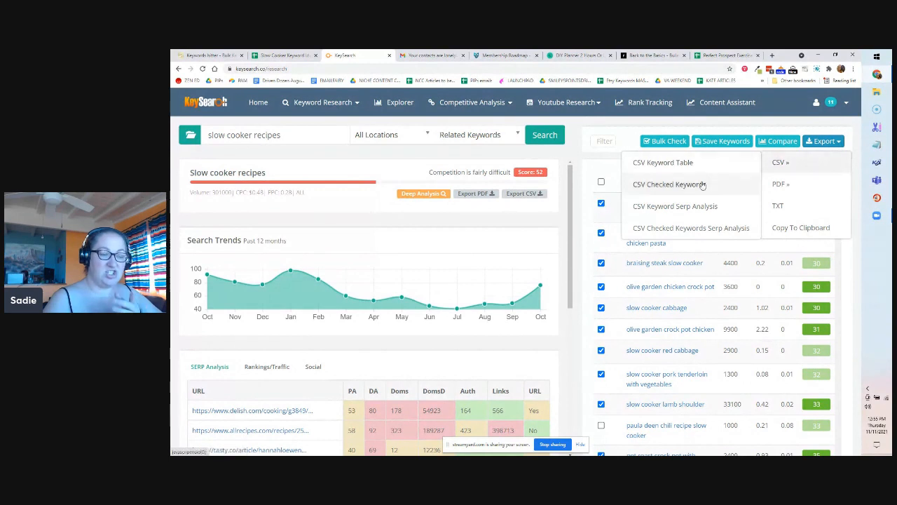
click(668, 185)
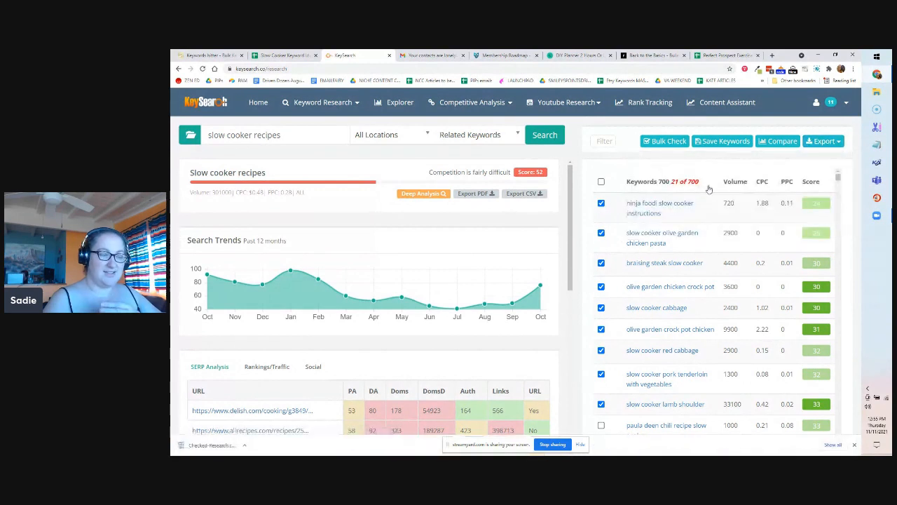
click(284, 54)
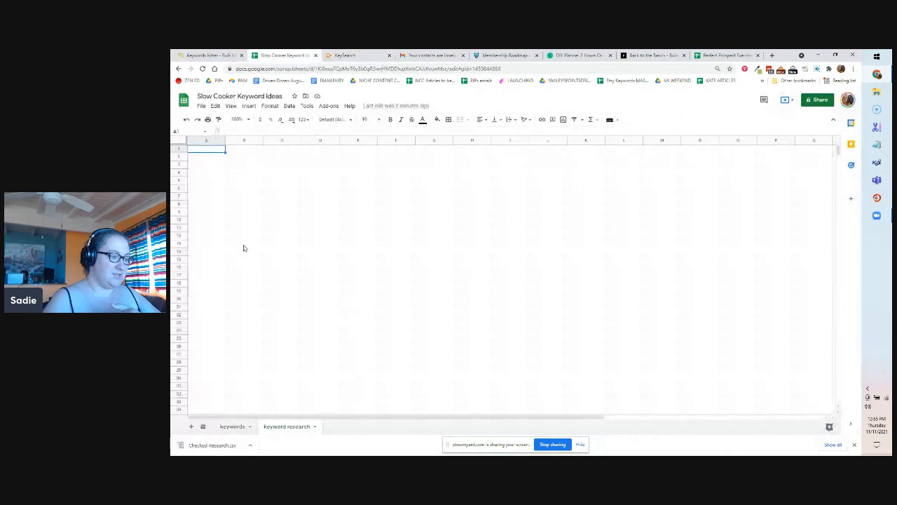
- Import Checked-Research.csv into the 'keyword research' tab, replacing the current sheet
click(201, 106)
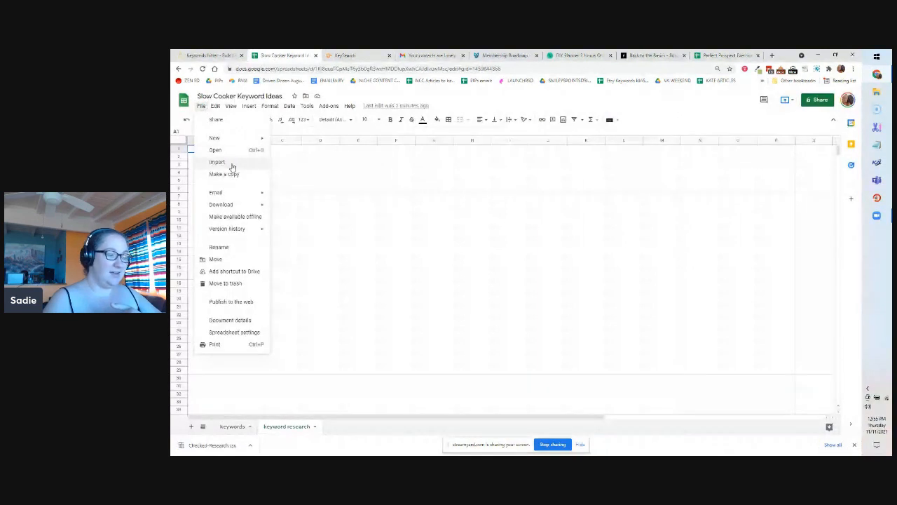
click(216, 162)
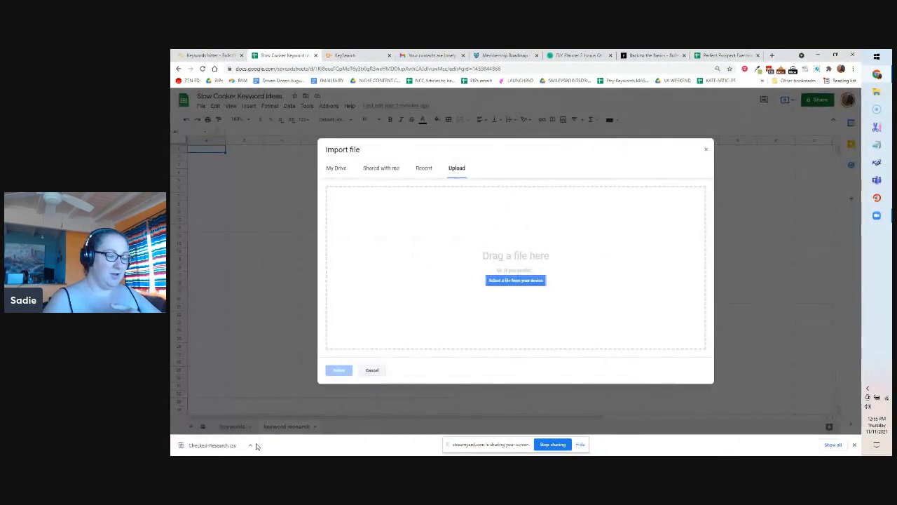
mouse_move(514, 321)
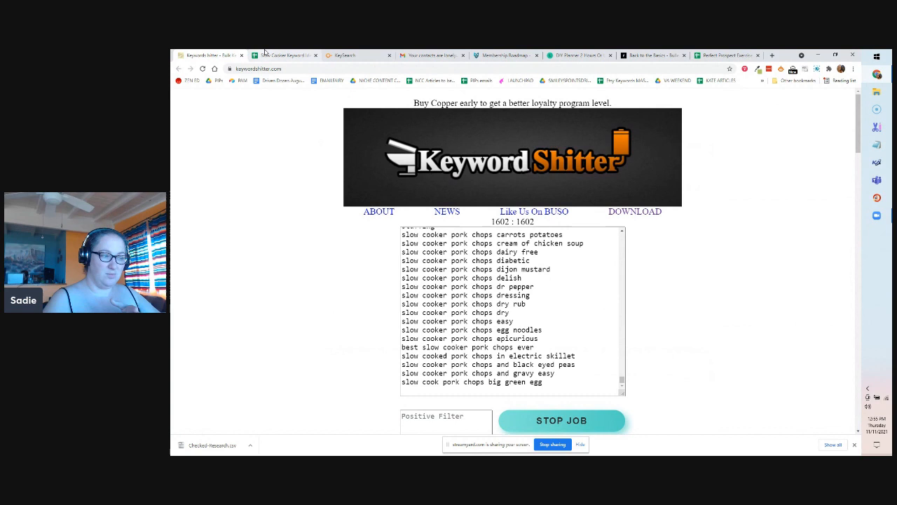
click(286, 56)
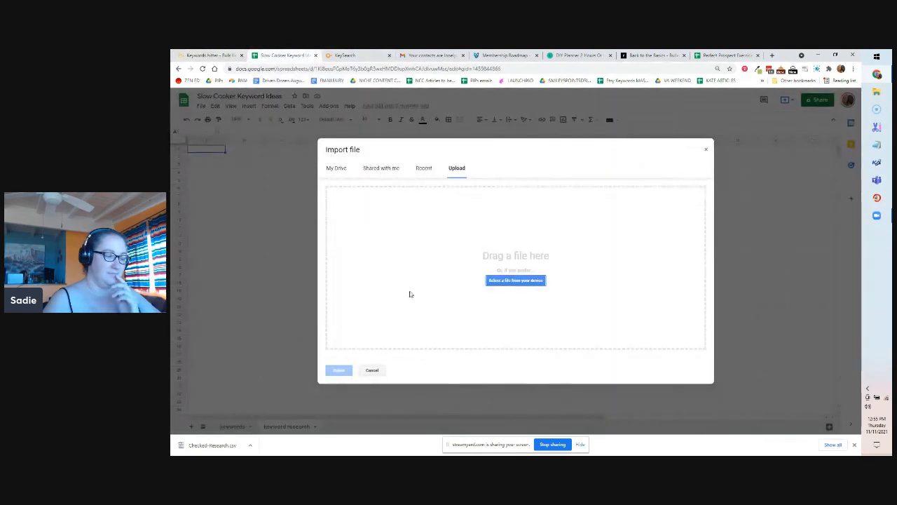
click(515, 280)
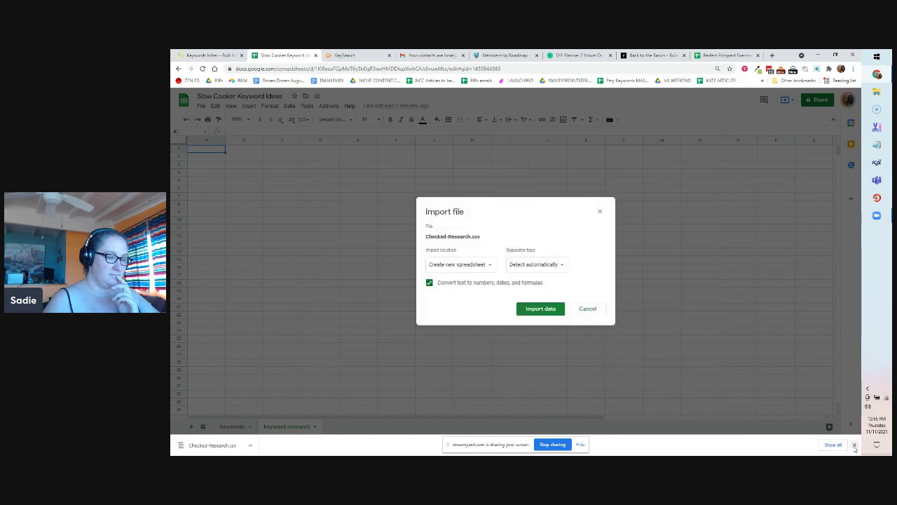
click(460, 264)
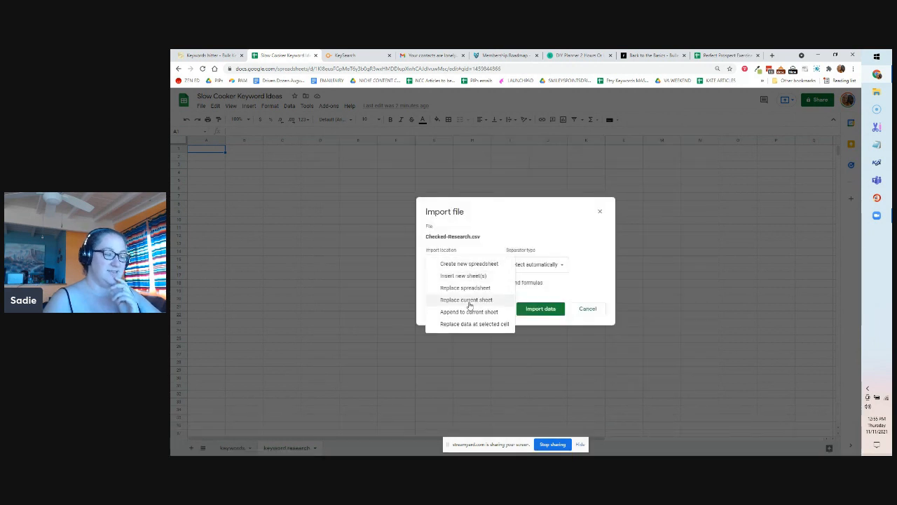
click(466, 299)
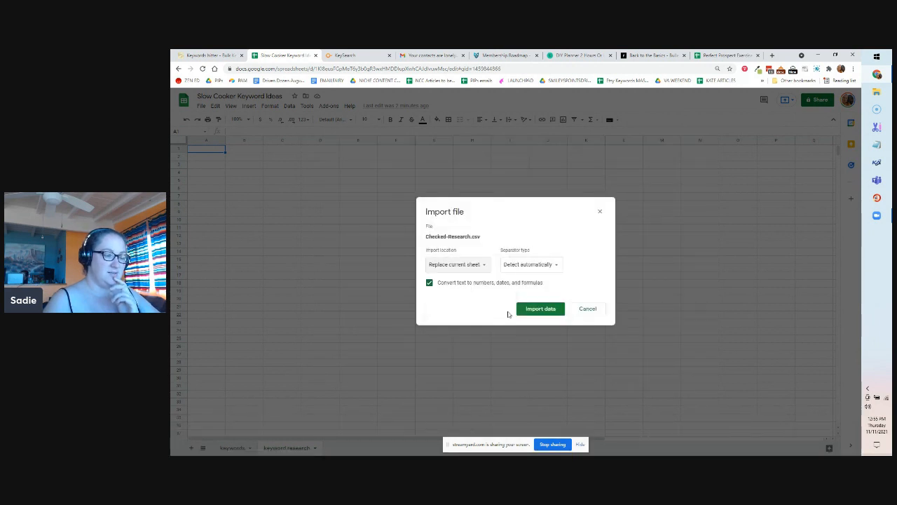
click(540, 308)
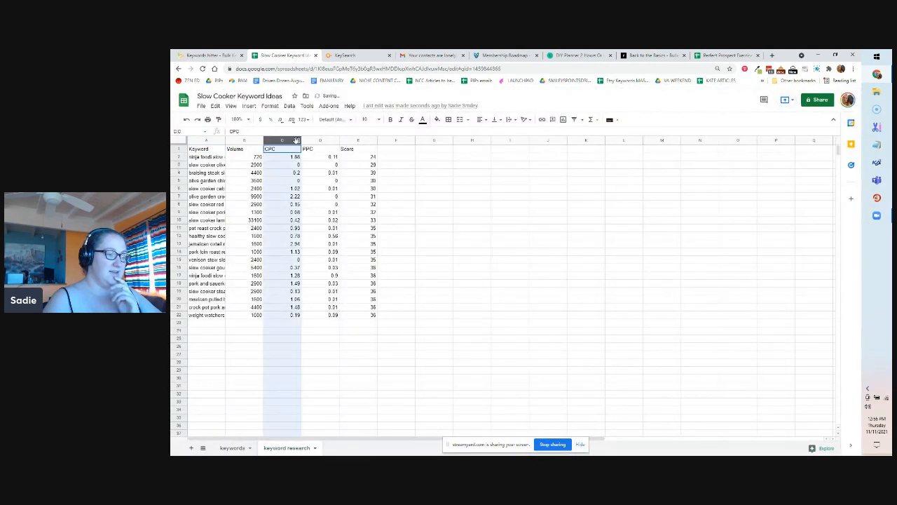
- Open the CPC column header's menu to delete the CPC and PPC columns
right_click(282, 140)
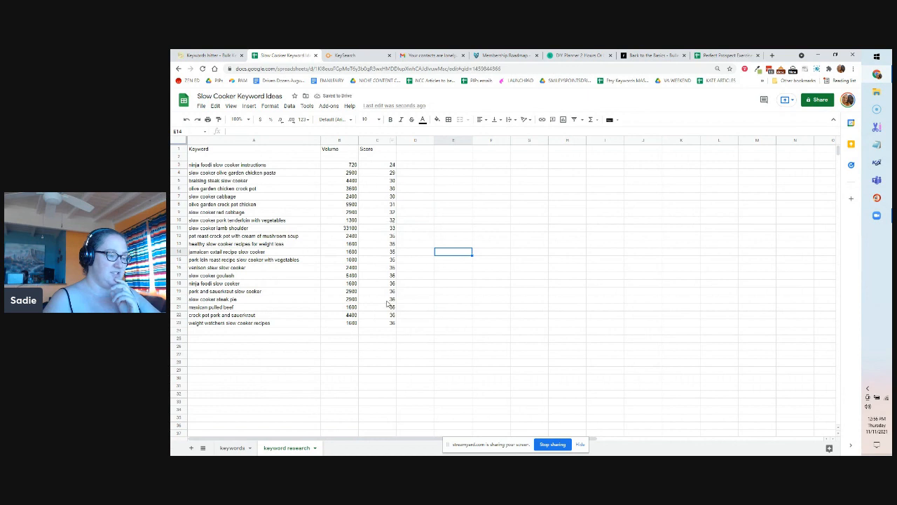
mouse_move(286, 347)
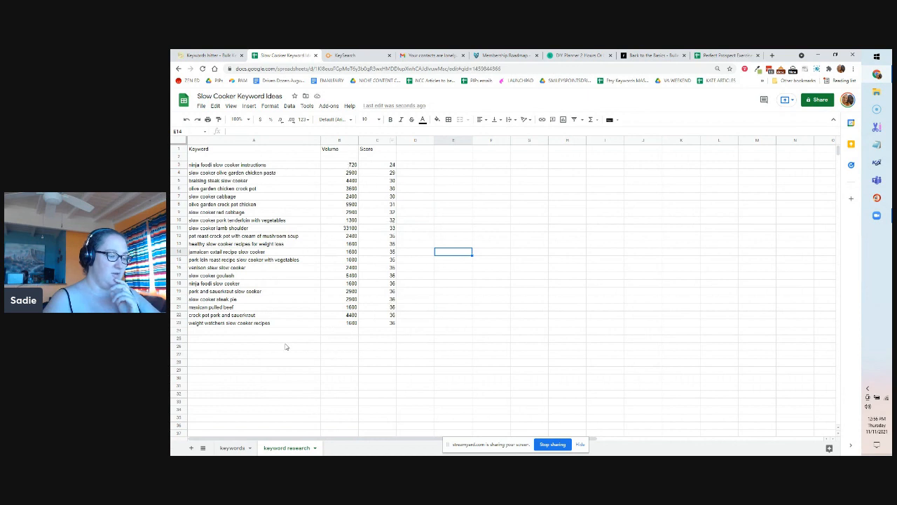
- Search KeySearch for 'slow cooker chicken' and sort results by lowest score
click(343, 55)
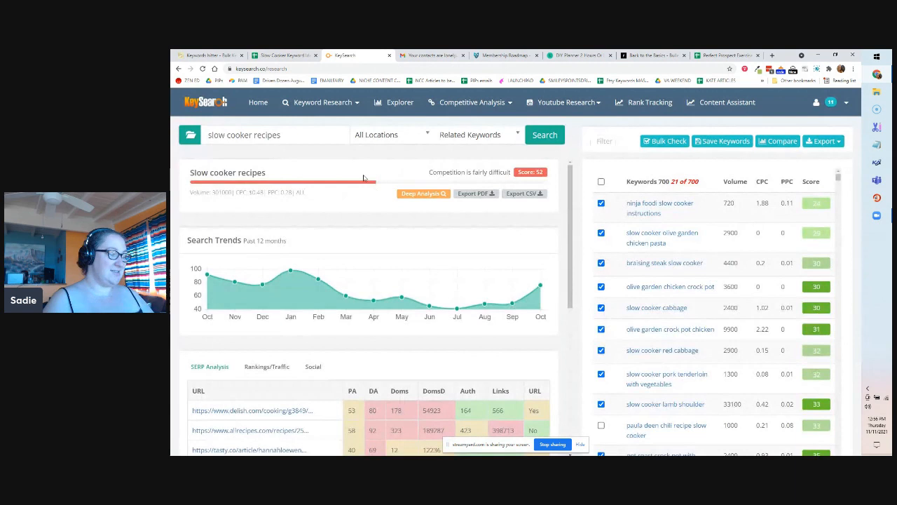
text(slow cooker chicken)
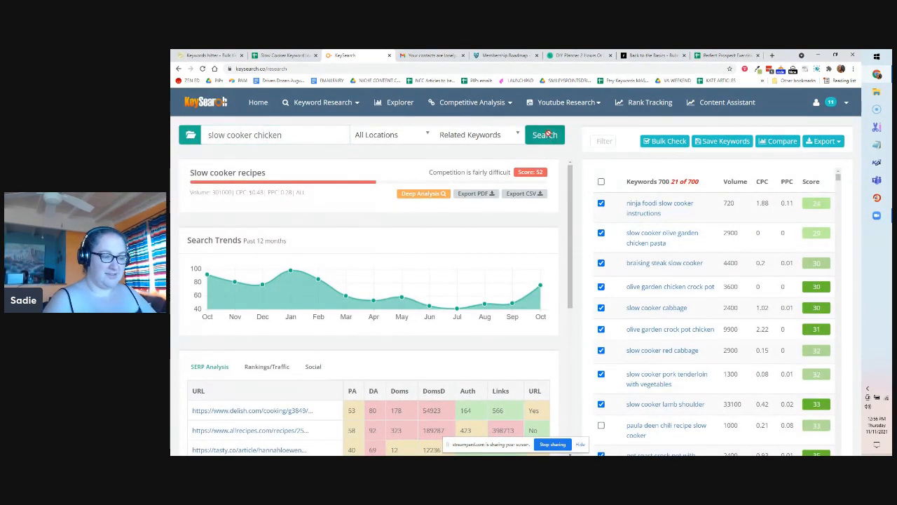
click(545, 135)
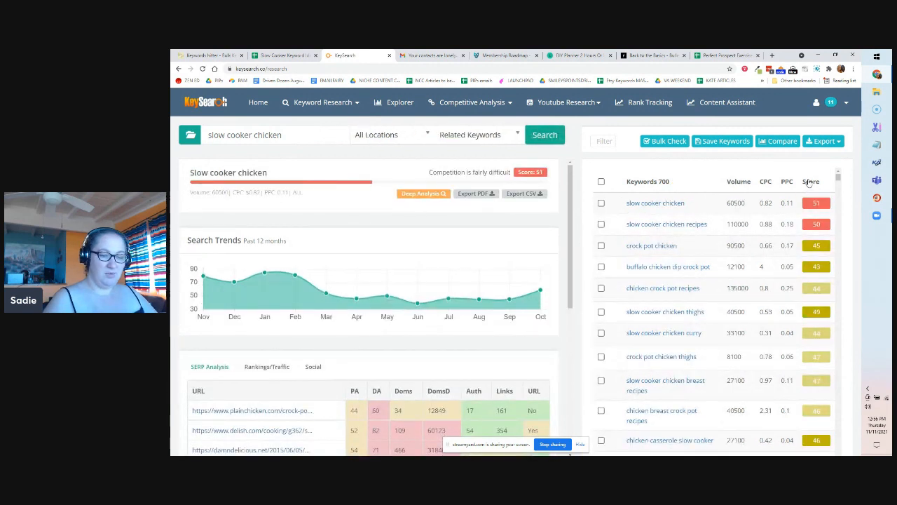
click(811, 181)
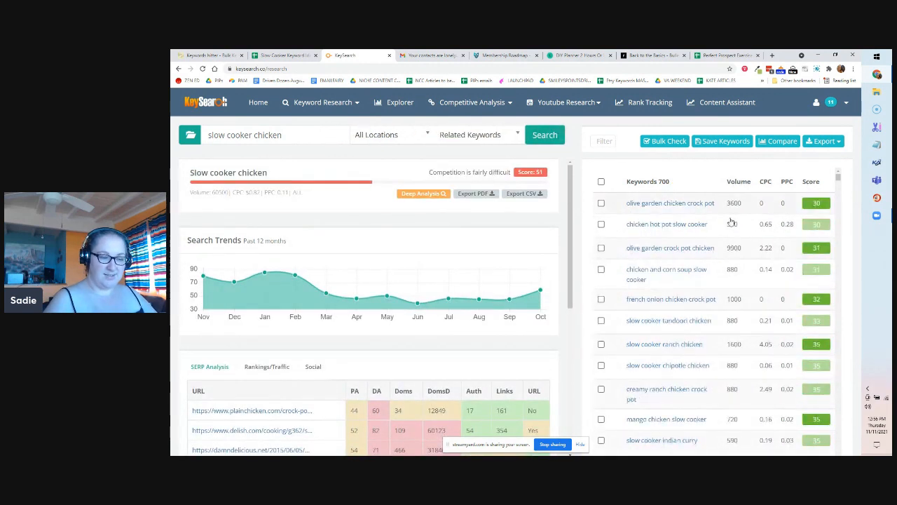
- Tick 34 low-score chicken keywords, such as Olive Garden chicken crock pot and Cornish hen
click(601, 203)
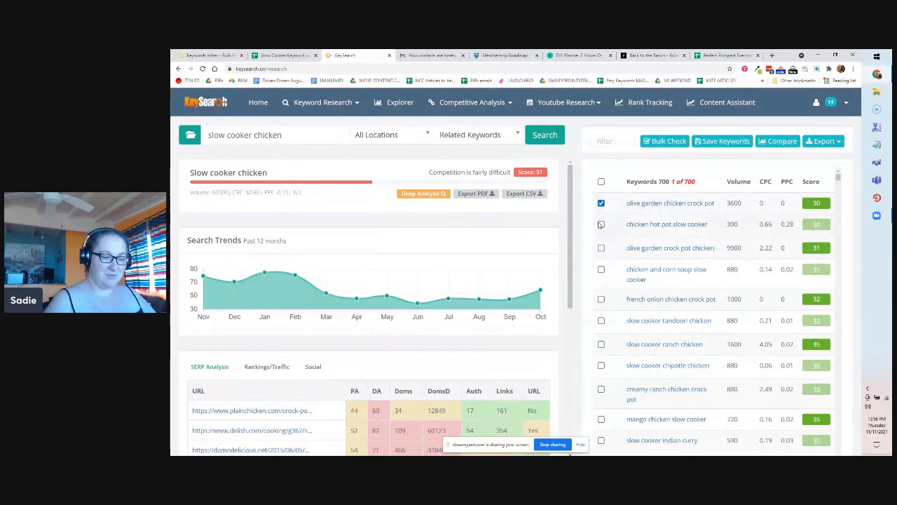
click(601, 248)
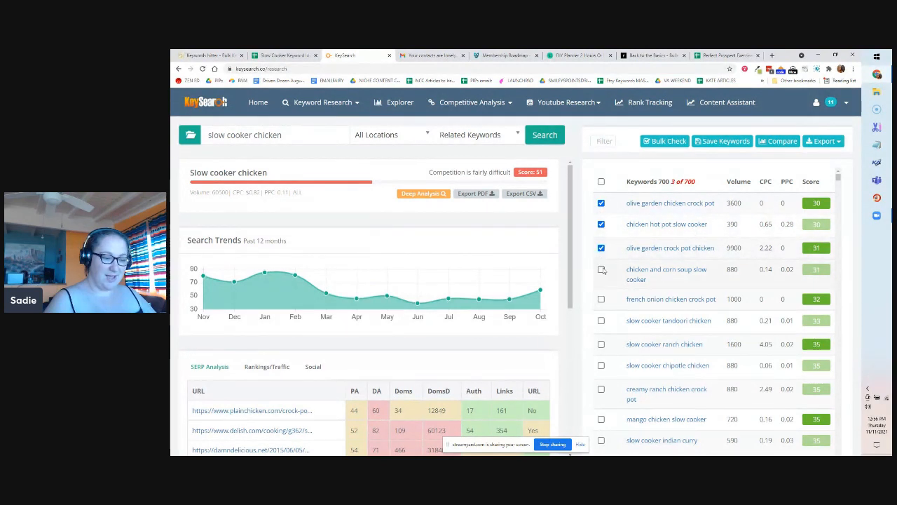
click(602, 320)
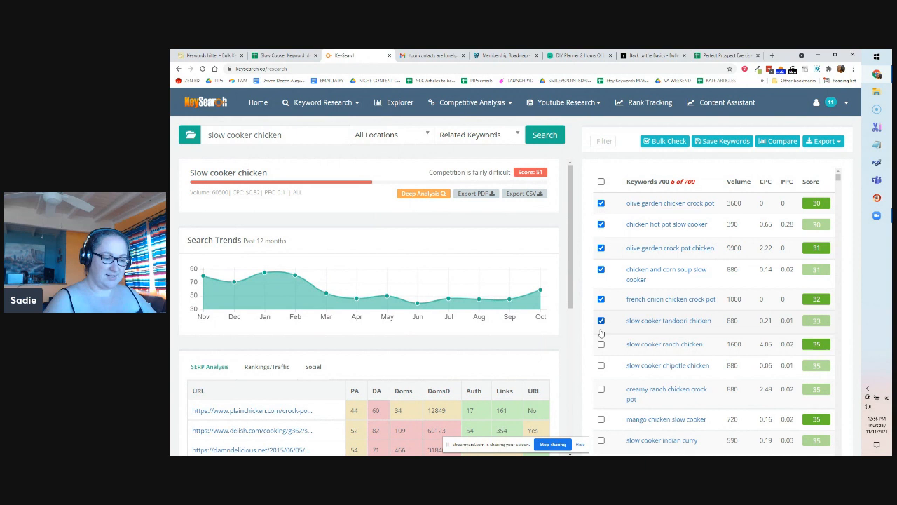
click(600, 343)
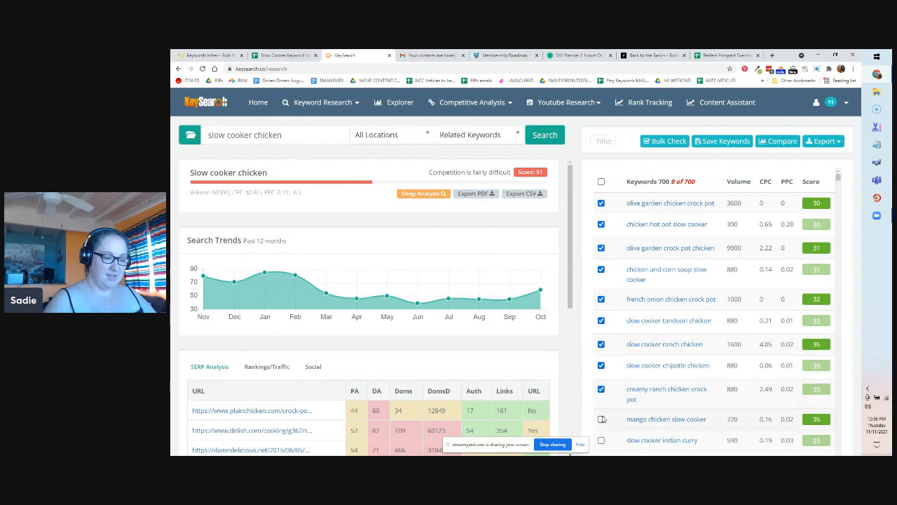
scroll(down, 3)
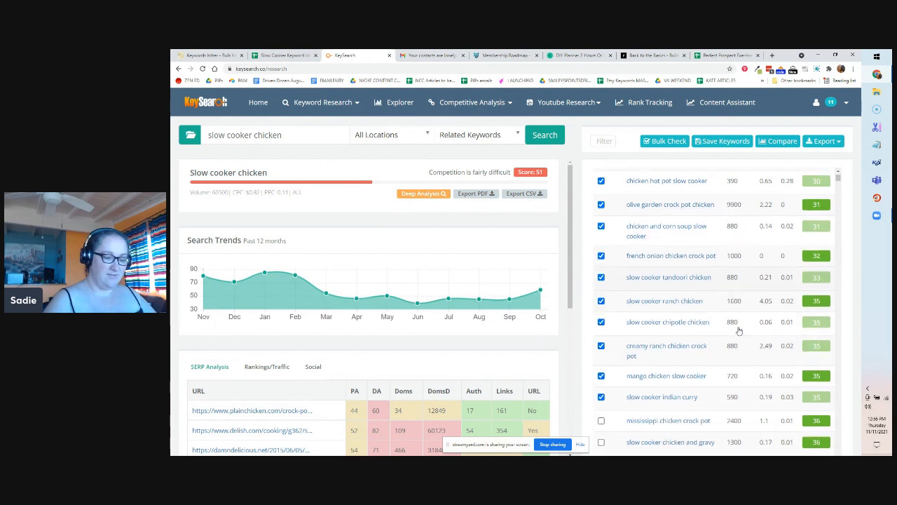
scroll(down, 3)
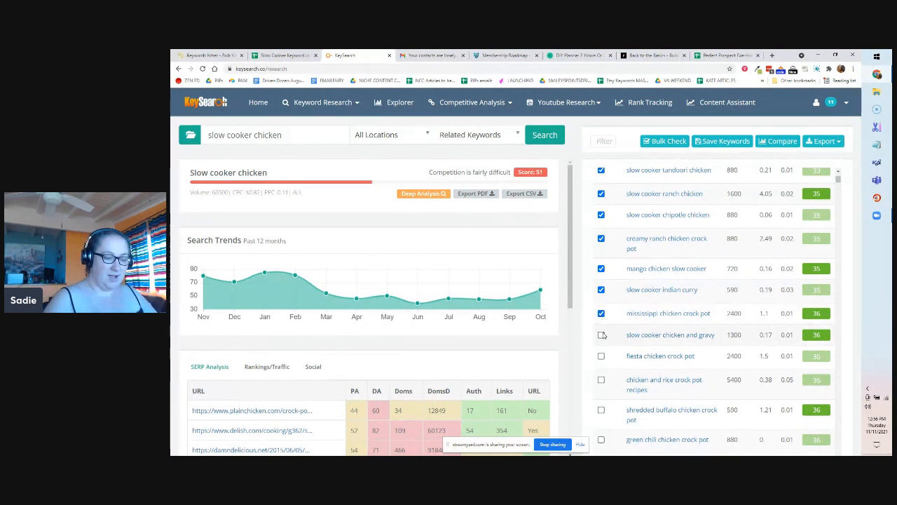
click(602, 334)
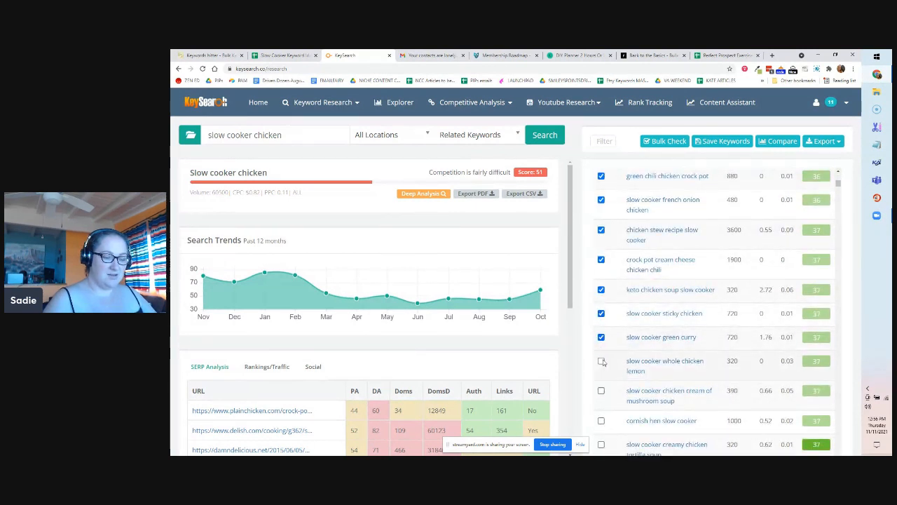
click(601, 360)
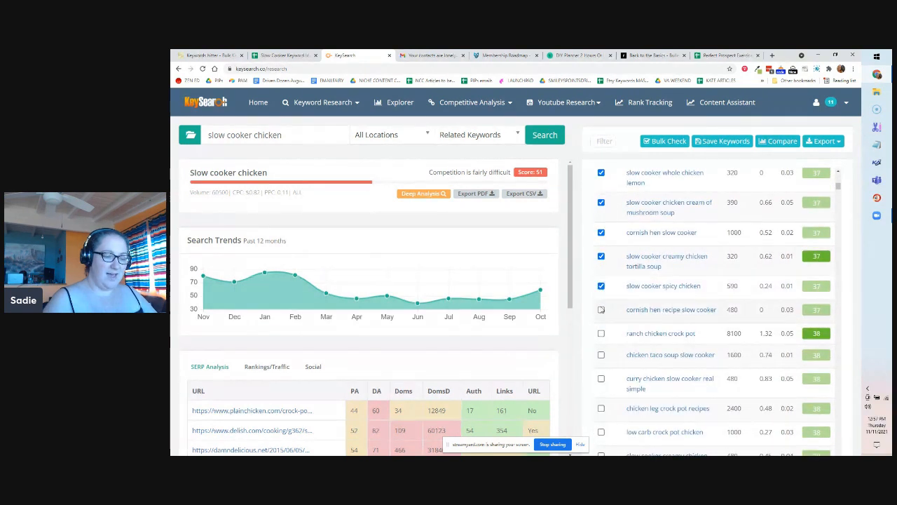
click(601, 333)
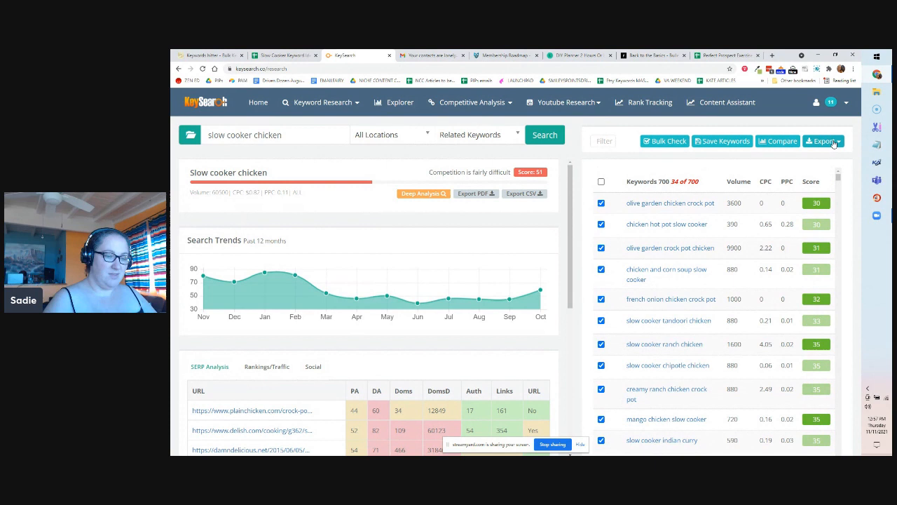
click(823, 140)
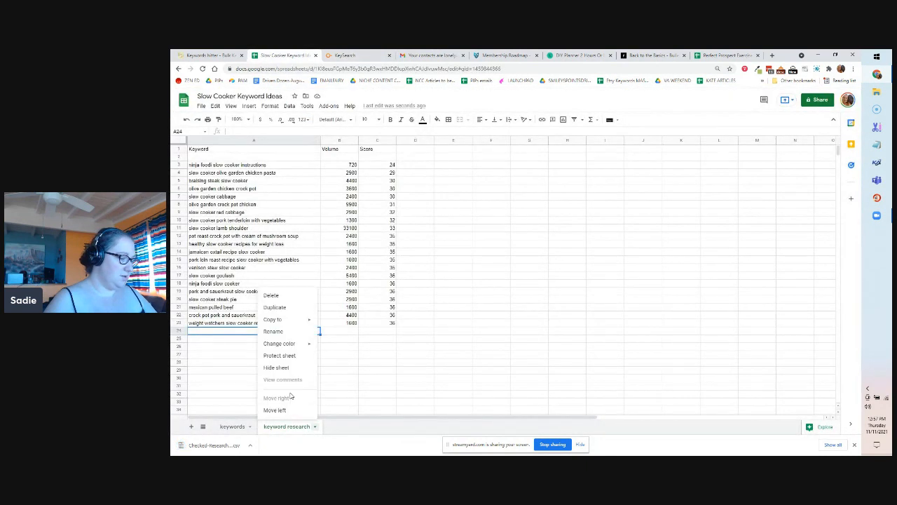
- Add a new sheet and name it 'slow cooker chicken'
click(274, 307)
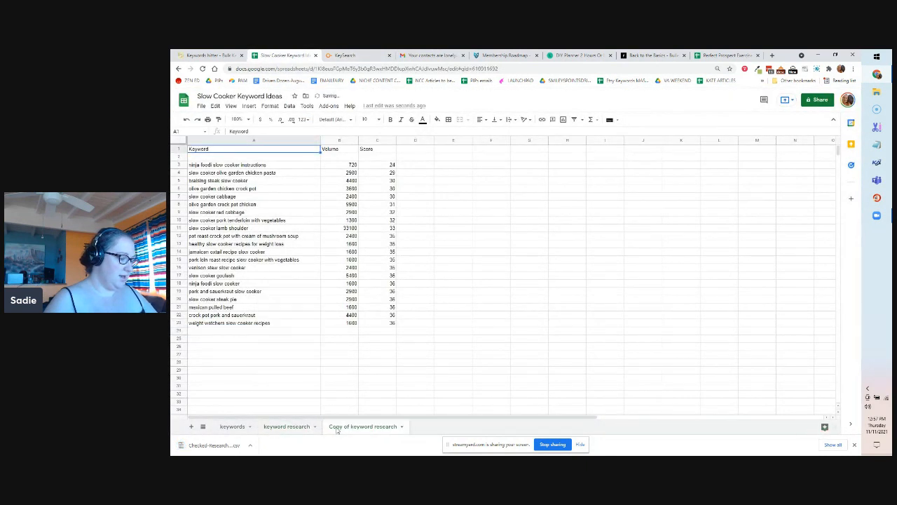
double_click(363, 426)
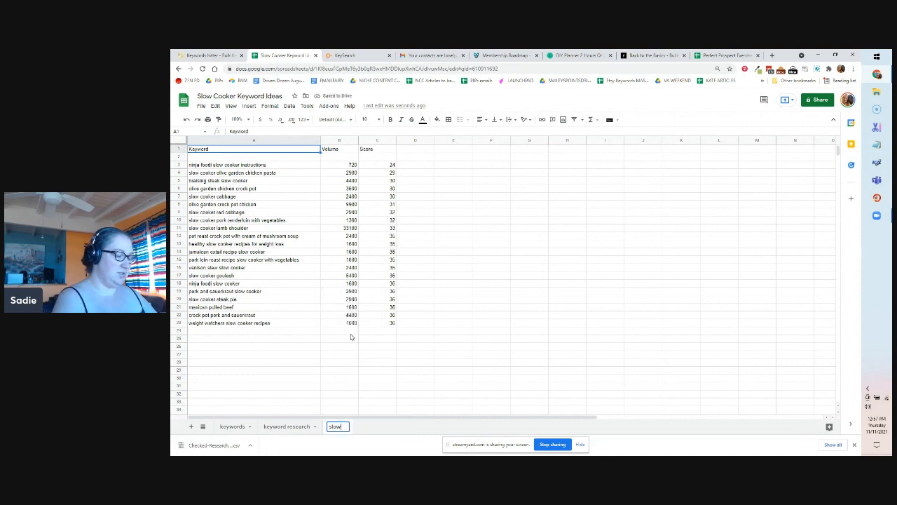
text(slow cooker chicken)
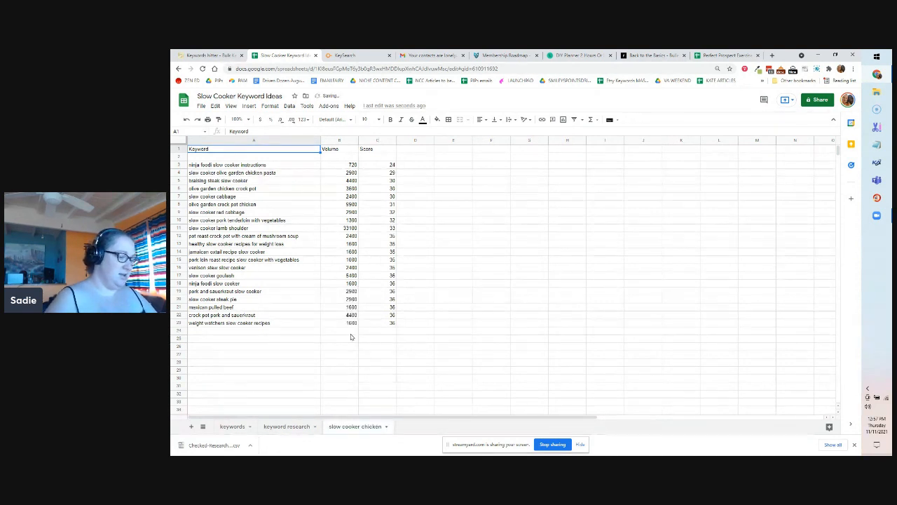
- Import Checked-Research (1).csv into the new sheet, replacing its contents
click(201, 106)
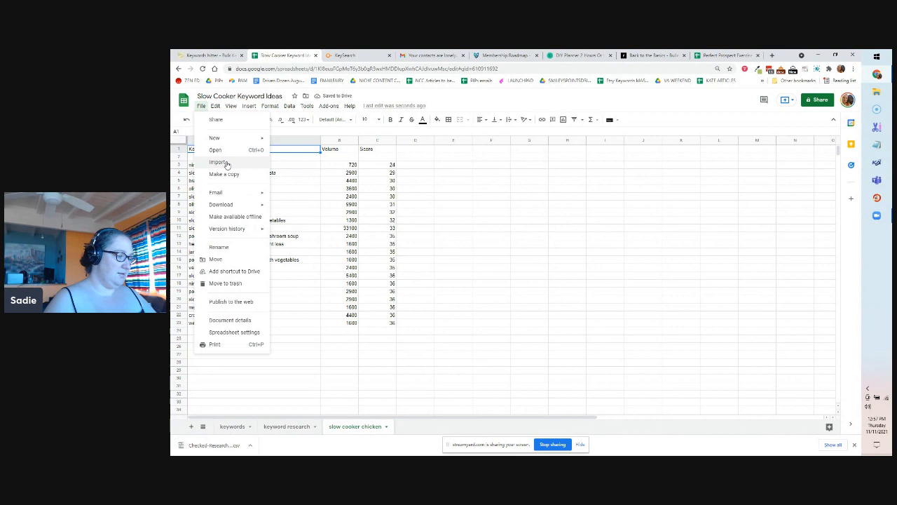
click(218, 161)
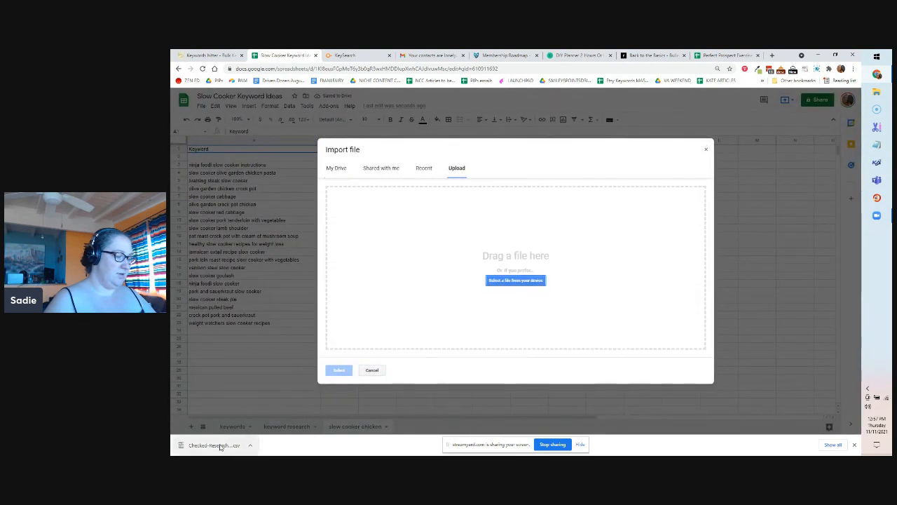
click(515, 280)
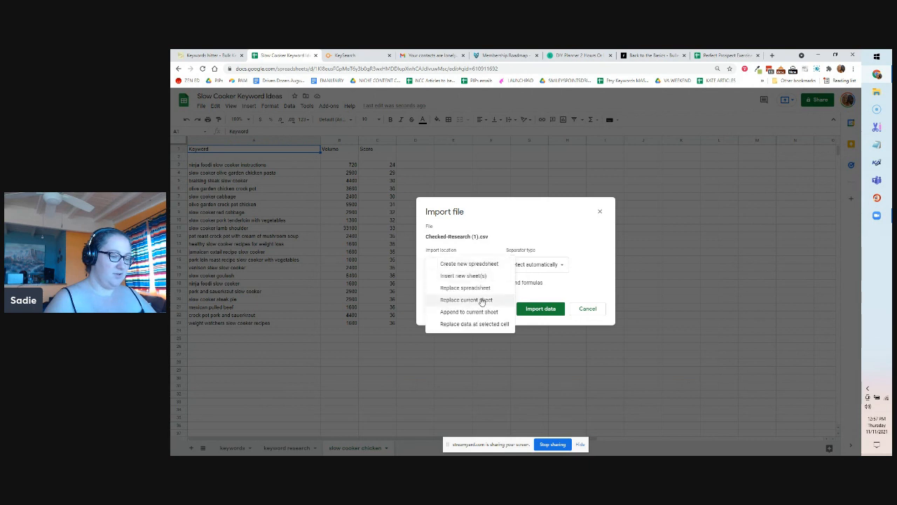
click(540, 308)
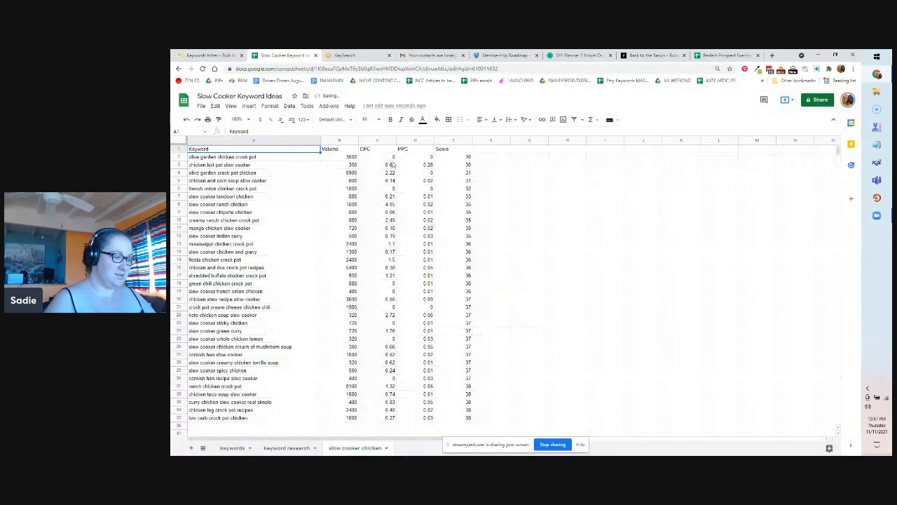
- Drop the CPC and PPC columns, delete the slow cooker chicken sheet, and return to KeySearch
right_click(374, 148)
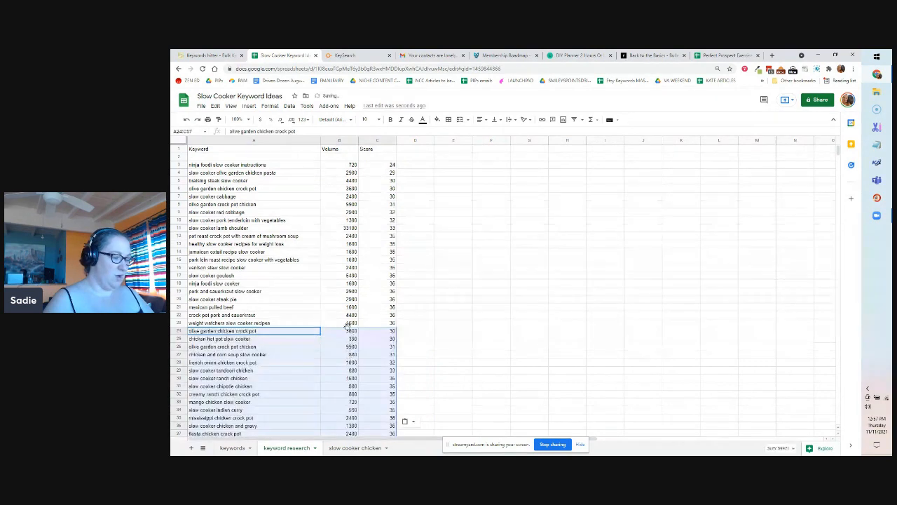
scroll(down, 3)
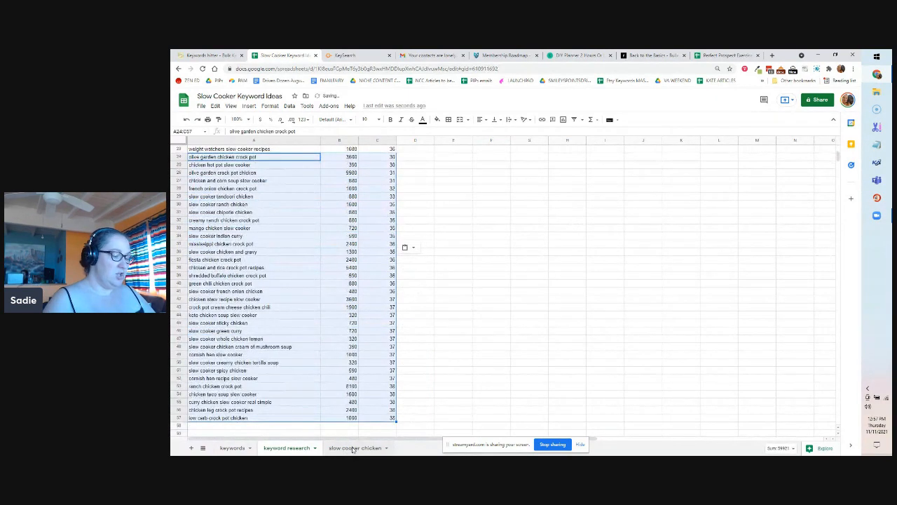
right_click(354, 448)
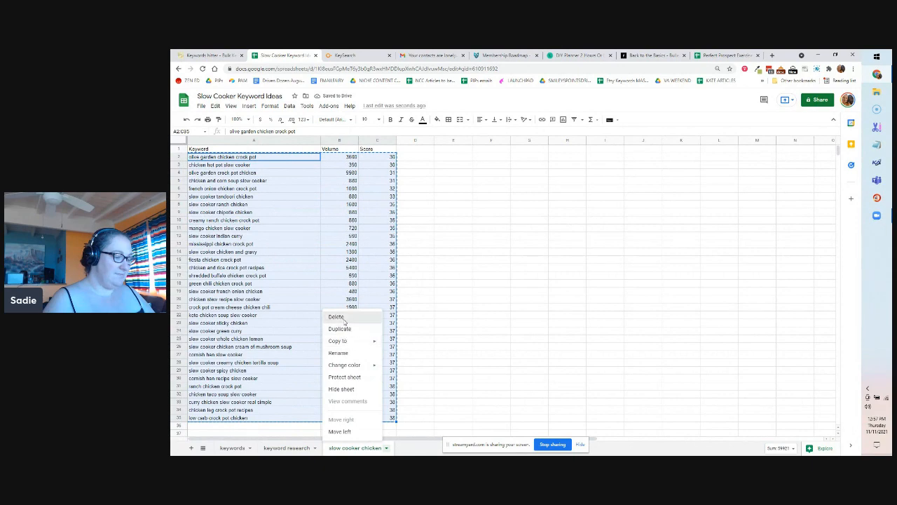
click(336, 317)
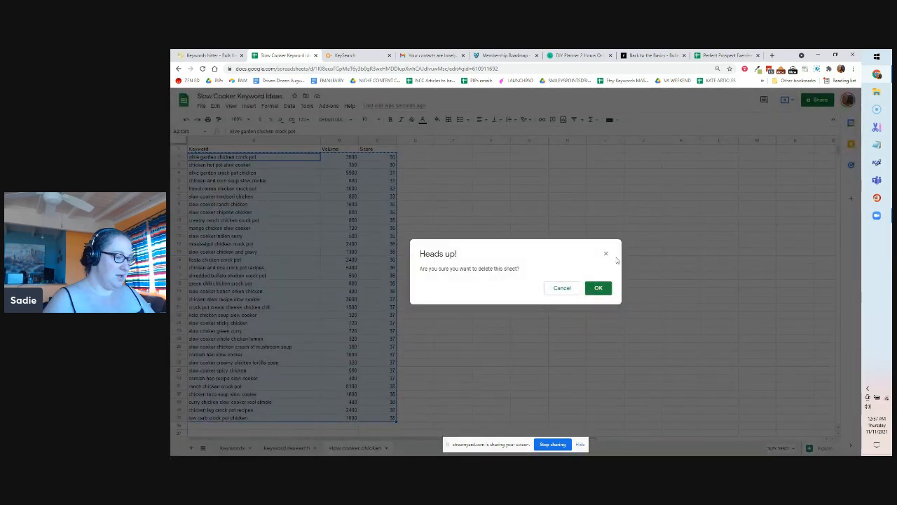
click(598, 287)
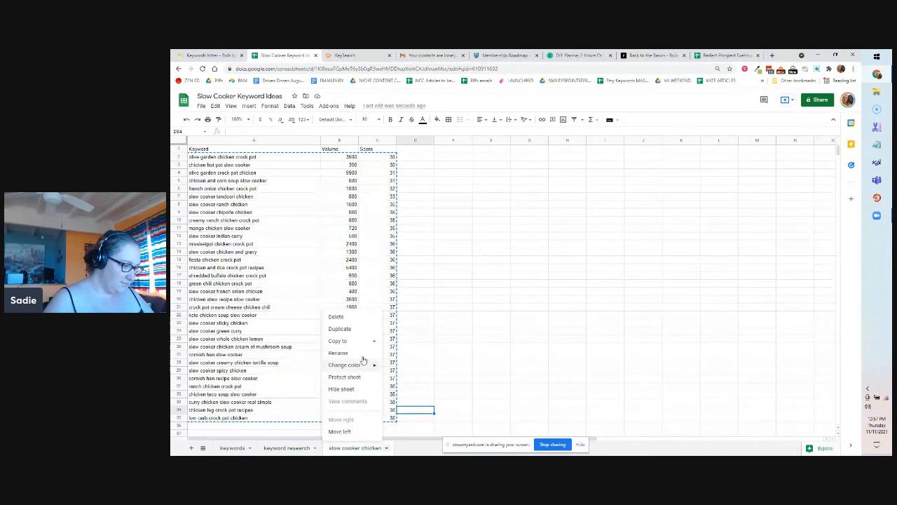
click(336, 317)
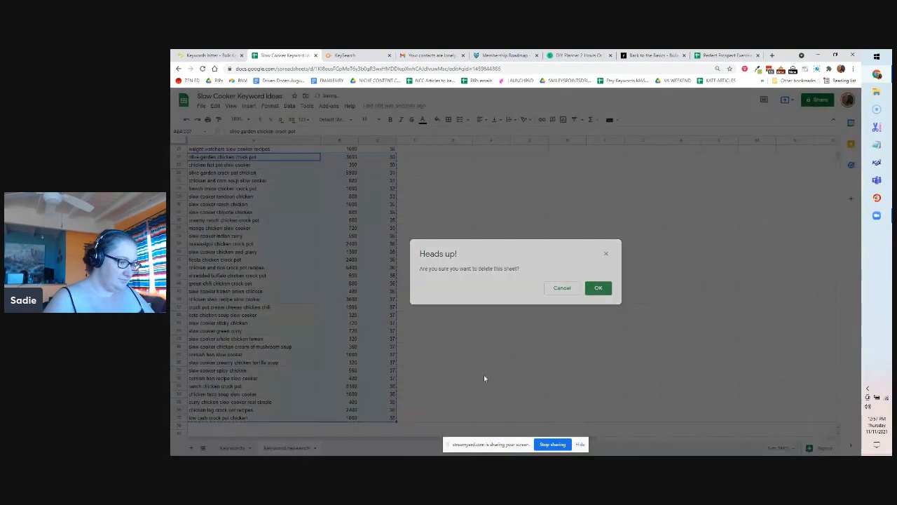
click(597, 288)
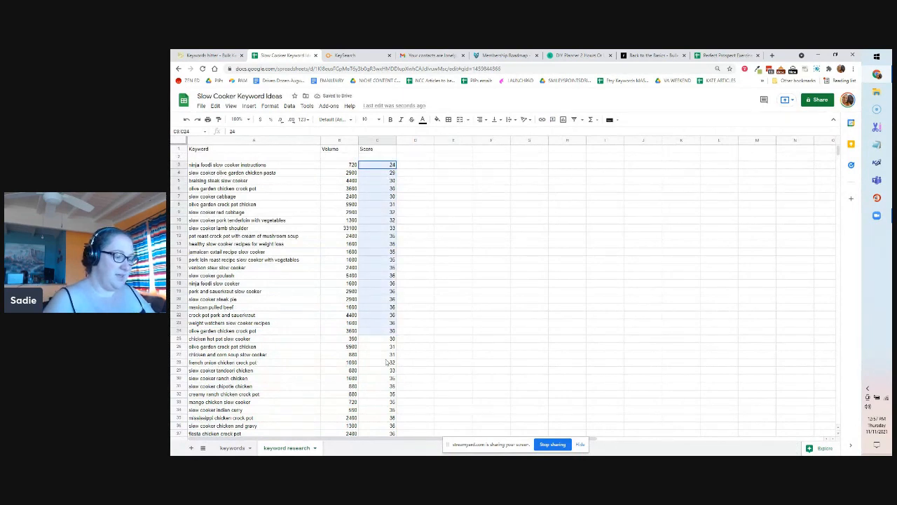
scroll(down, 3)
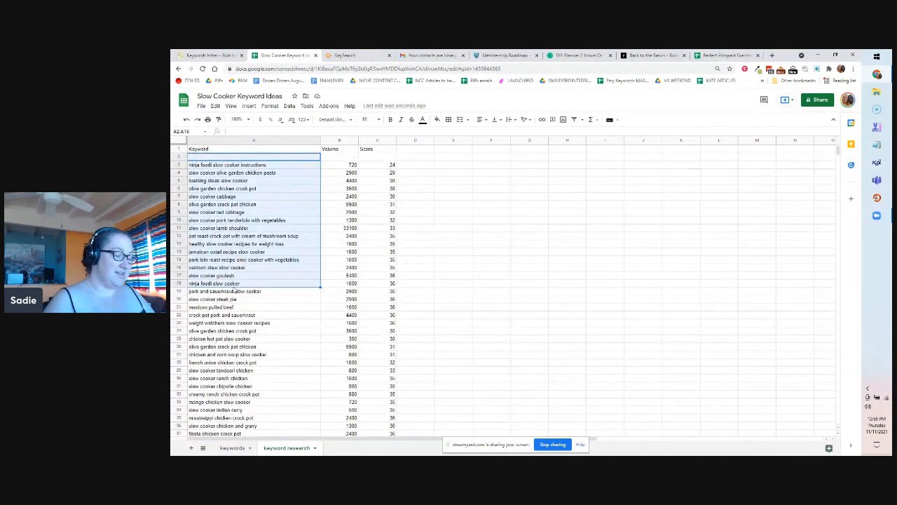
click(377, 299)
text(slow cooker h)
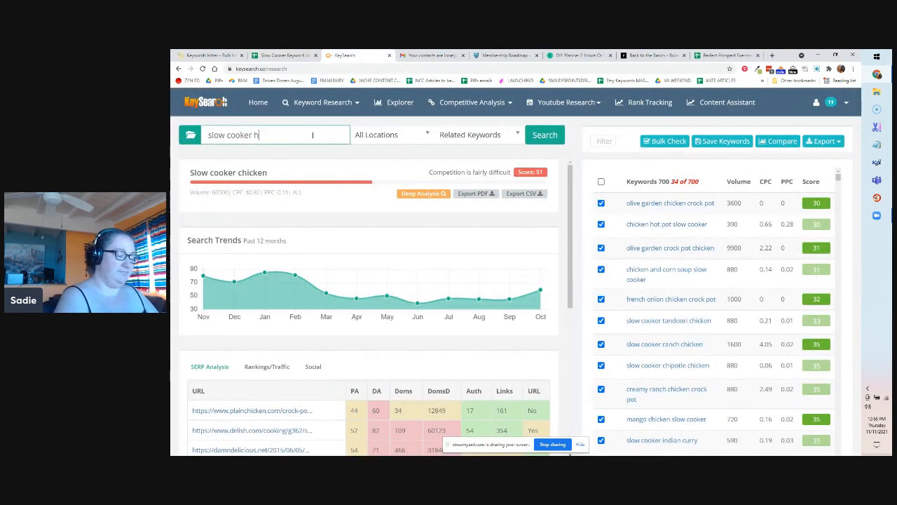
- Search KeySearch for 'slow cooker how to' and review the 175 results with four ticked
click(520, 135)
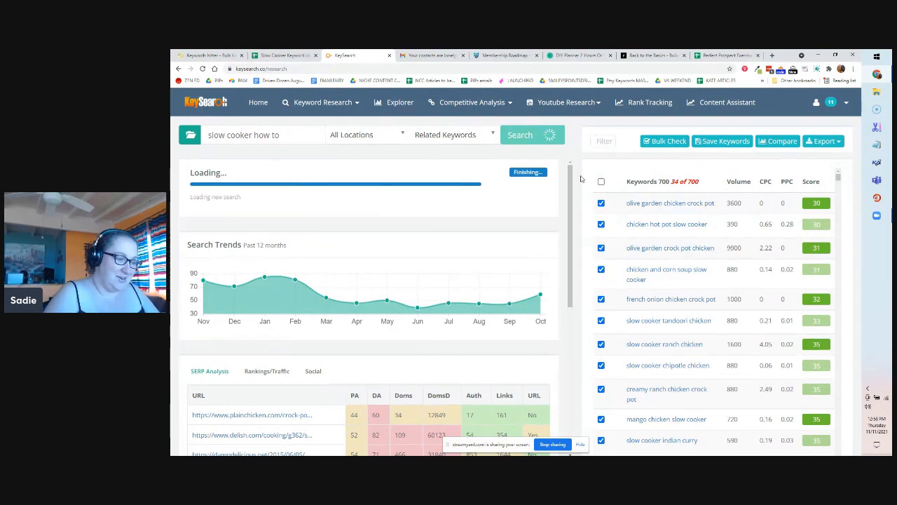
click(520, 134)
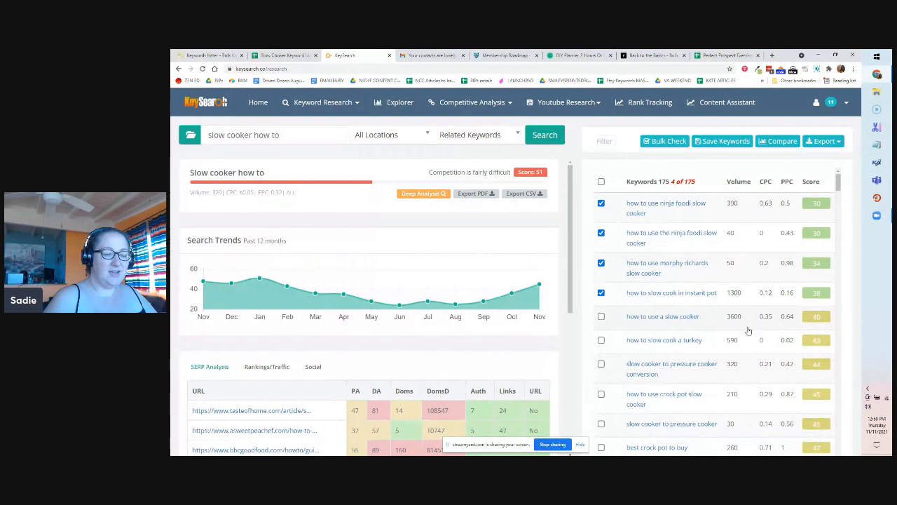
mouse_move(738, 334)
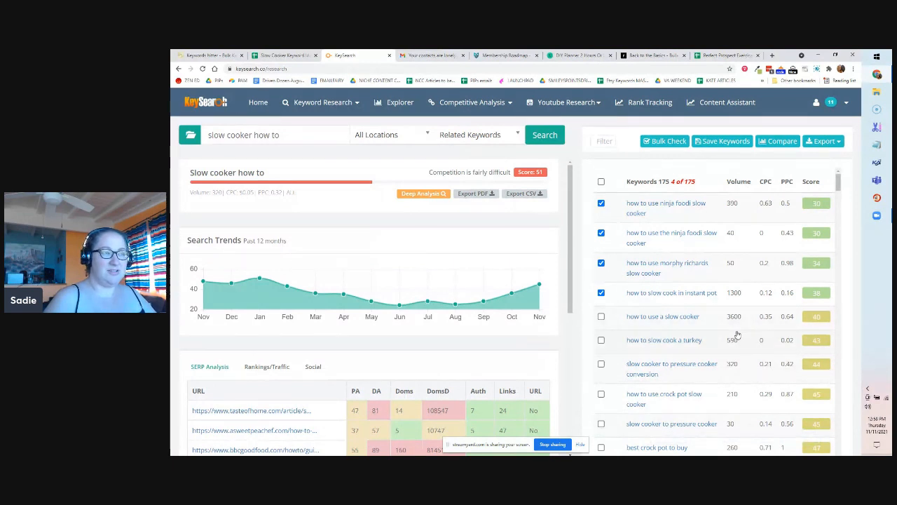
scroll(down, 3)
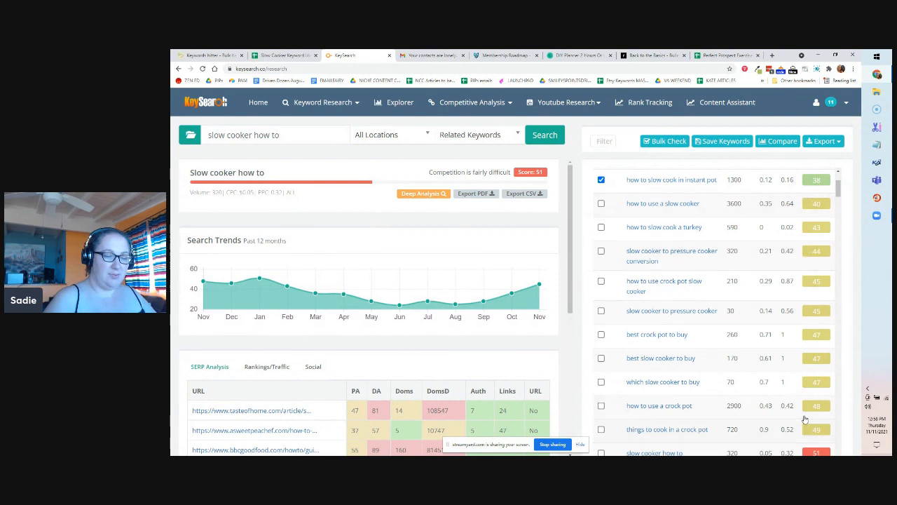
mouse_move(690, 410)
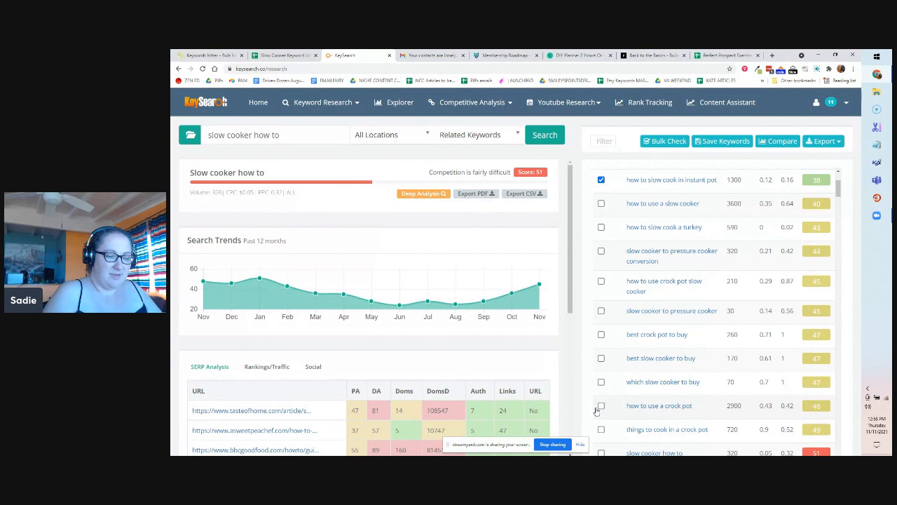
mouse_move(799, 210)
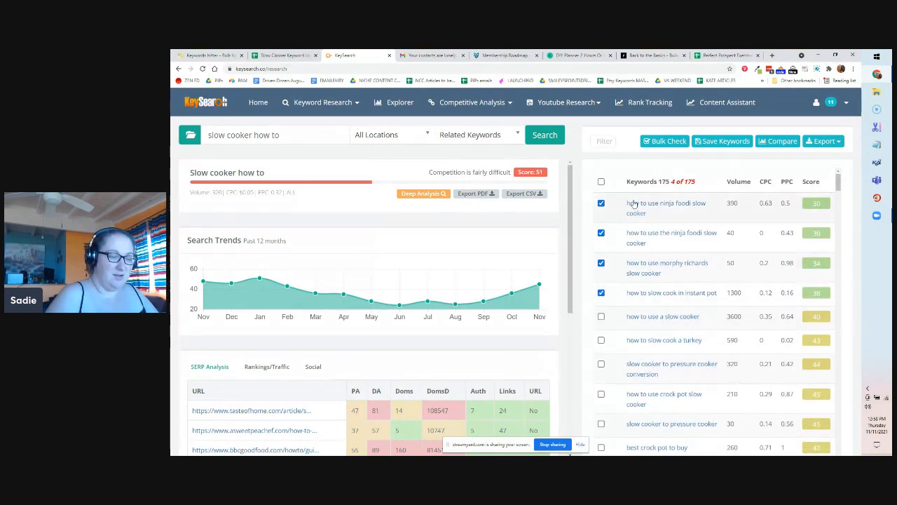
click(822, 141)
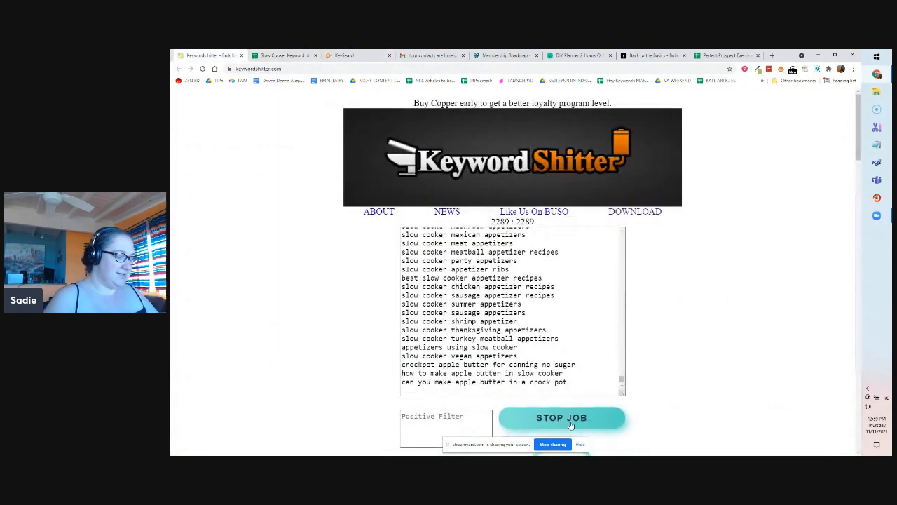
- Stop the Keyword Shitter job and go back to the keyword spreadsheet
click(562, 417)
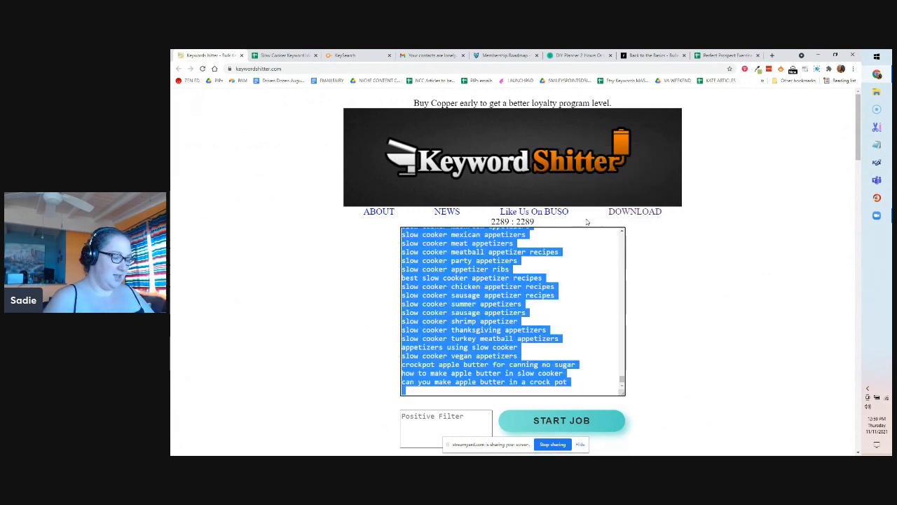
click(284, 56)
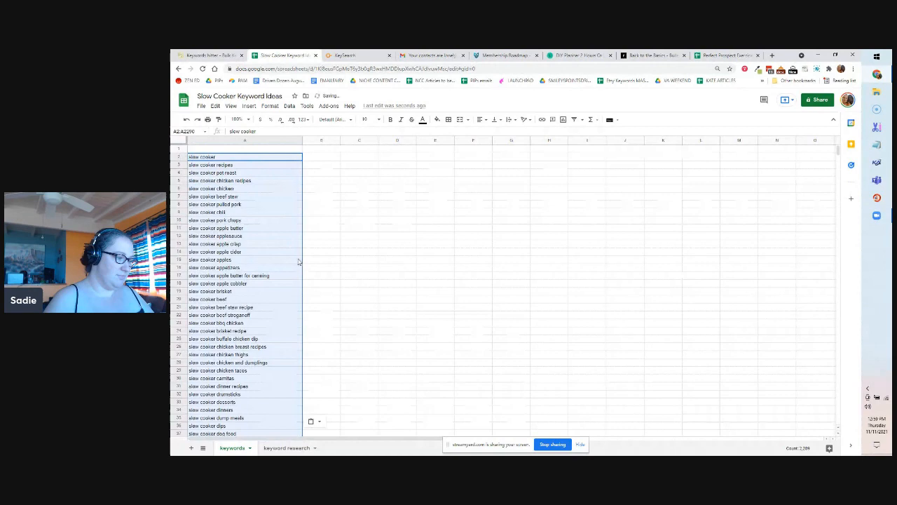
- Widen column A and scroll through the Keyword Shitter slow cooker keyword list
scroll(down, 3)
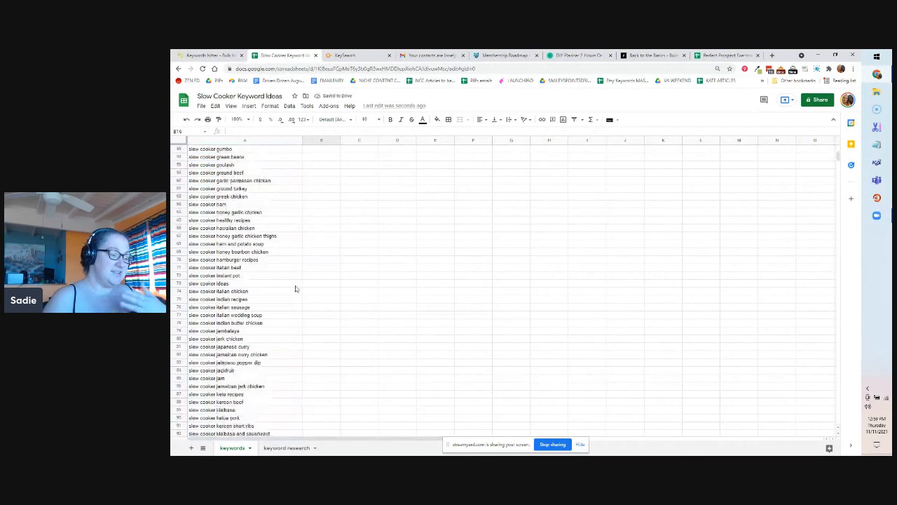
scroll(down, 3)
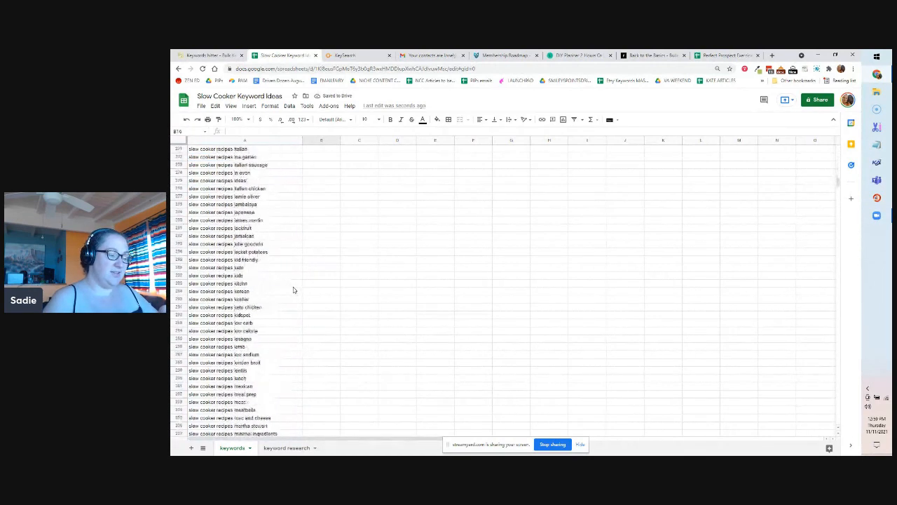
scroll(down, 3)
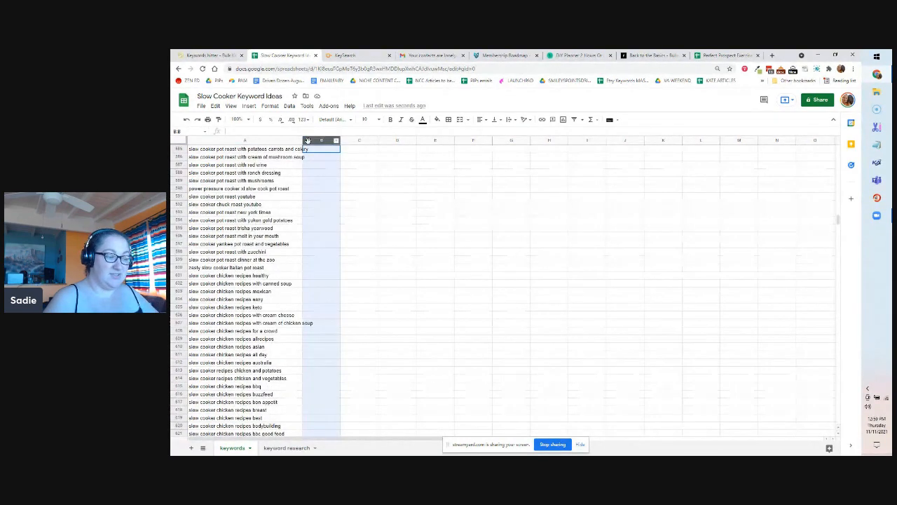
click(250, 276)
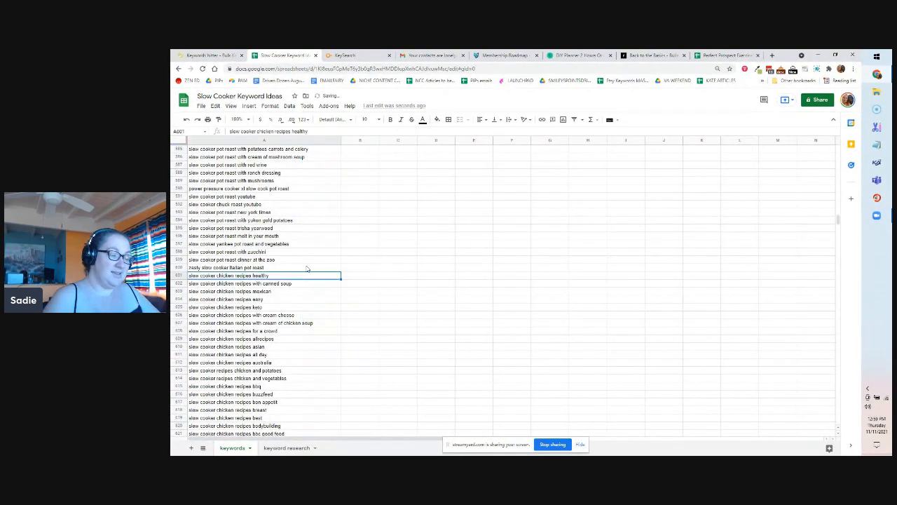
scroll(down, 3)
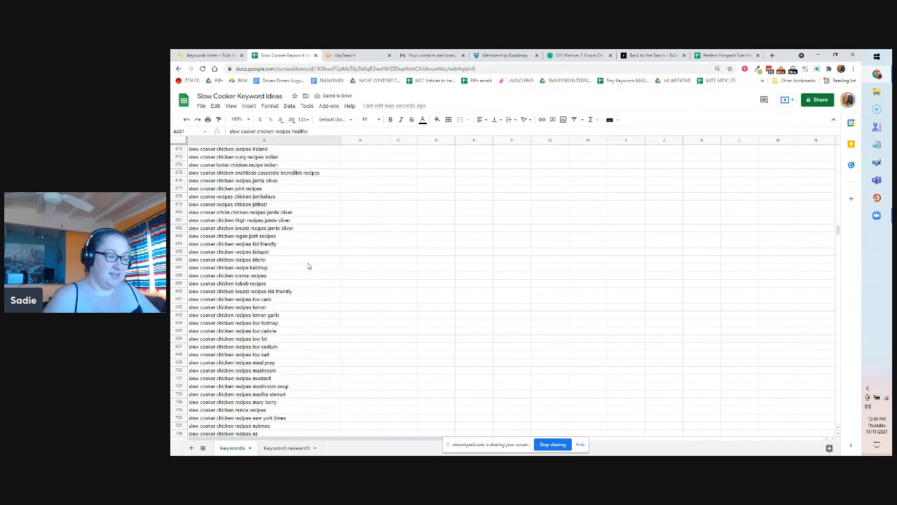
scroll(down, 3)
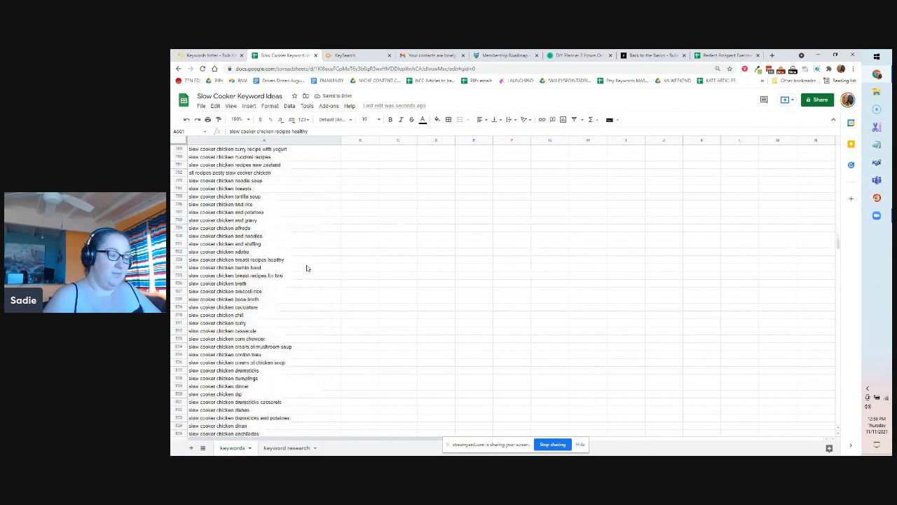
scroll(down, 3)
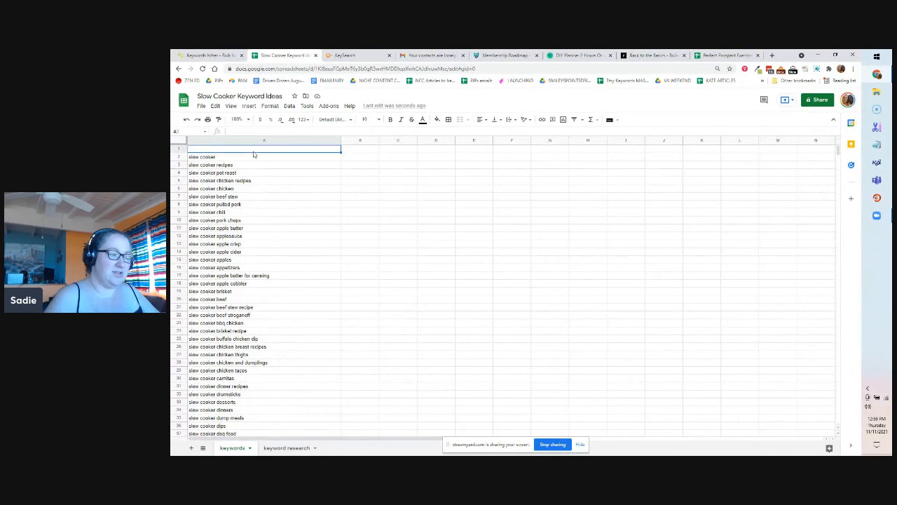
mouse_move(300, 317)
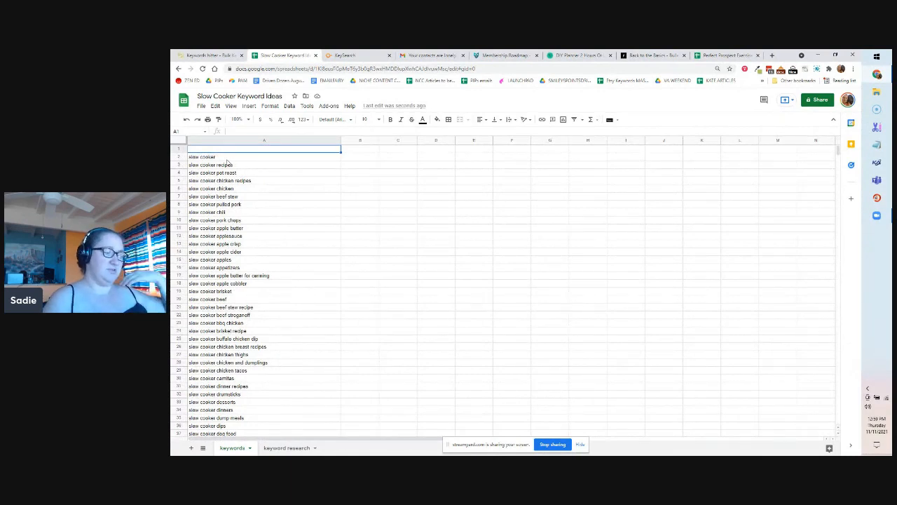
mouse_move(280, 312)
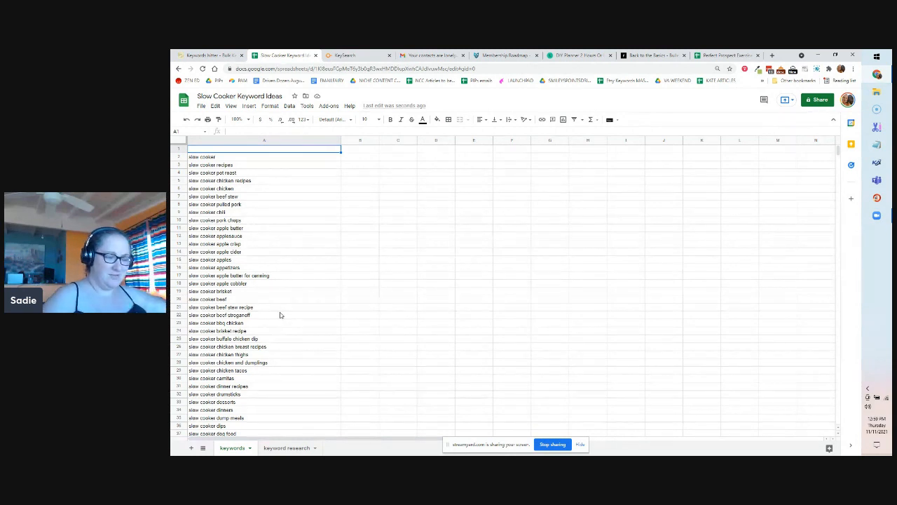
mouse_move(288, 331)
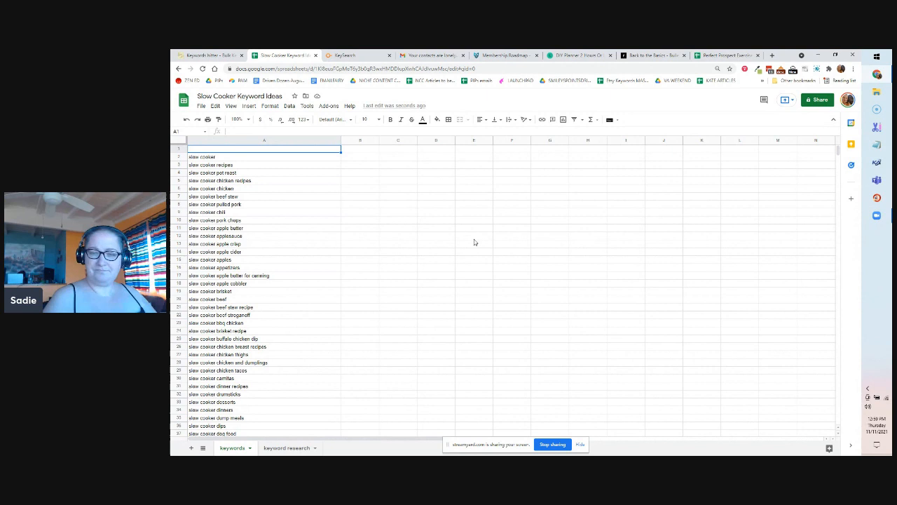
mouse_move(309, 204)
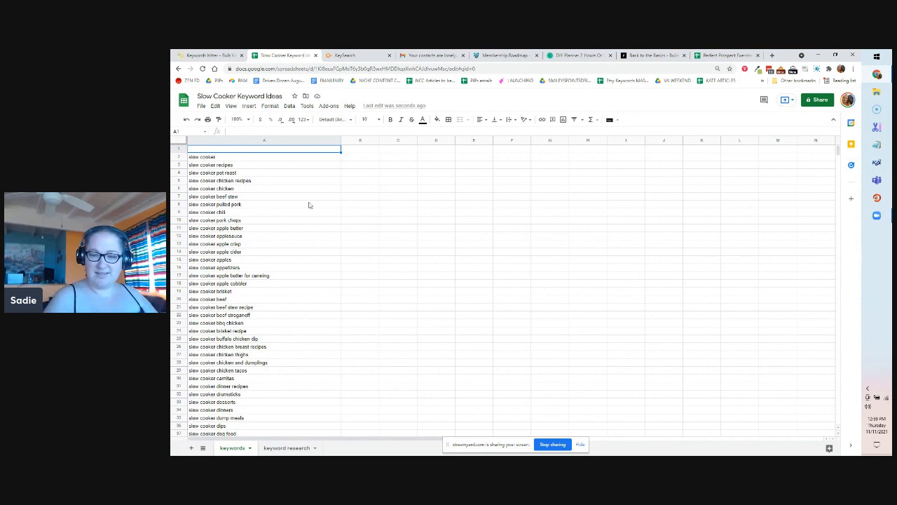
mouse_move(535, 282)
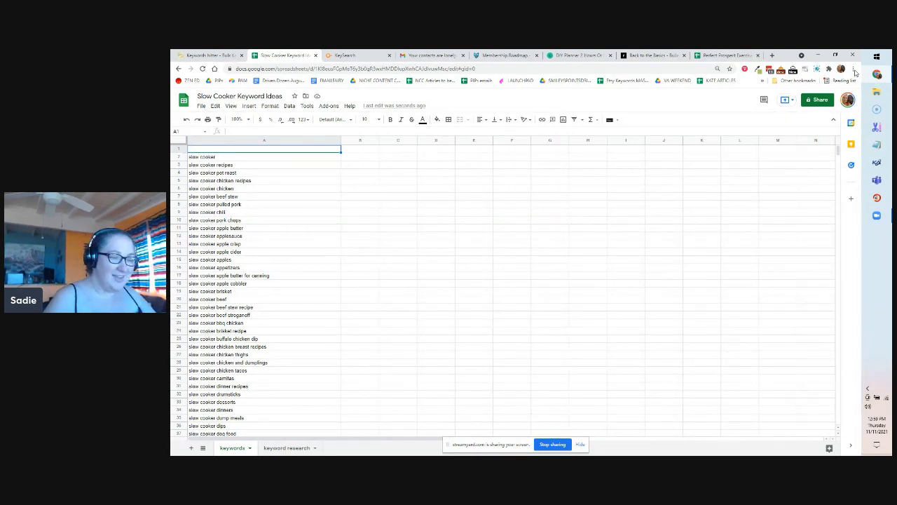
- Zoom the browser in, then show the 'keyword research' sheet with volumes and scores
click(856, 68)
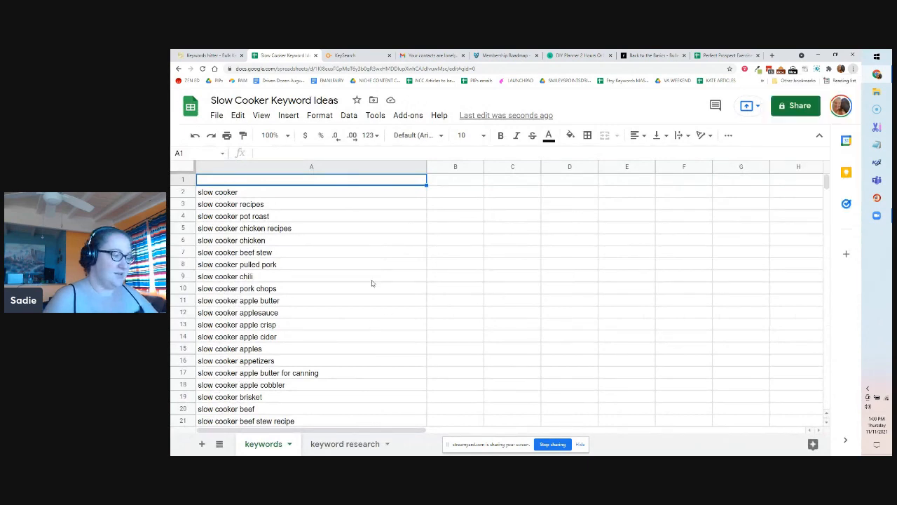
scroll(down, 3)
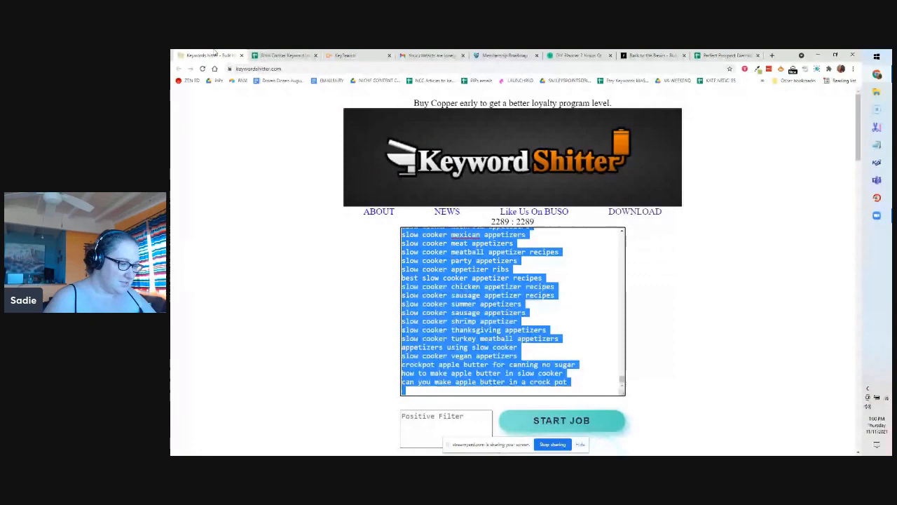
click(286, 55)
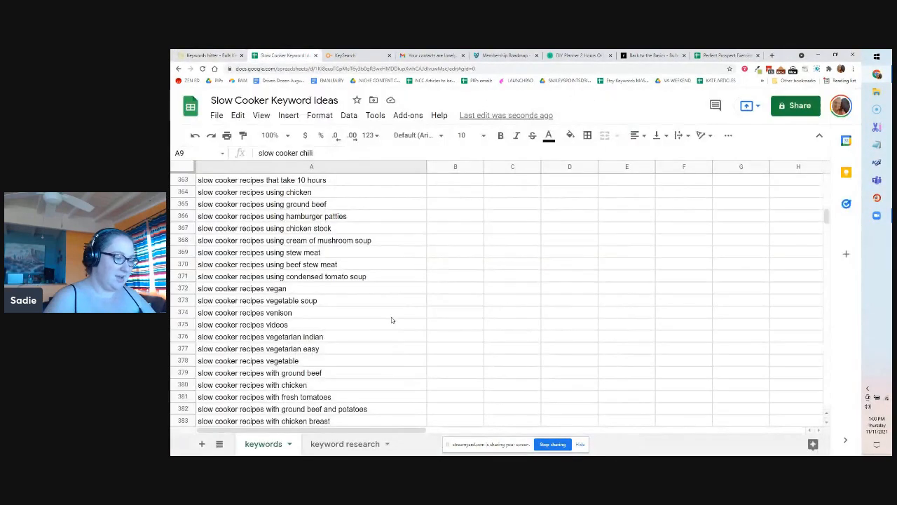
scroll(down, 3)
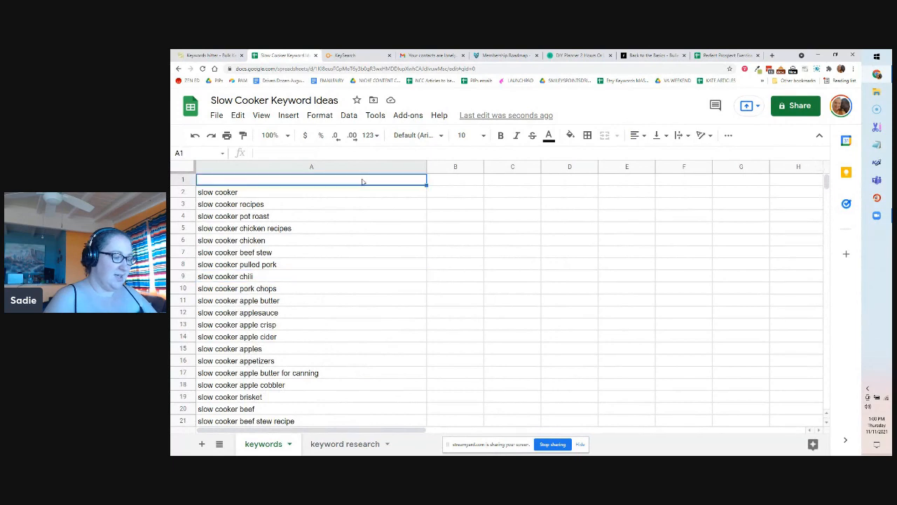
click(345, 443)
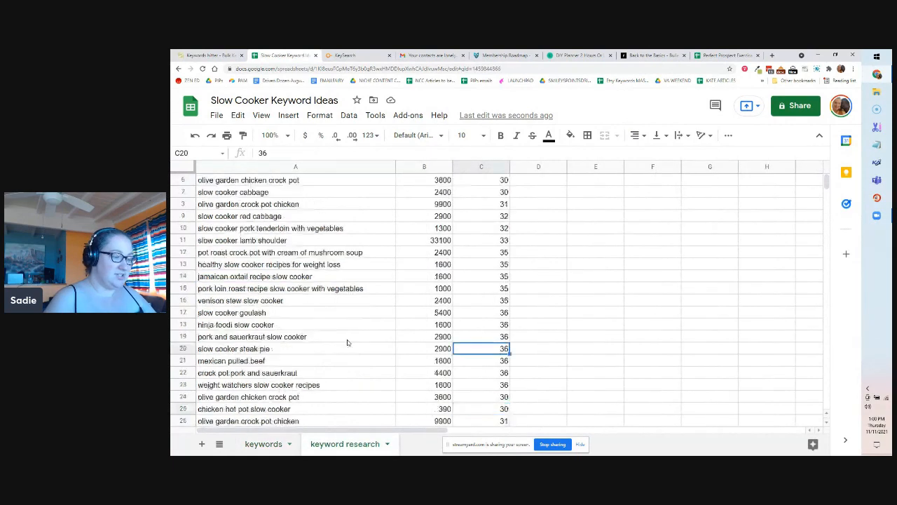
- Check the top keyword's score, reduce the browser zoom, and return to the 'keywords' sheet
scroll(down, 3)
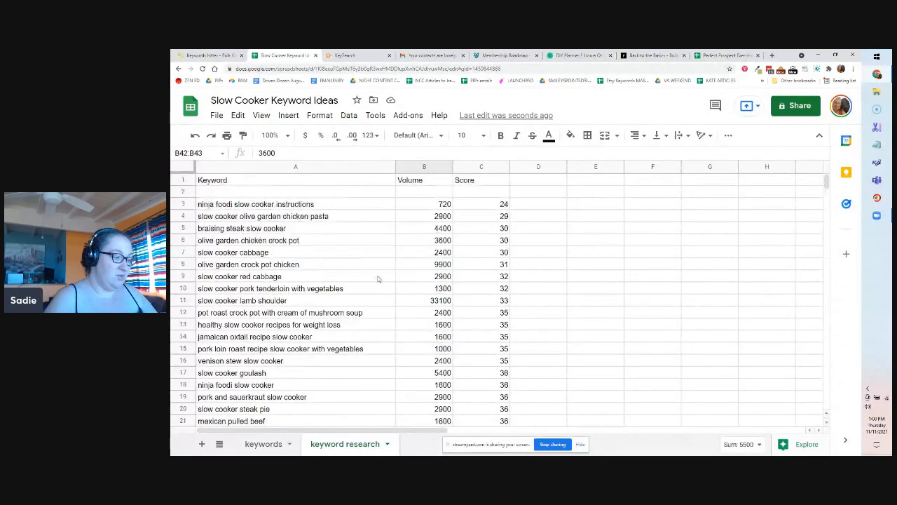
click(480, 204)
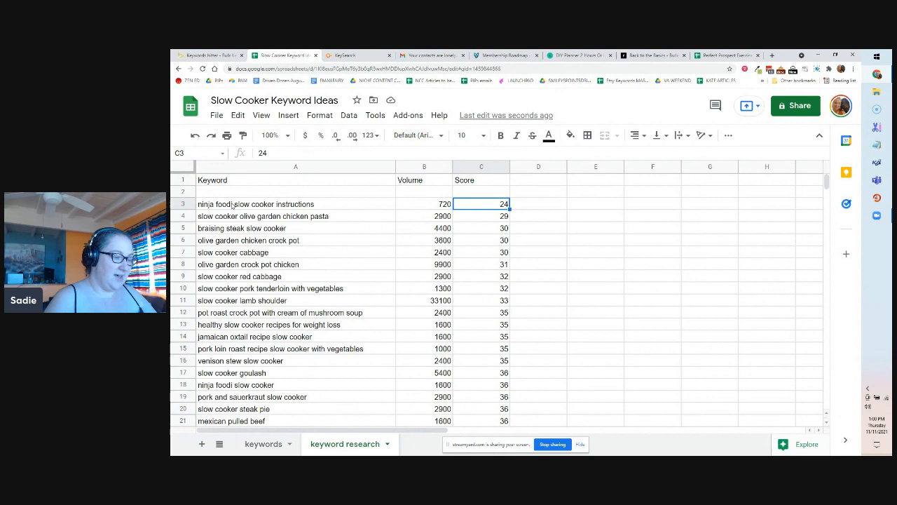
mouse_move(329, 276)
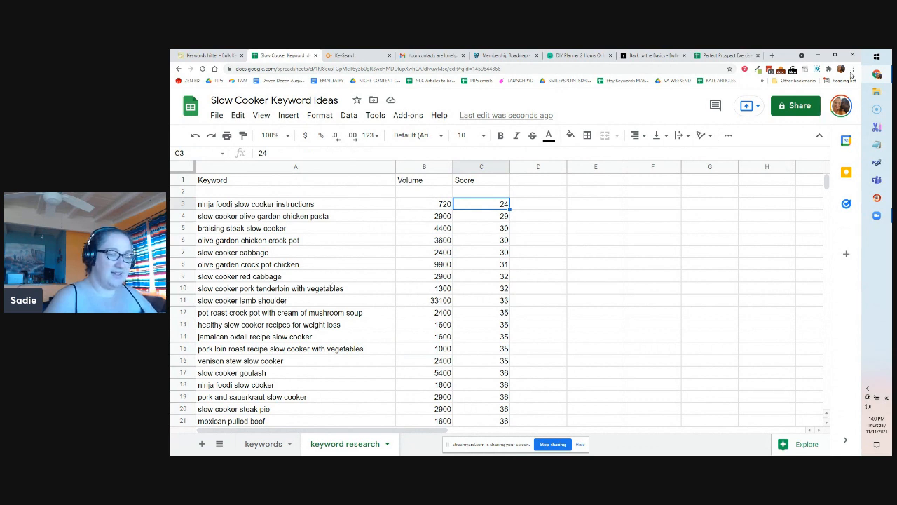
click(852, 69)
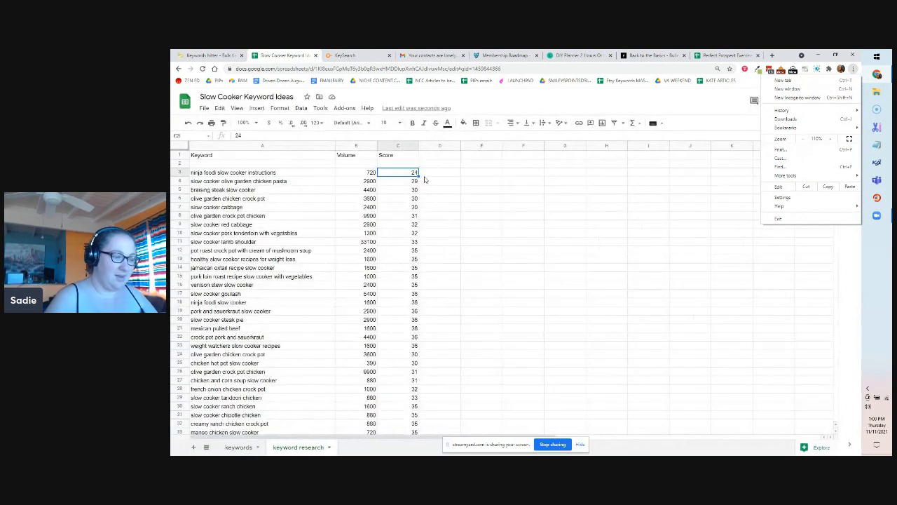
click(438, 172)
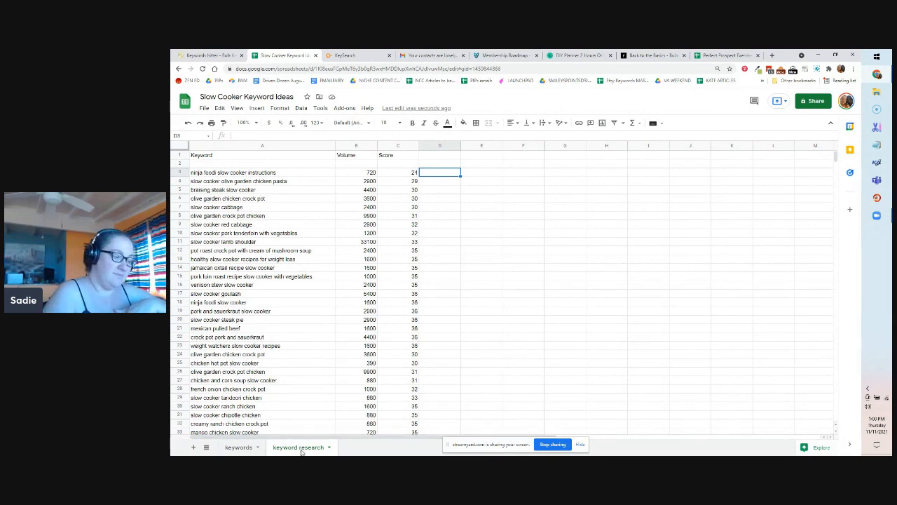
click(238, 447)
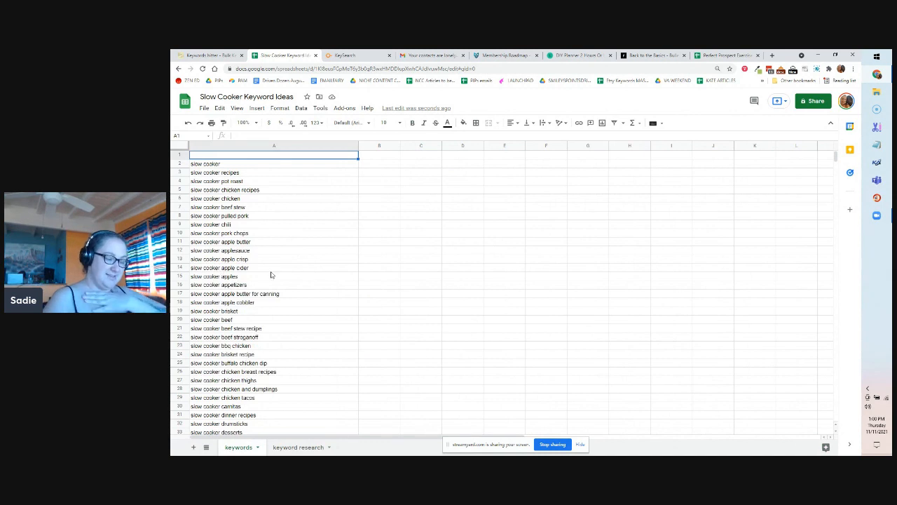
- Select 'slow cooker lamb' in cell A98 and open docs.google.com in a new tab
scroll(down, 3)
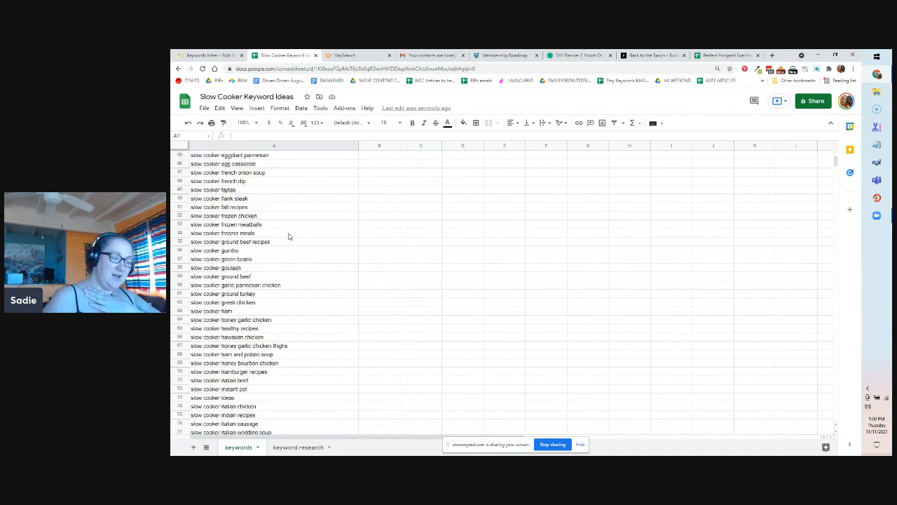
scroll(down, 3)
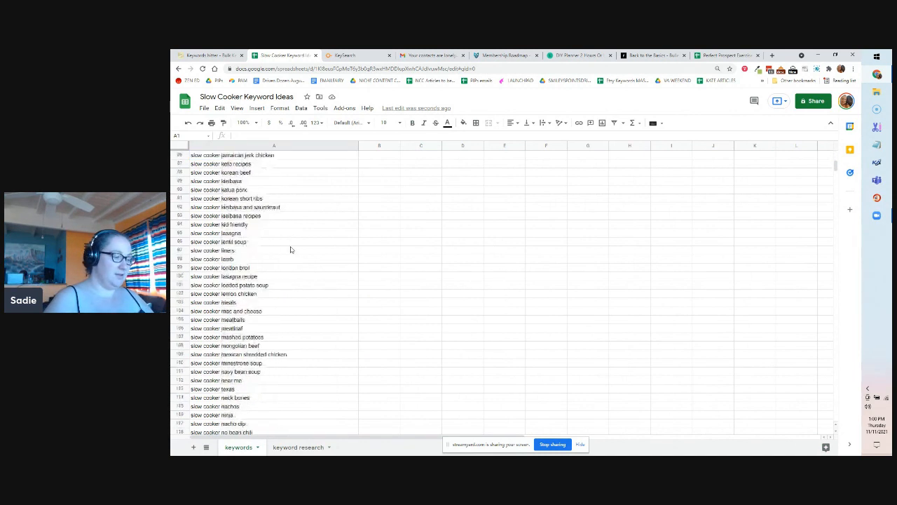
click(350, 55)
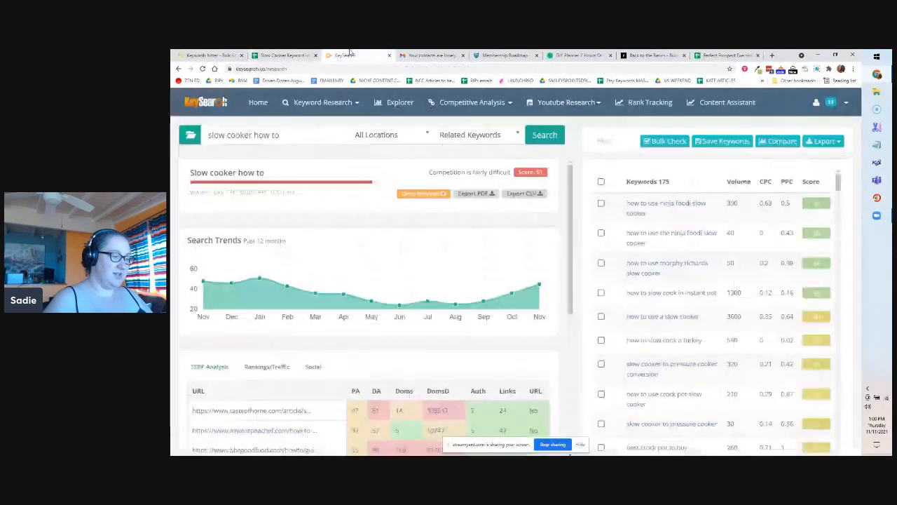
click(544, 134)
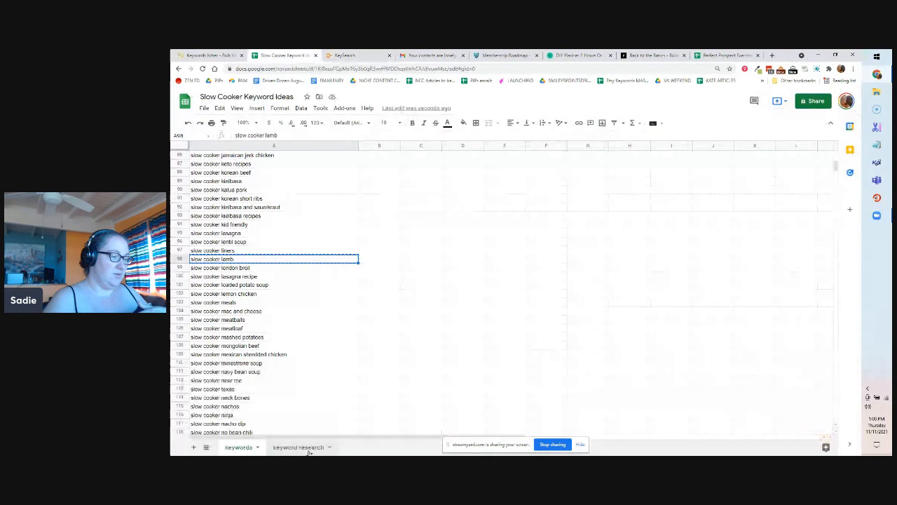
click(771, 55)
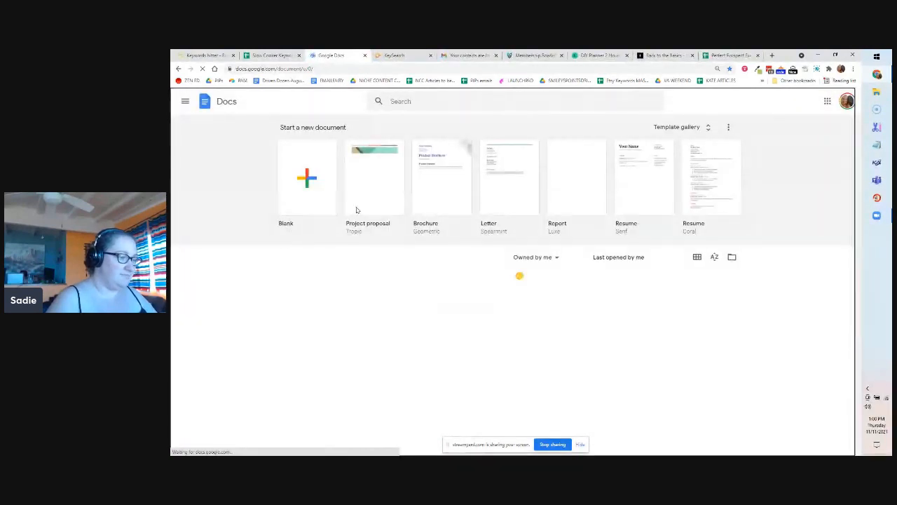
- Start a blank doc titled 'Slow Cooker Keyword Outlines' with the first line 'Slow cooker lamb'
click(306, 177)
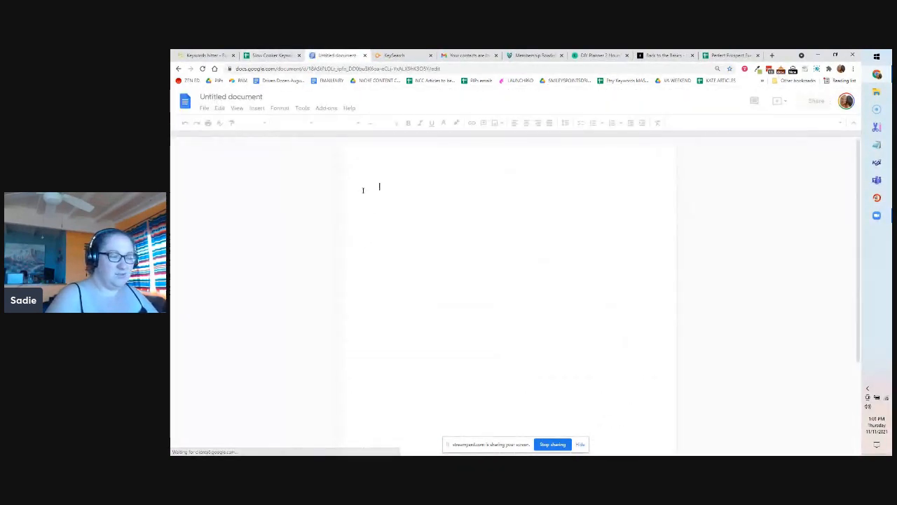
click(232, 96)
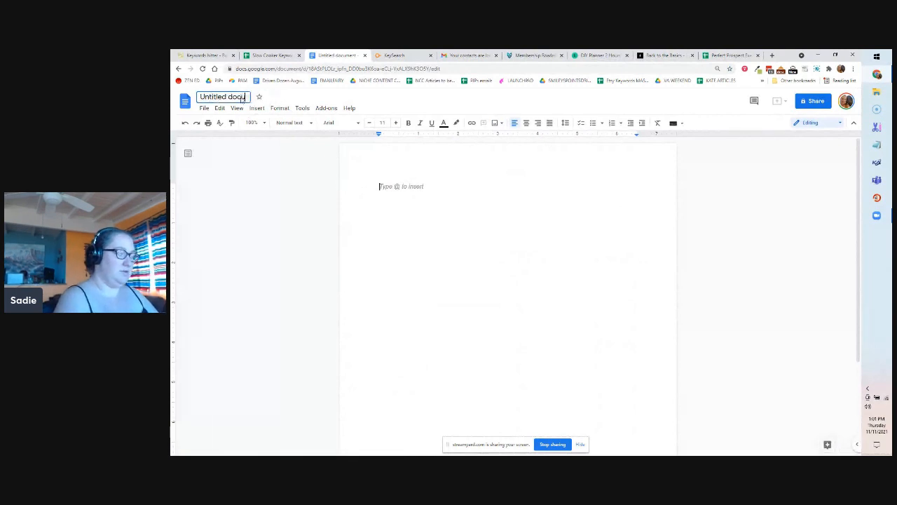
text(Slow Cooker Keyword o)
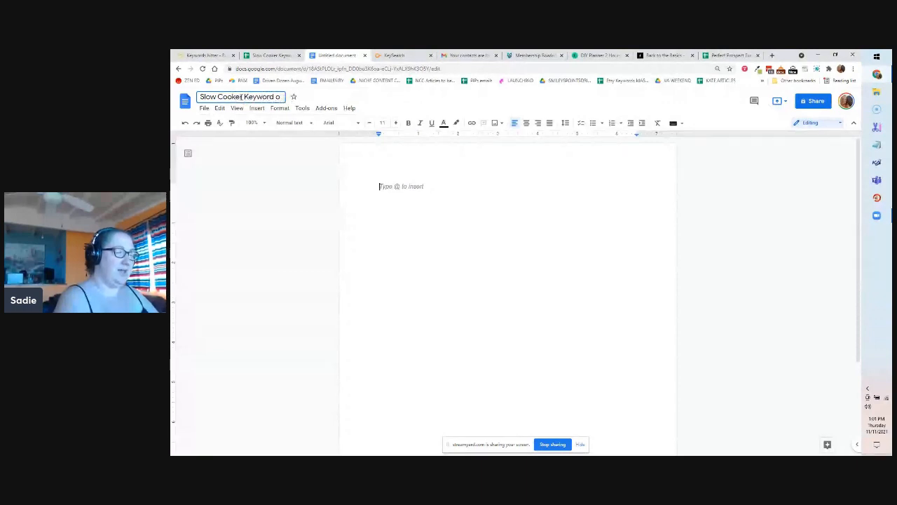
text(Outlines)
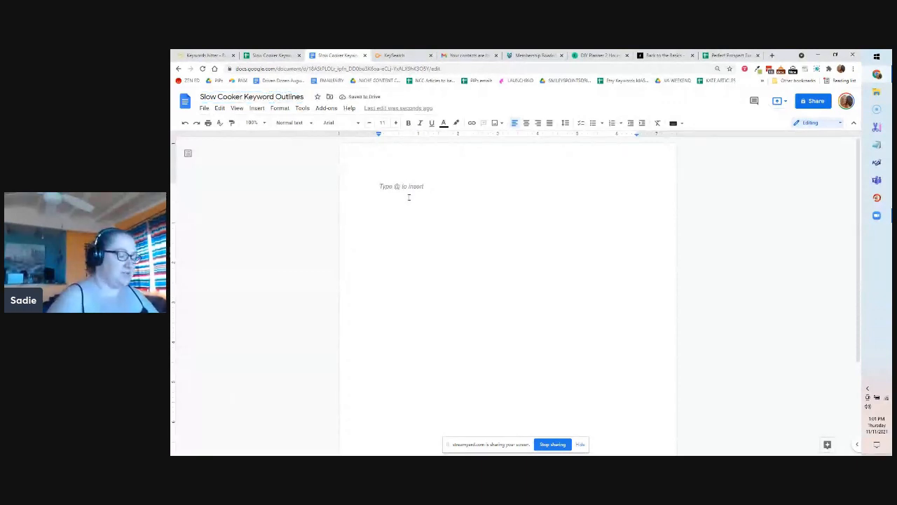
text(Slow cooker lamb)
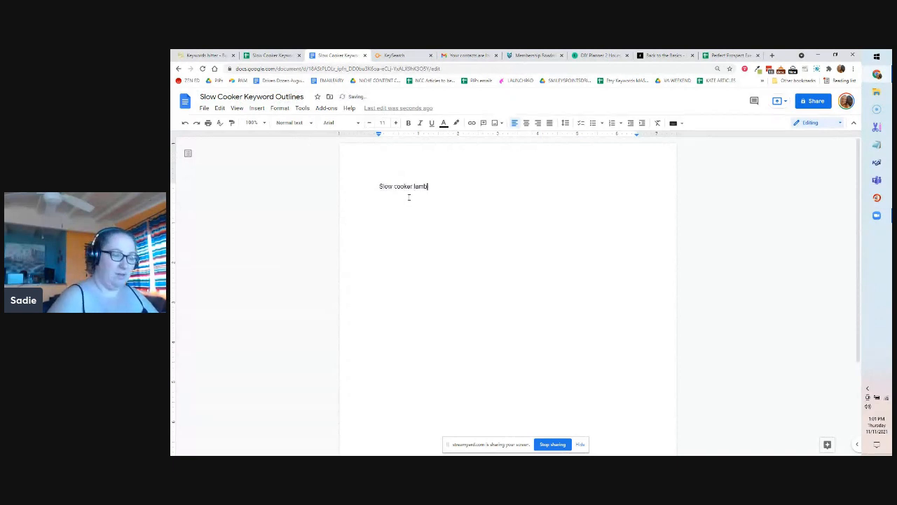
click(855, 69)
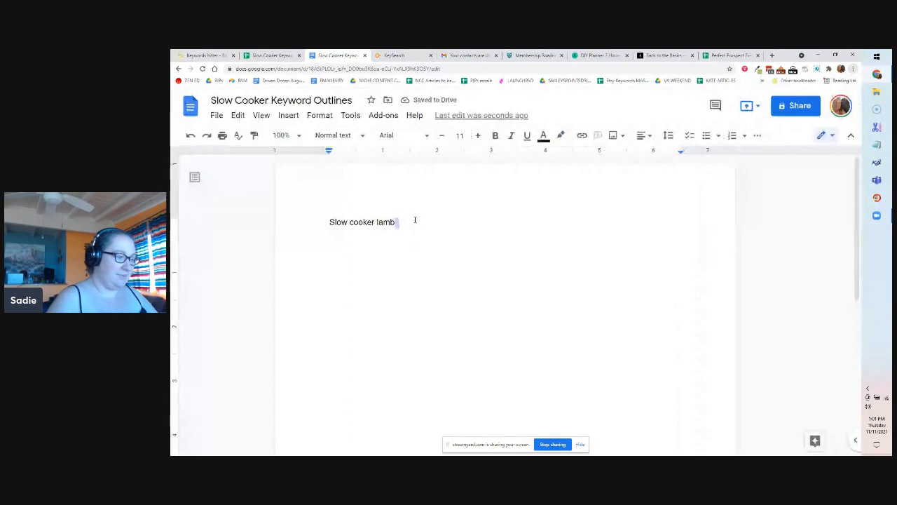
click(392, 54)
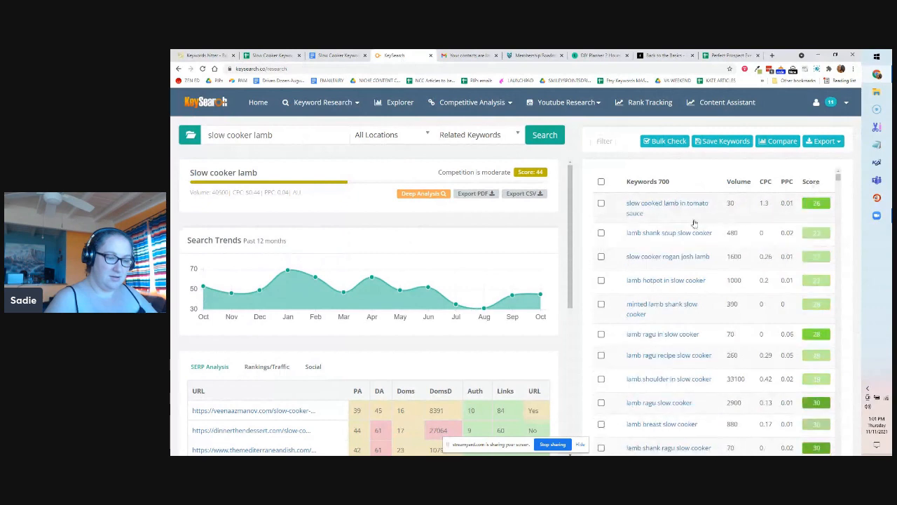
- Scroll through KeySearch's related keyword ideas for slow cooker lamb
scroll(down, 3)
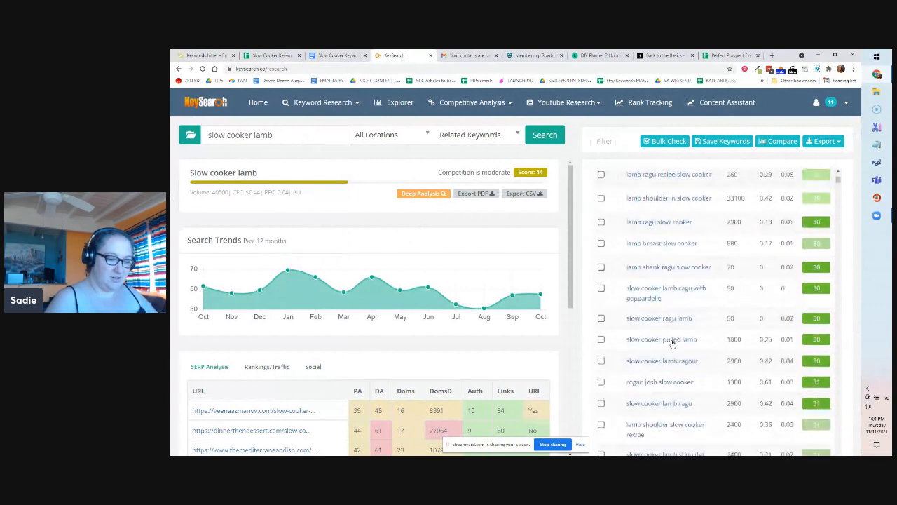
scroll(down, 3)
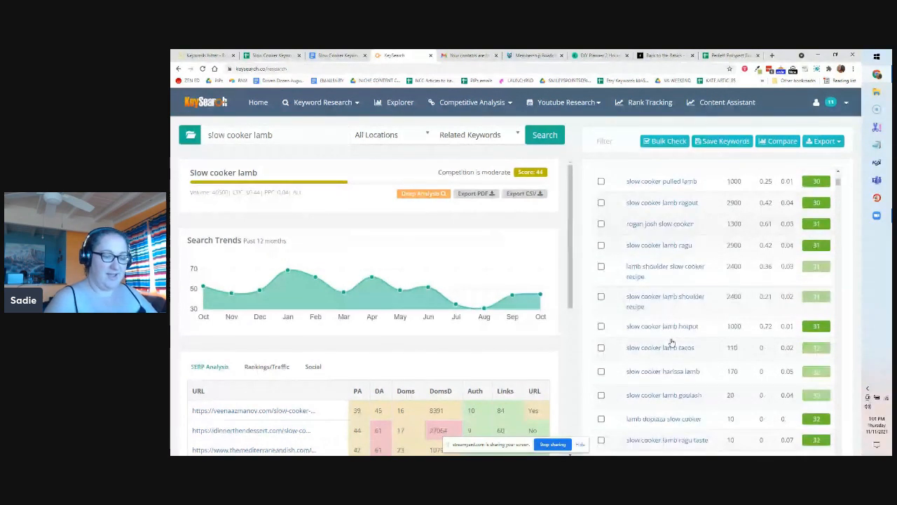
scroll(down, 3)
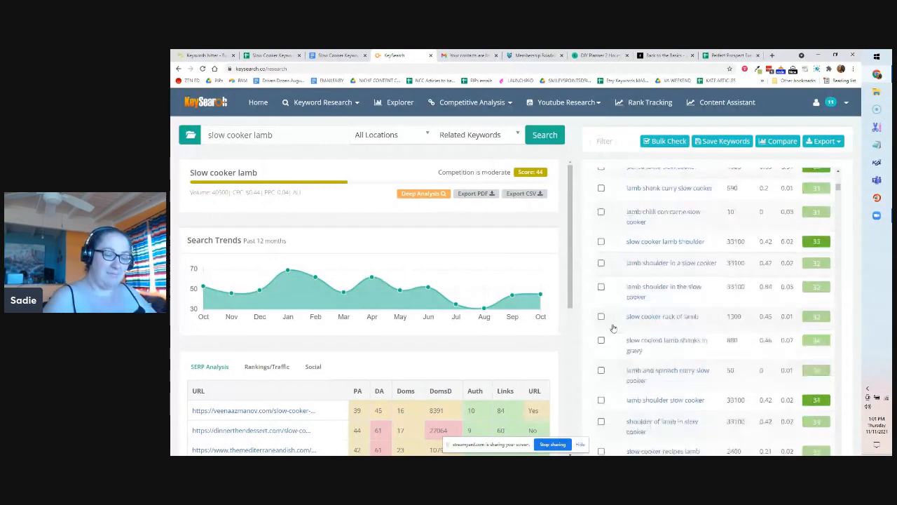
scroll(down, 3)
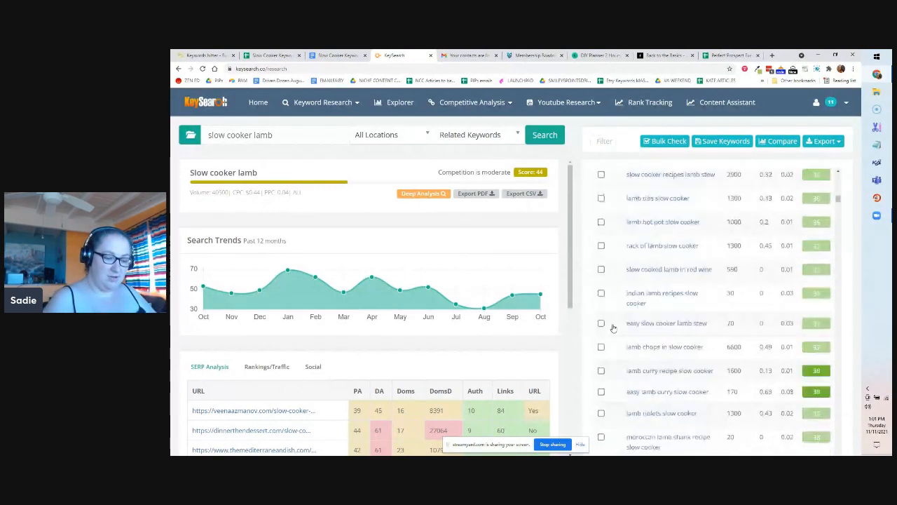
scroll(down, 3)
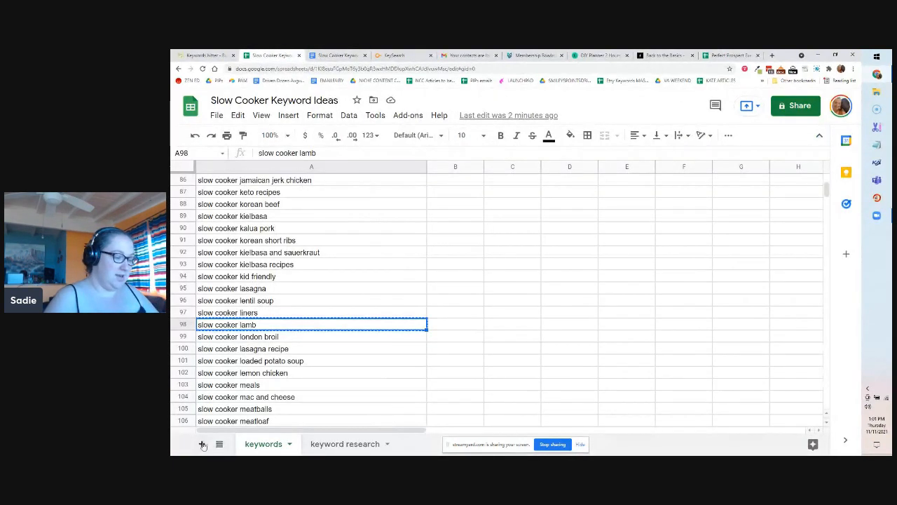
- Add a new blank sheet for the lamb keywords, then return to KeySearch
right_click(420, 444)
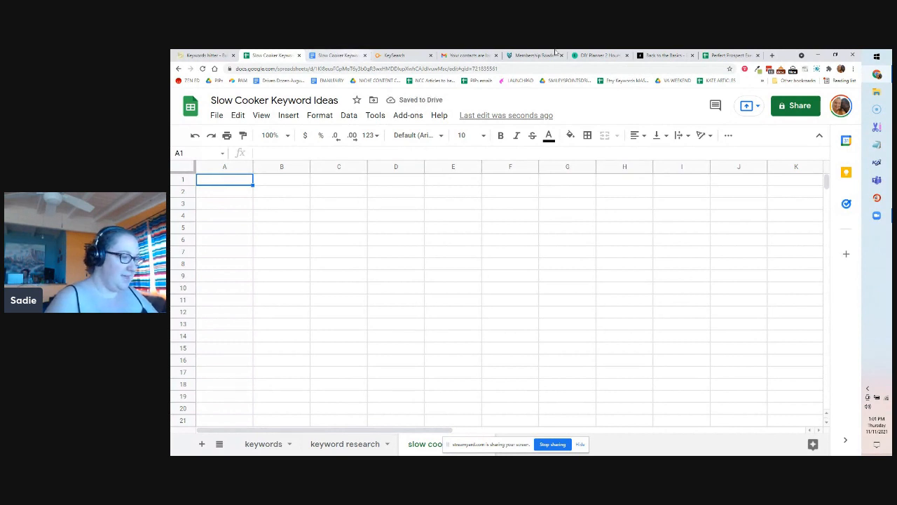
click(395, 55)
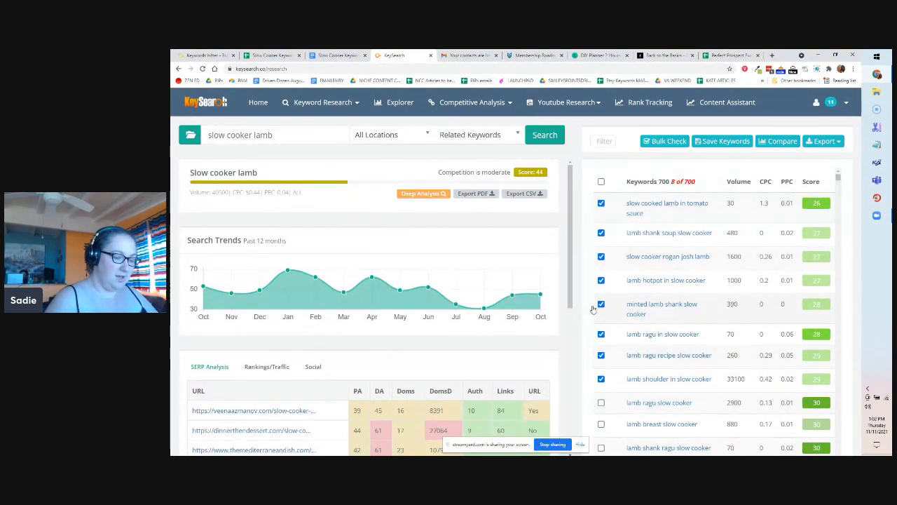
- Tick lamb keywords such as 'shoulder of lamb slow cooker' and 'pulled lamb slow cooker'
scroll(down, 3)
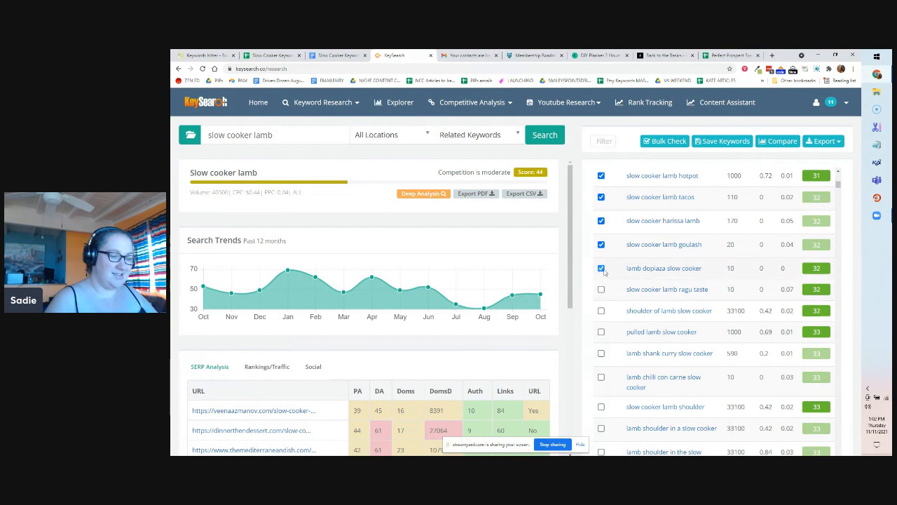
scroll(down, 3)
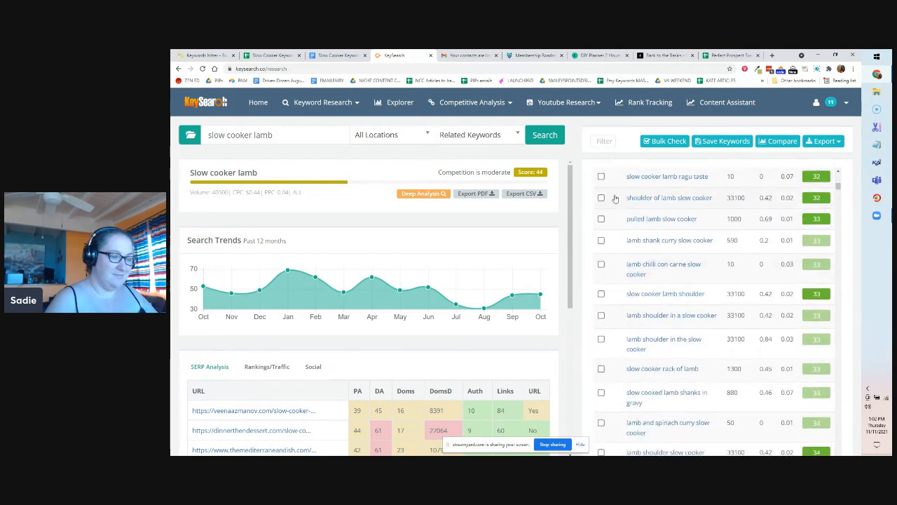
click(601, 197)
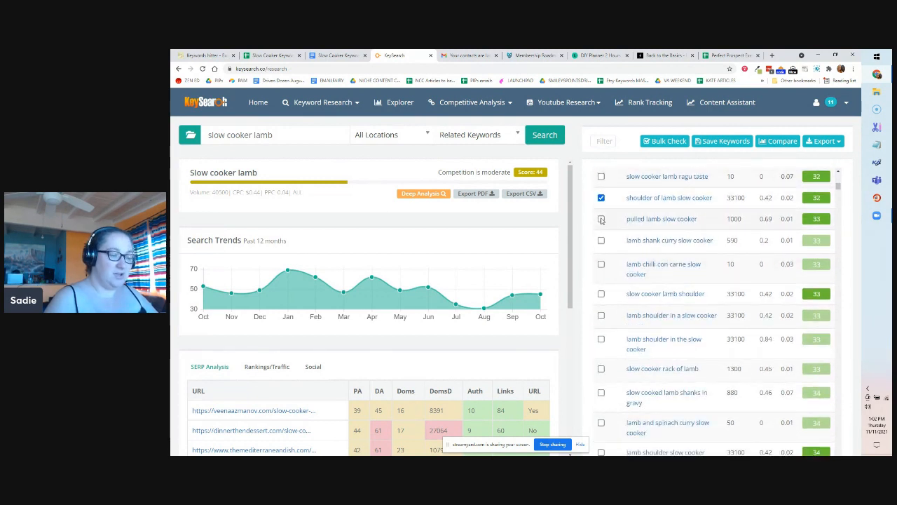
click(601, 240)
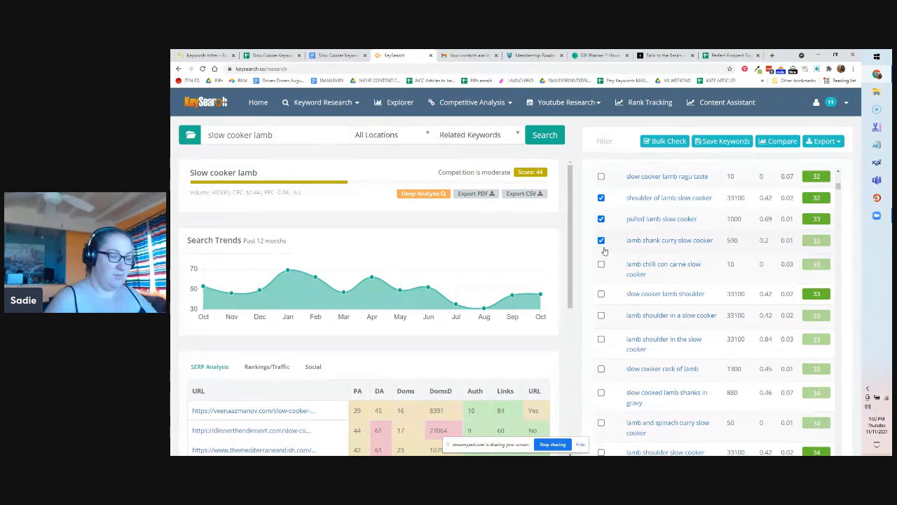
scroll(down, 3)
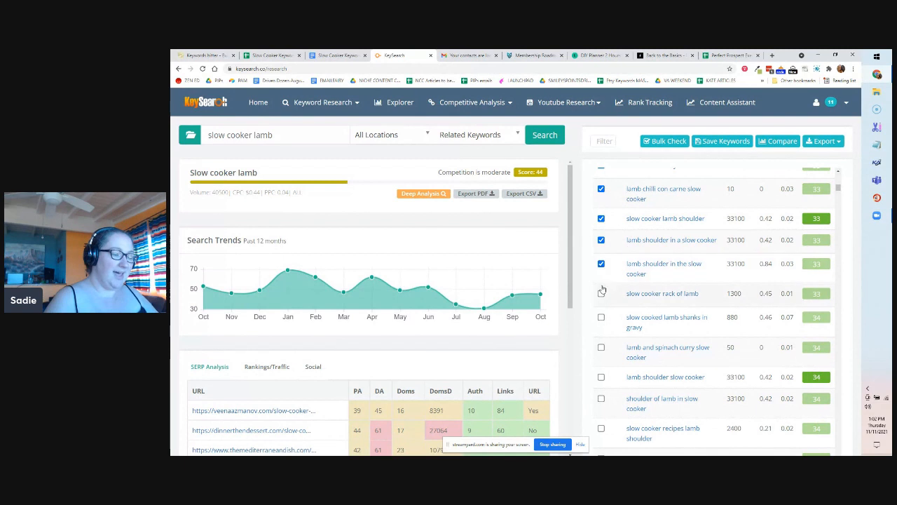
click(601, 293)
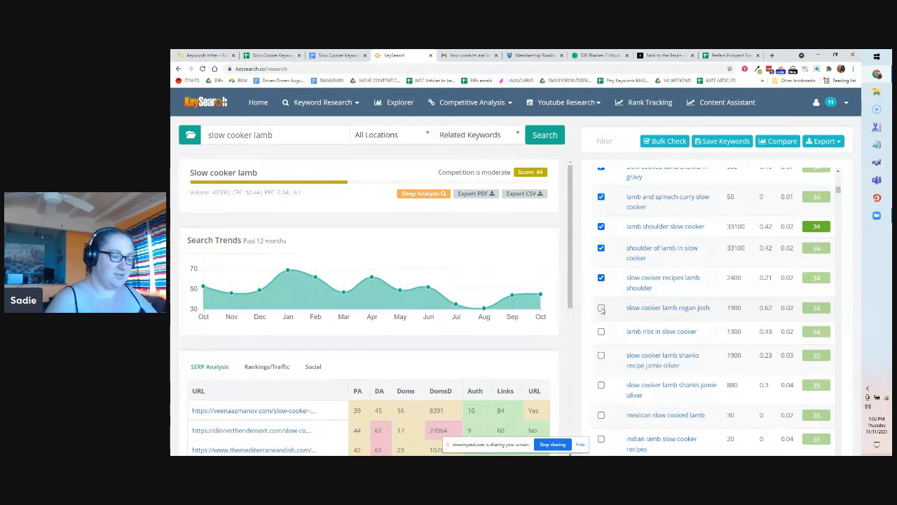
- Export only the checked lamb keywords as a CSV file
scroll(down, 3)
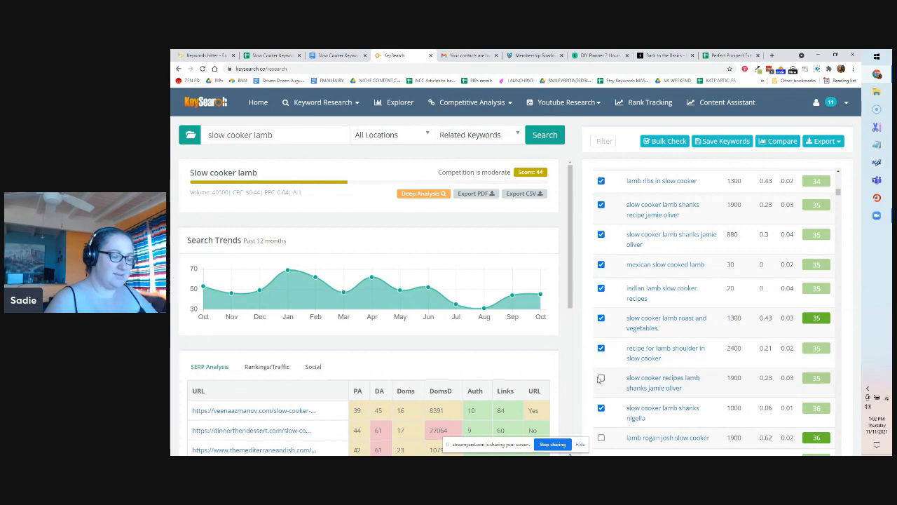
scroll(down, 3)
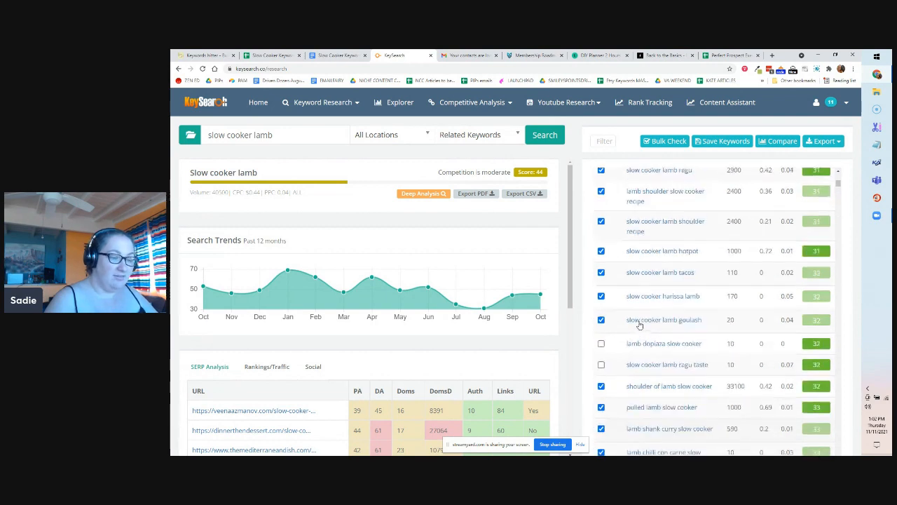
click(823, 141)
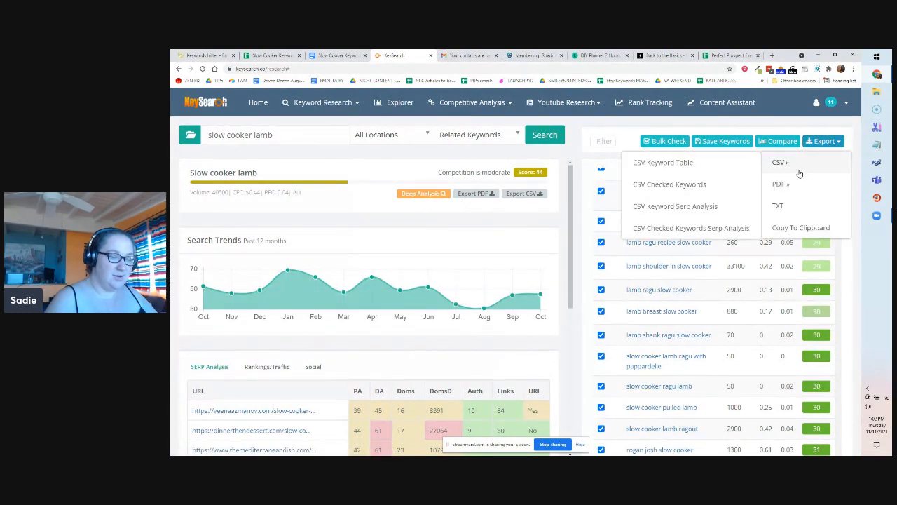
click(780, 162)
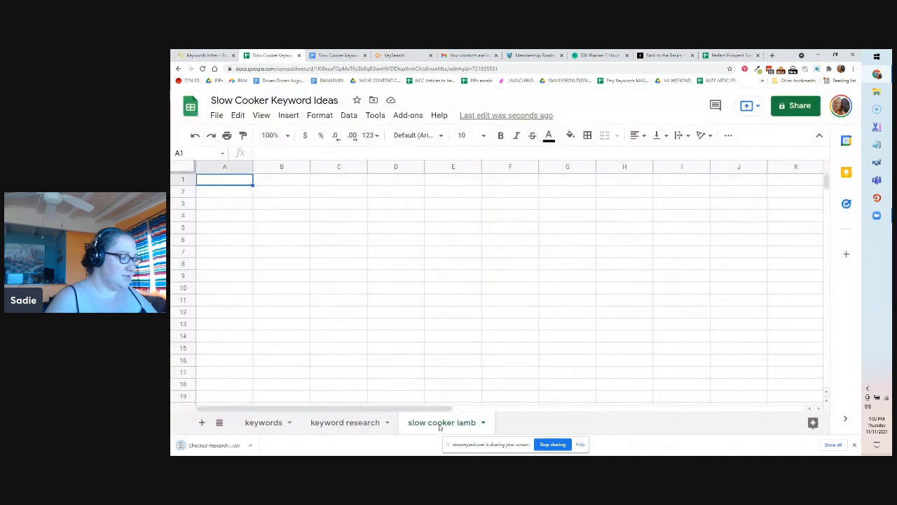
- Import the checked KeySearch keywords CSV, replacing the current sheet
click(216, 115)
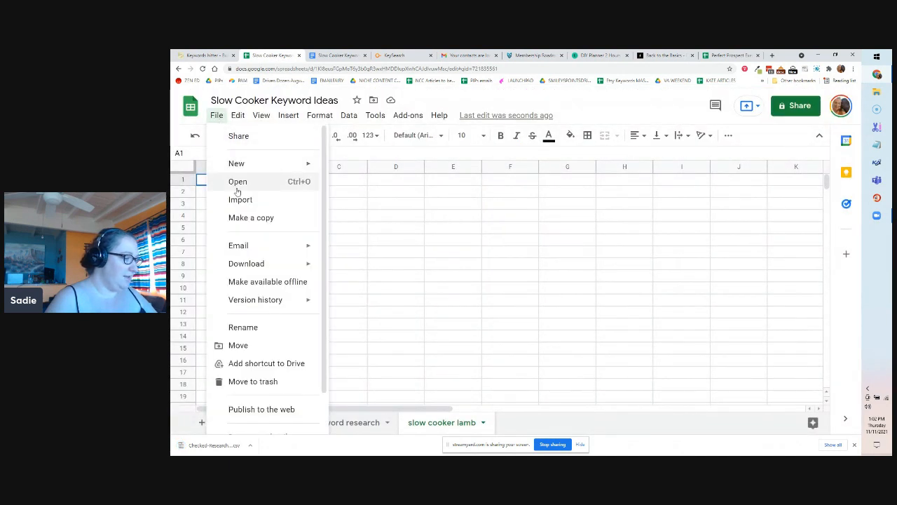
click(240, 199)
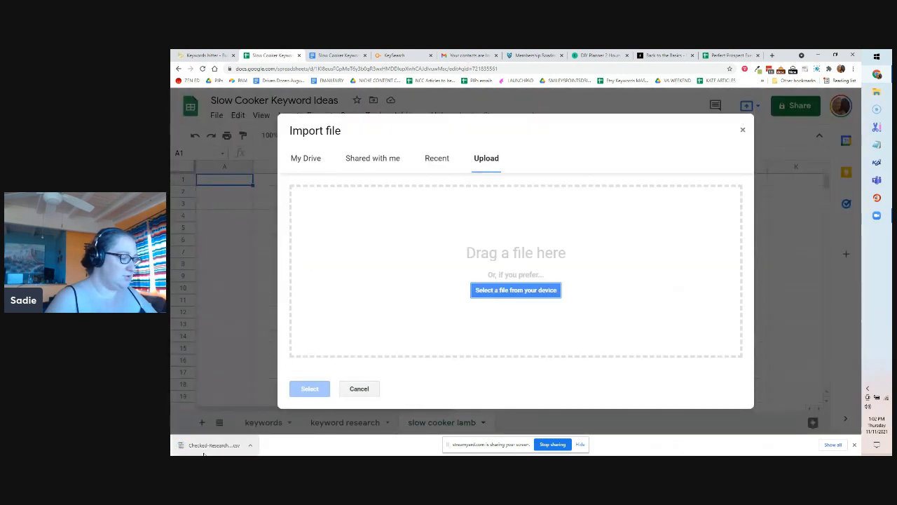
click(516, 289)
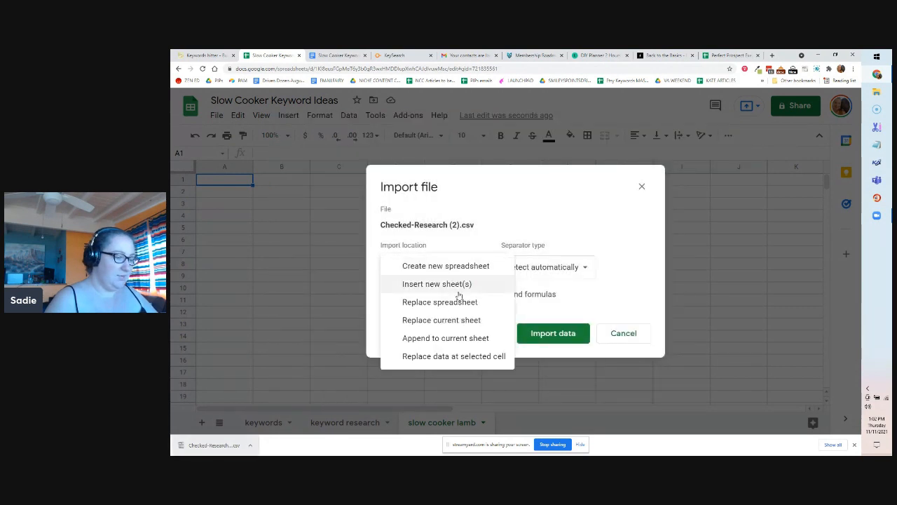
mouse_move(439, 305)
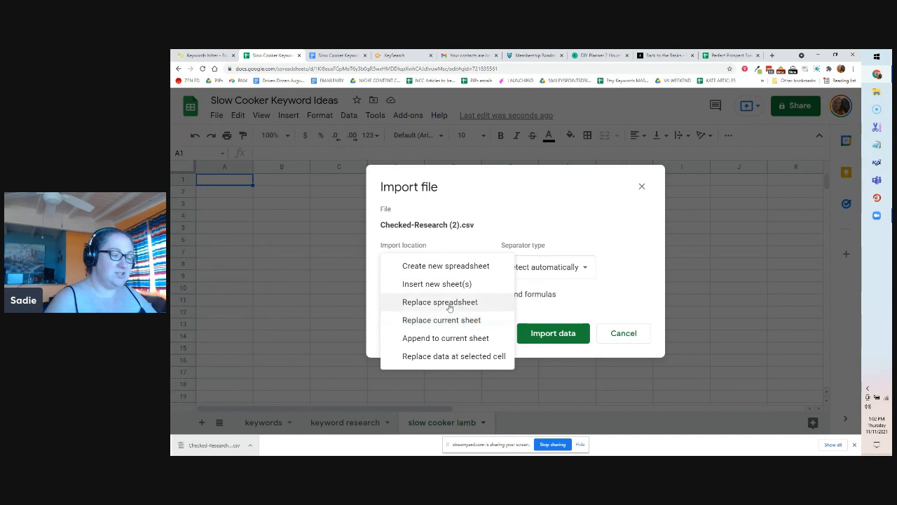
click(441, 319)
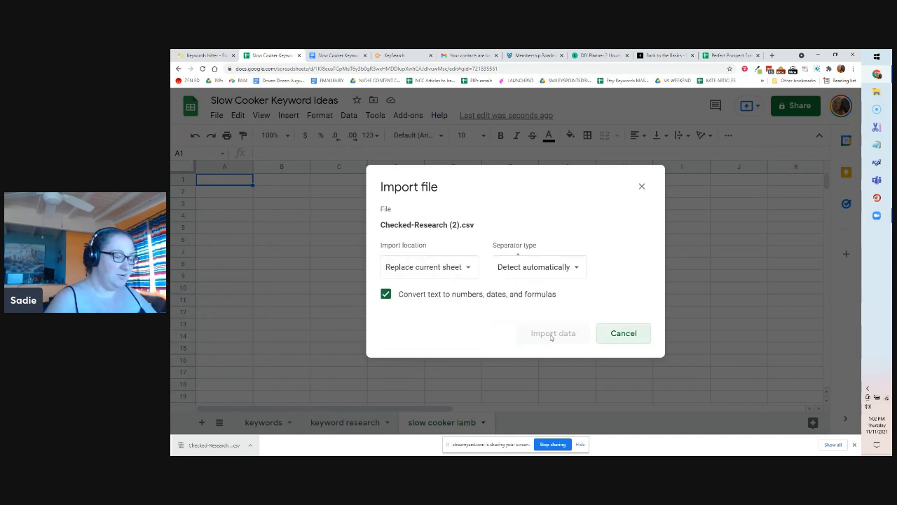
click(553, 333)
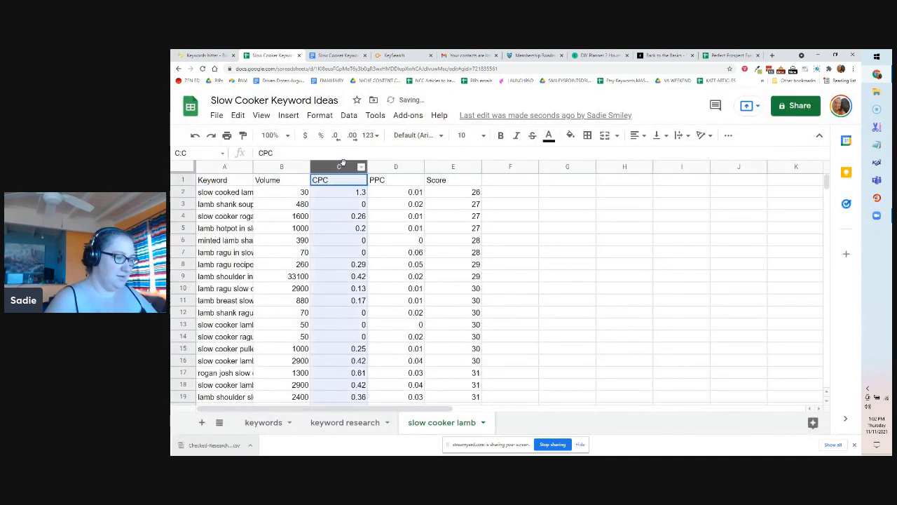
- Delete the CPC and PPC columns, leaving Keyword, Volume and Score
right_click(338, 166)
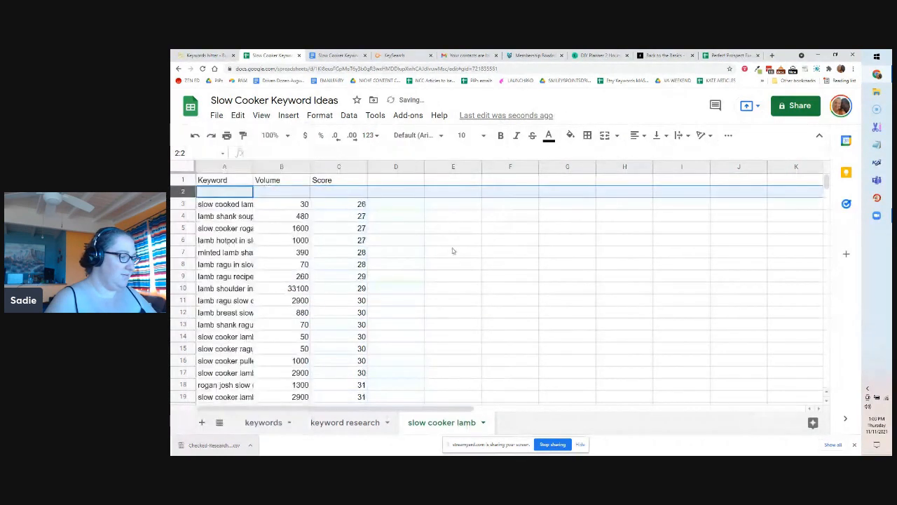
scroll(down, 3)
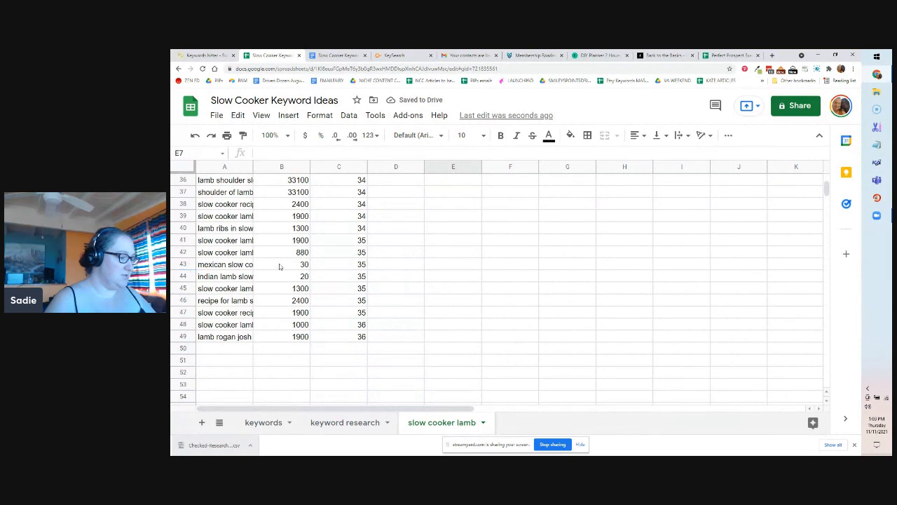
right_click(224, 270)
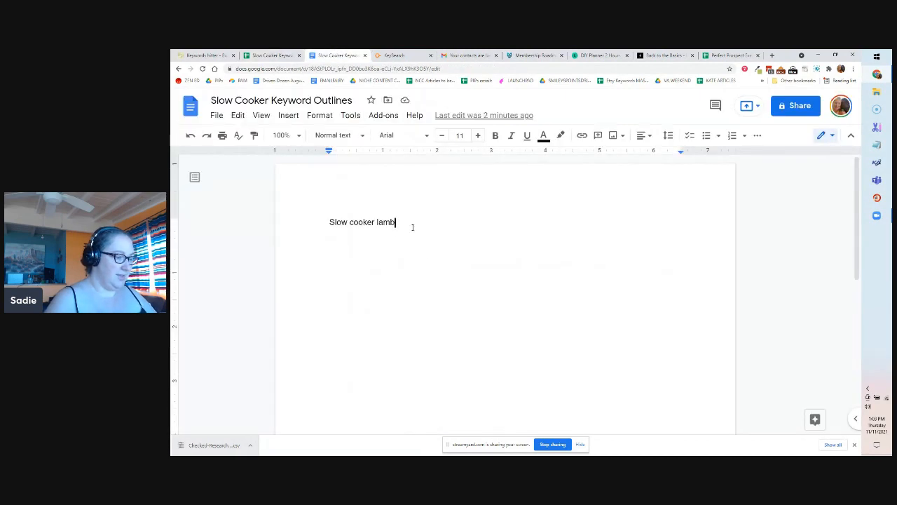
mouse_move(437, 241)
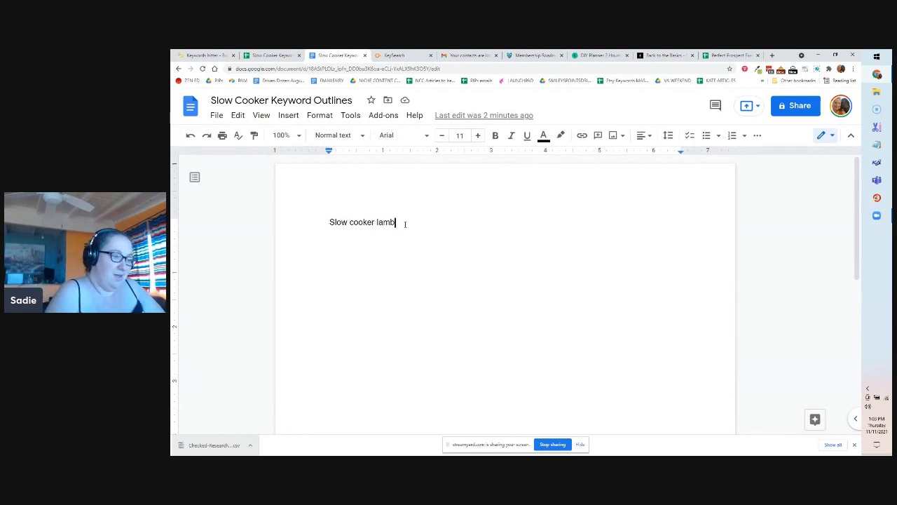
- Type 'Can you put raw lamb in a slow cooker?' under the Slow cooker lamb heading
click(402, 55)
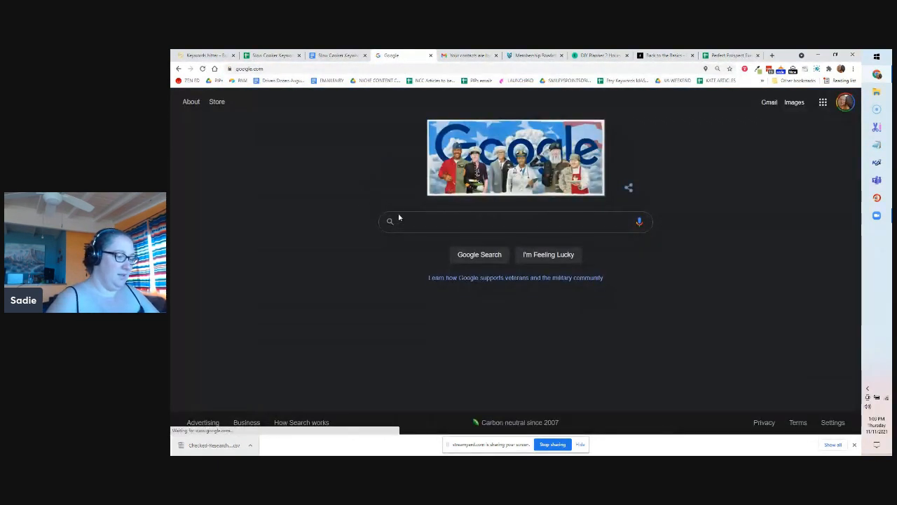
text(slow cooker a)
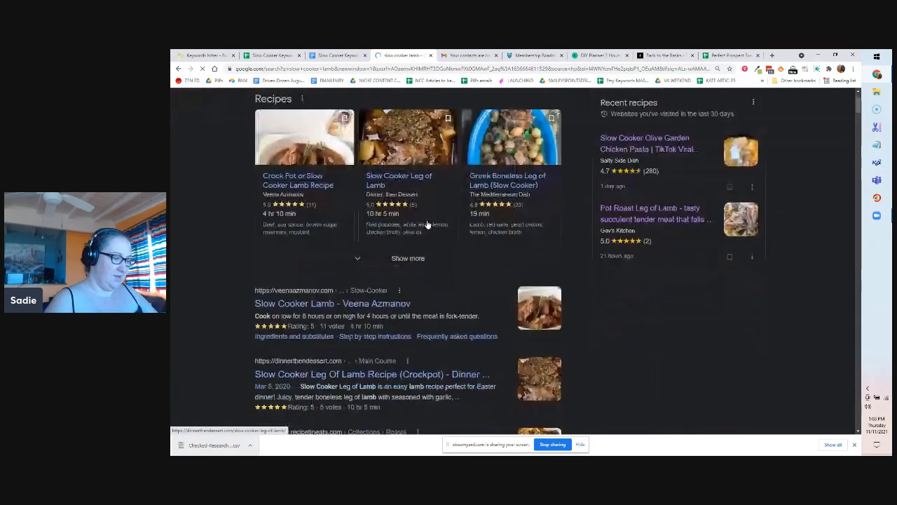
scroll(down, 3)
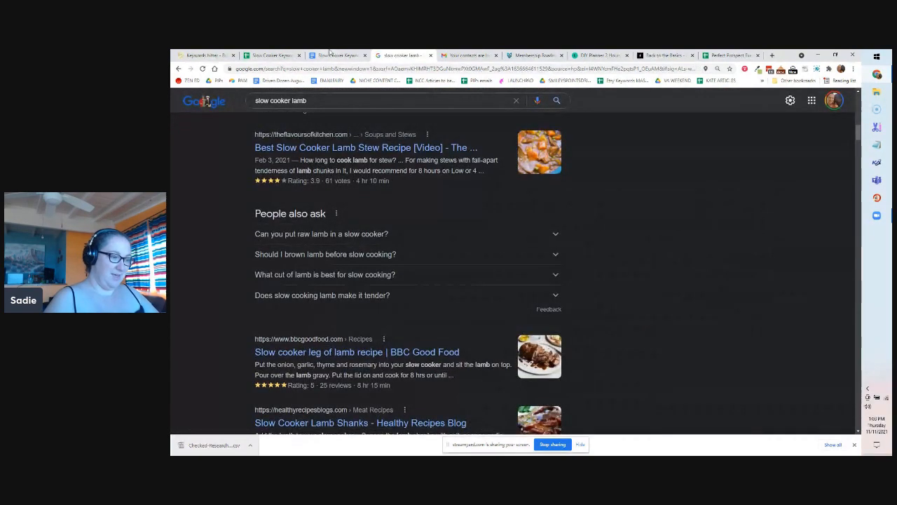
click(338, 55)
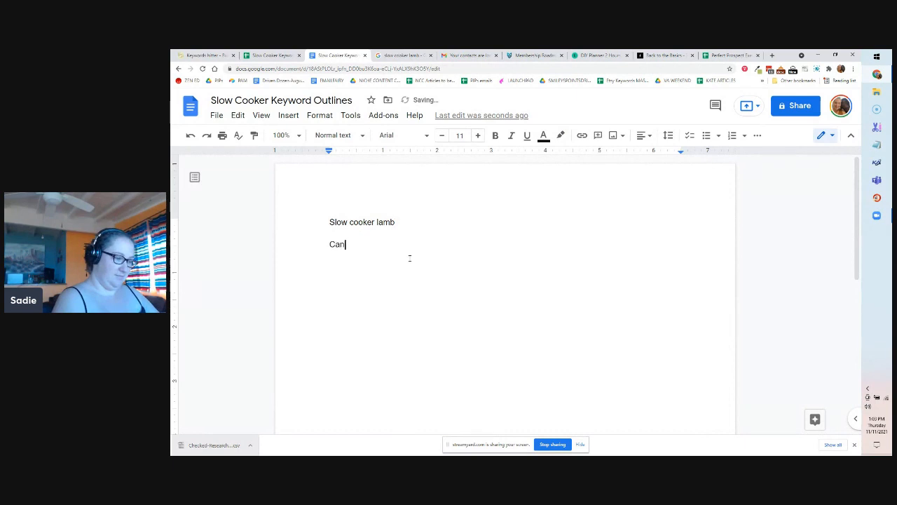
text(you put raw lamb in a)
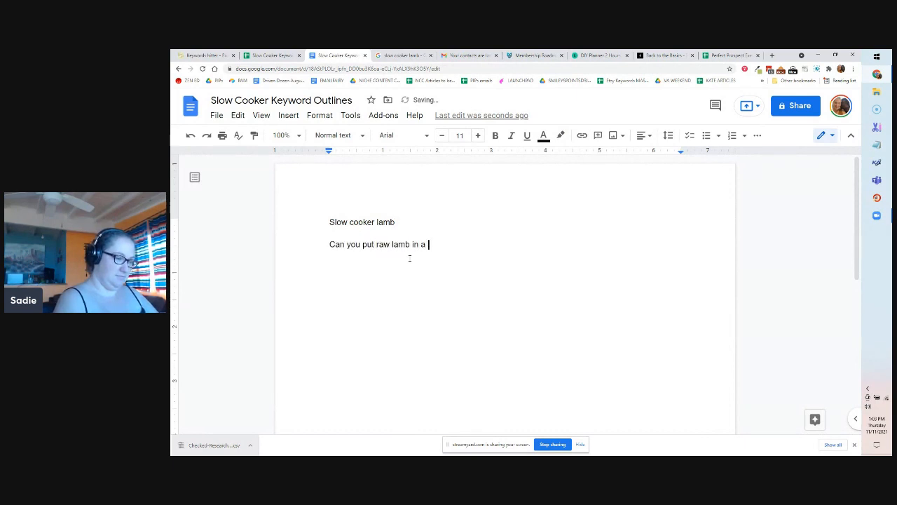
text(slow cooker?)
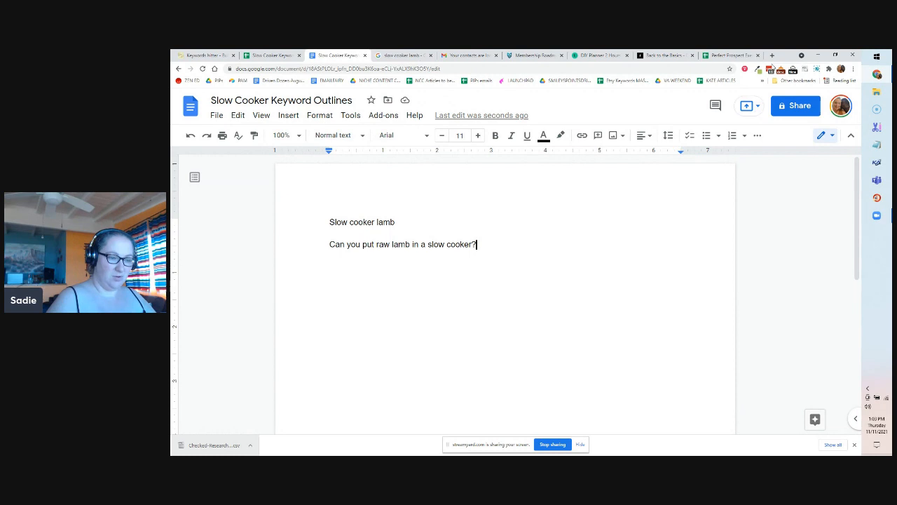
click(771, 55)
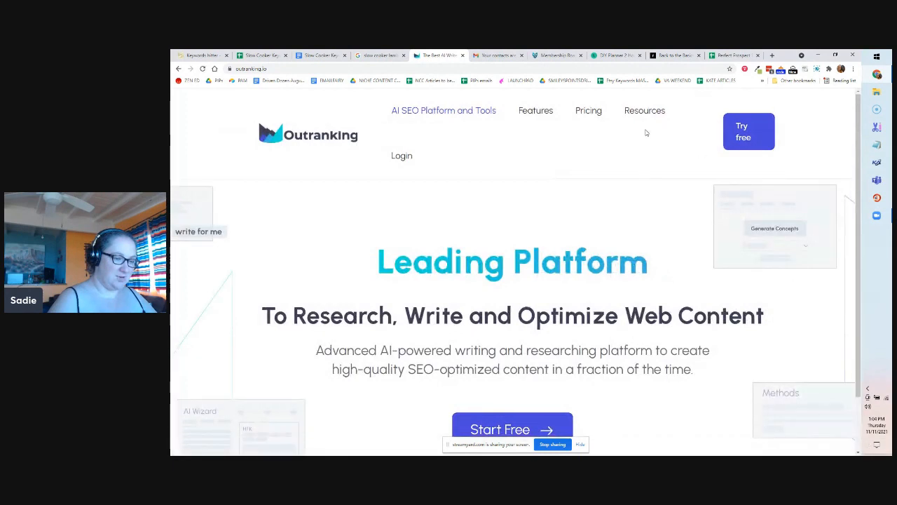
- Sign in to Outranking and enter 'slow cooker lamb' in the Questions tool
click(402, 156)
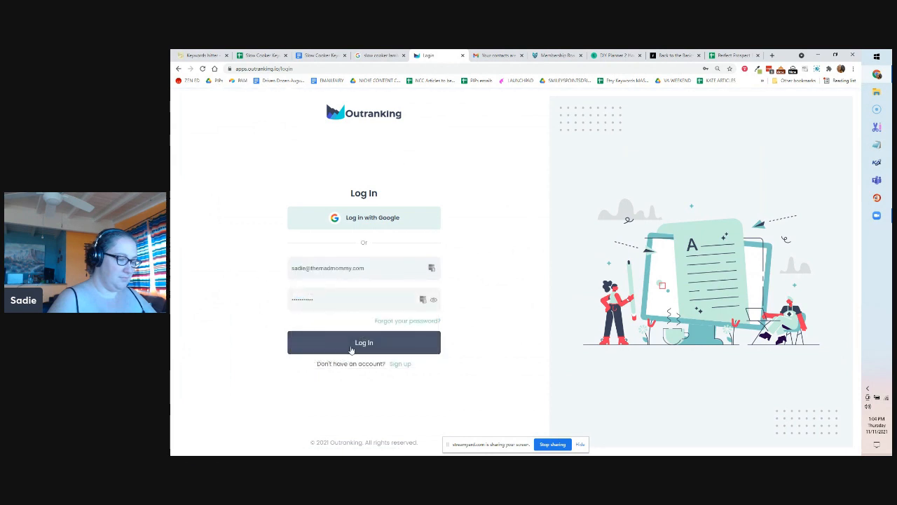
click(363, 342)
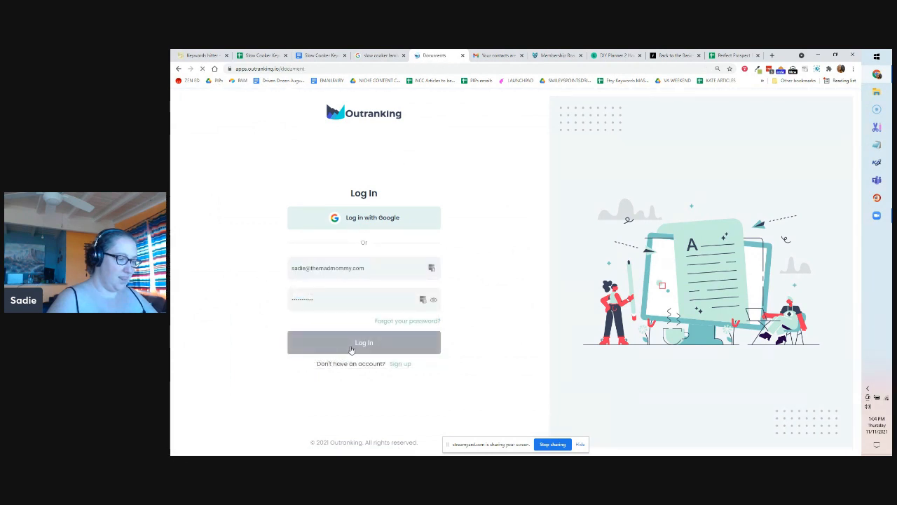
click(364, 342)
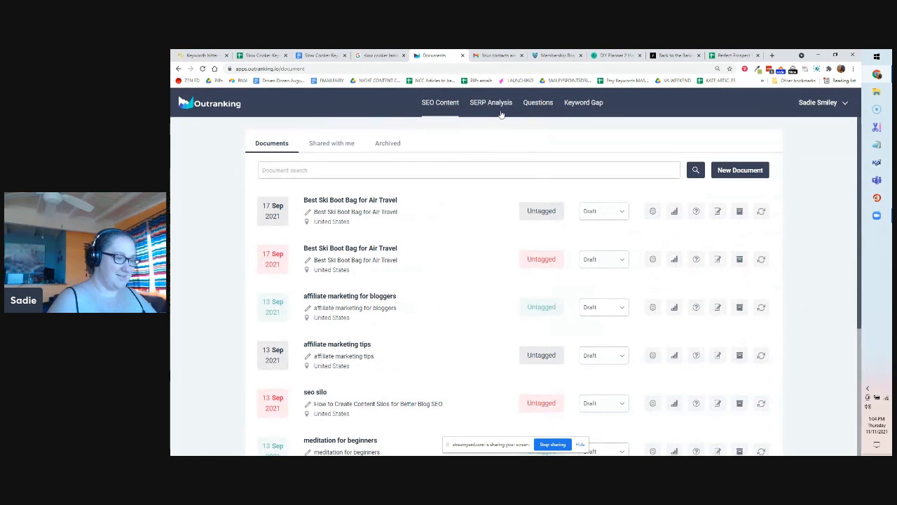
click(537, 102)
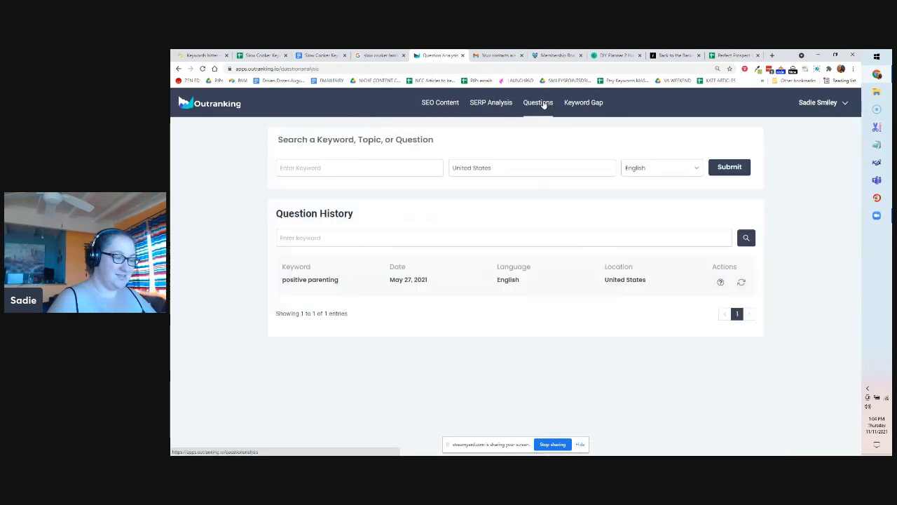
text(sl)
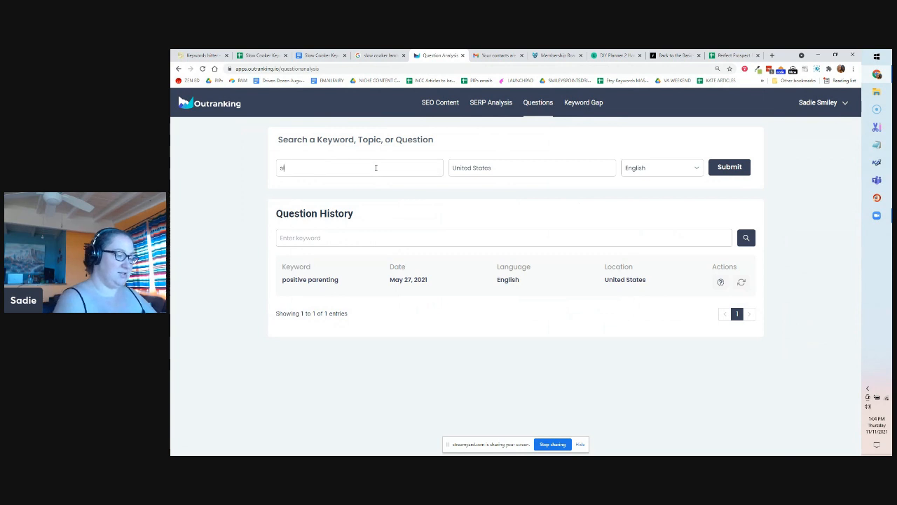
text(slow cooker lamb)
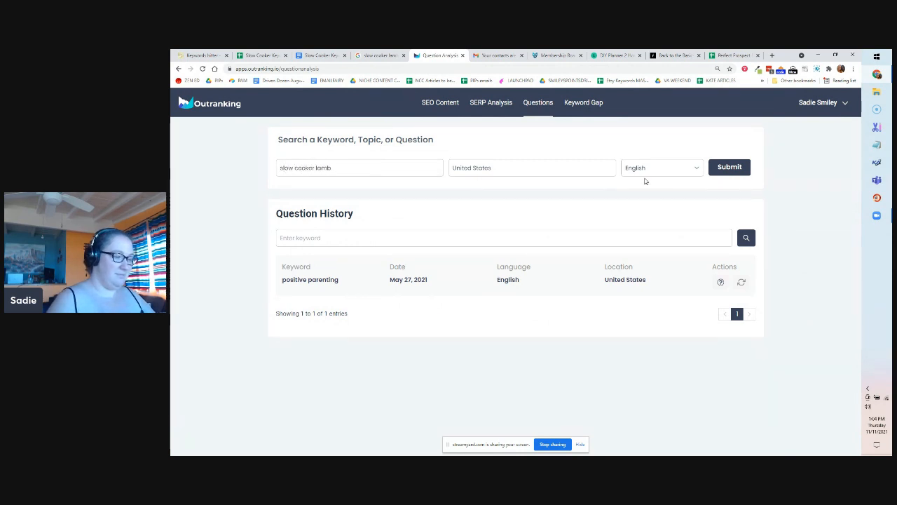
- Switch to a different saved account and submit question research for 'slow cooker lamb'
click(729, 167)
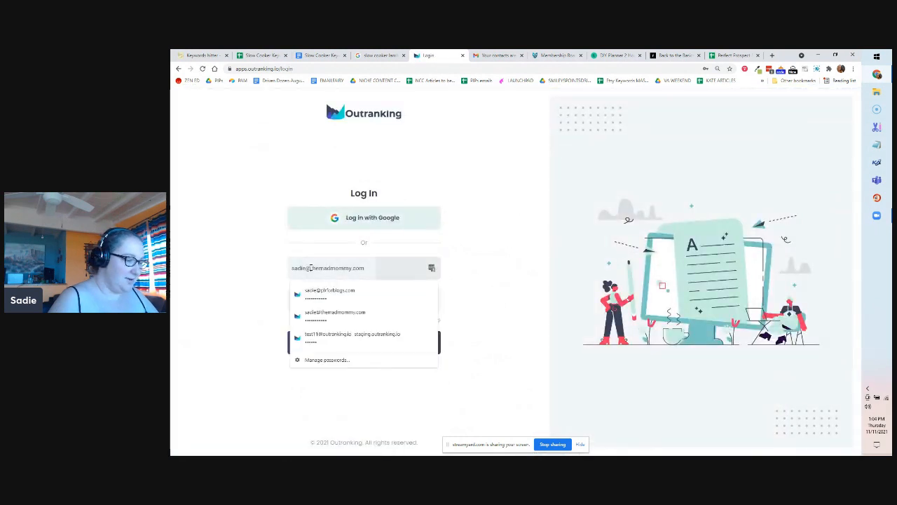
click(329, 290)
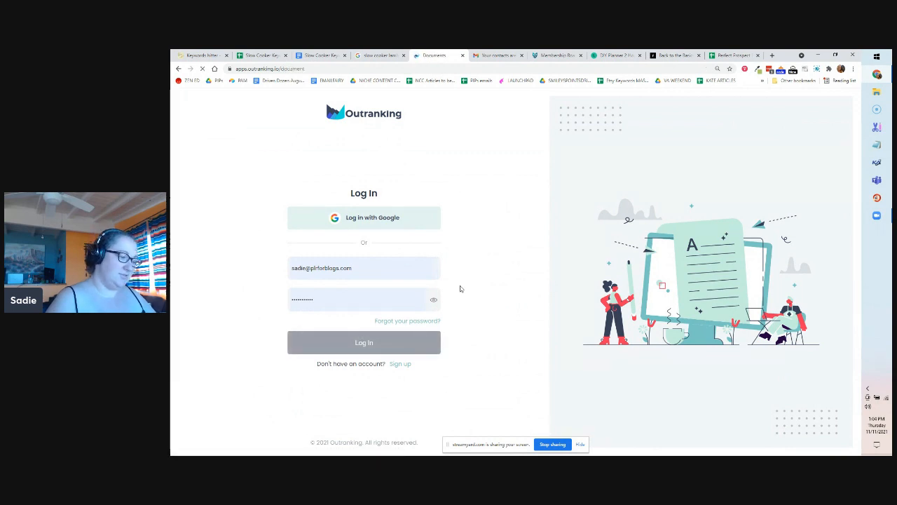
click(363, 342)
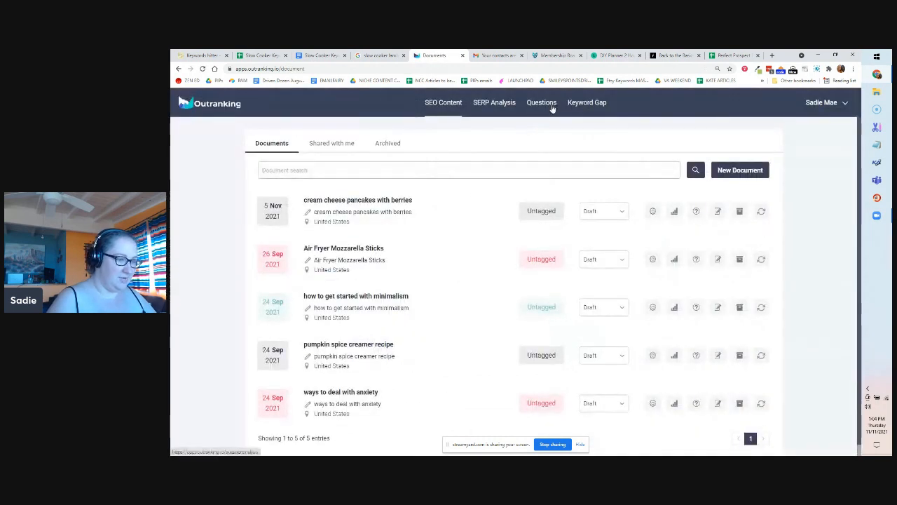
click(541, 102)
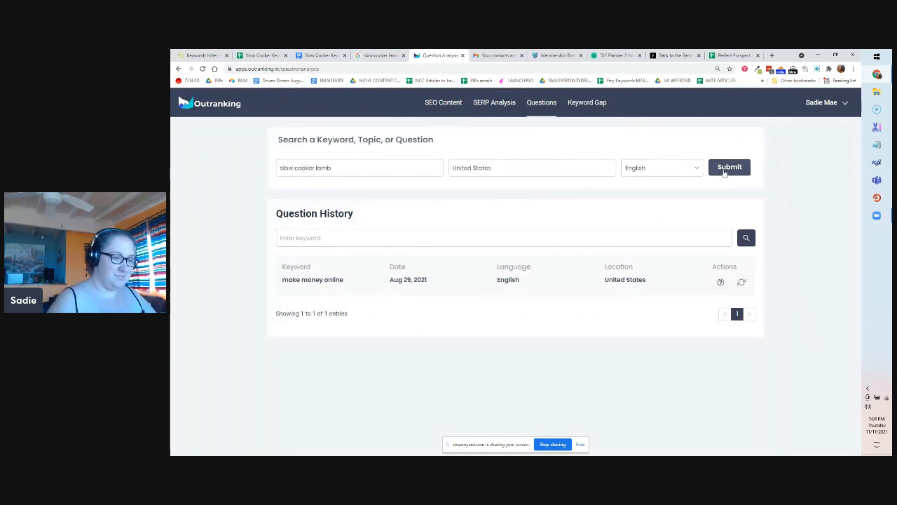
click(729, 167)
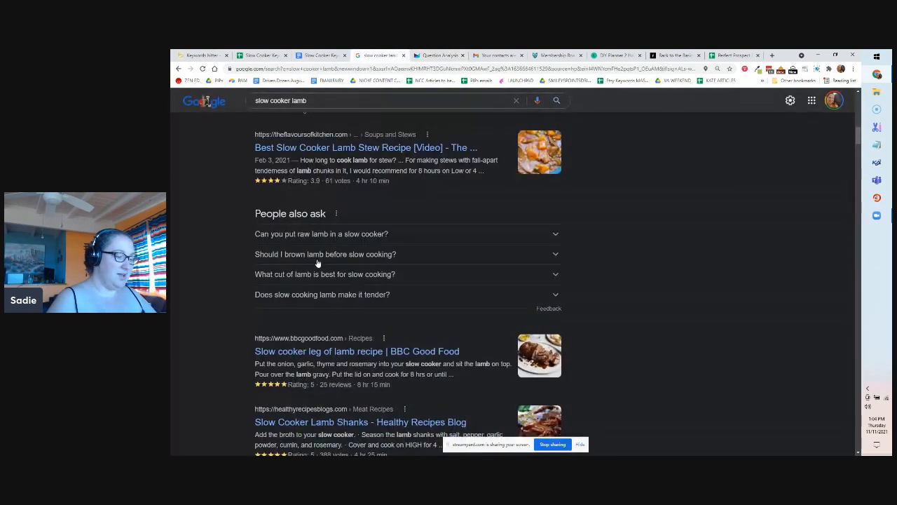
- Add 'Should I brown lamb before slow cooking?' to the outline and close the Google results
click(319, 56)
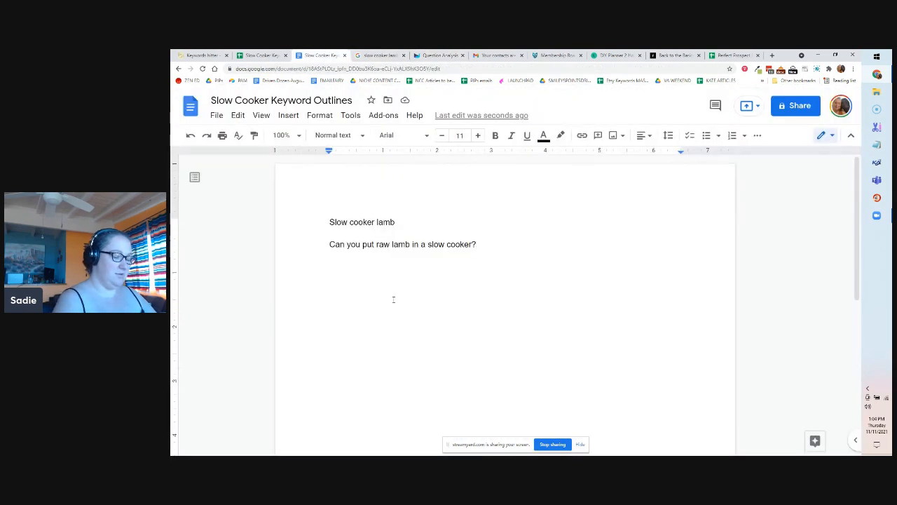
text(Should I brown lamb)
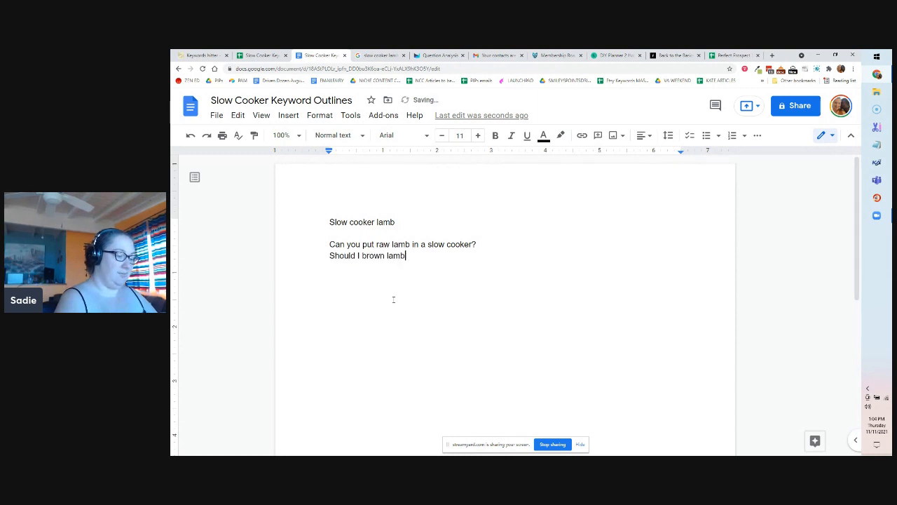
text(before slow cooking?)
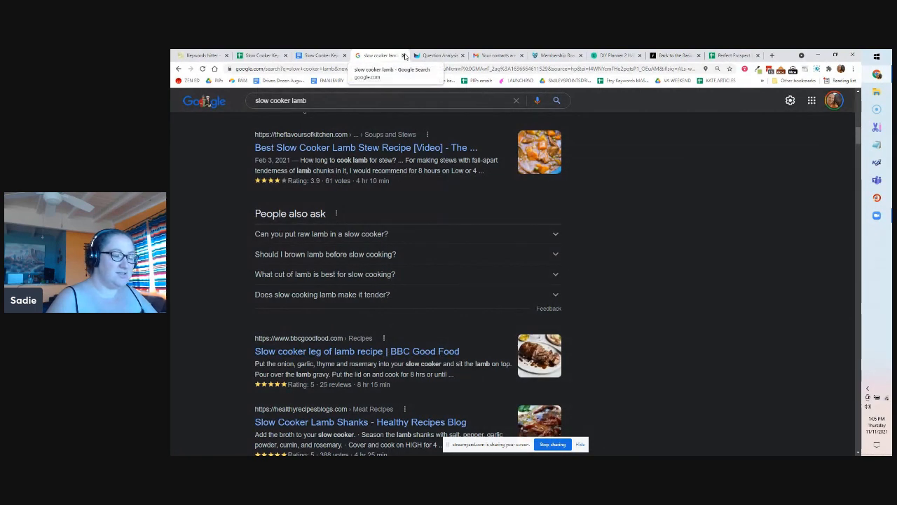
click(380, 55)
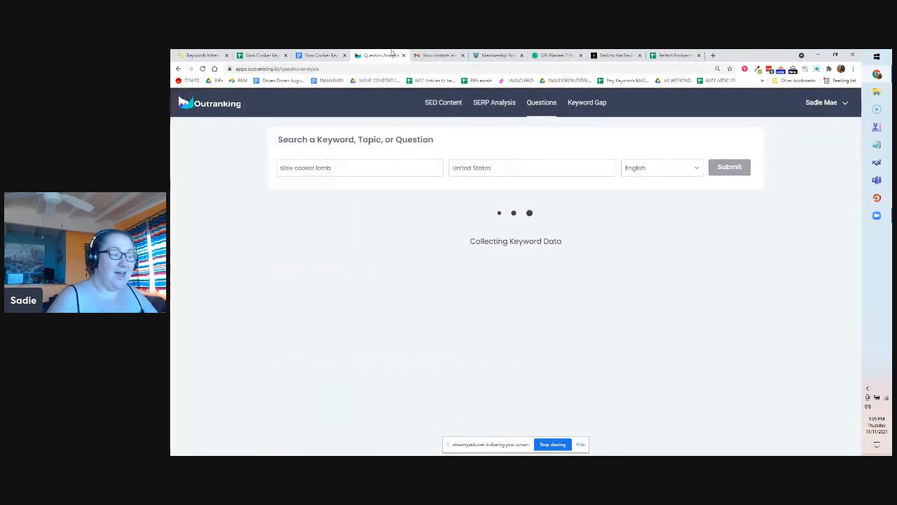
mouse_move(322, 55)
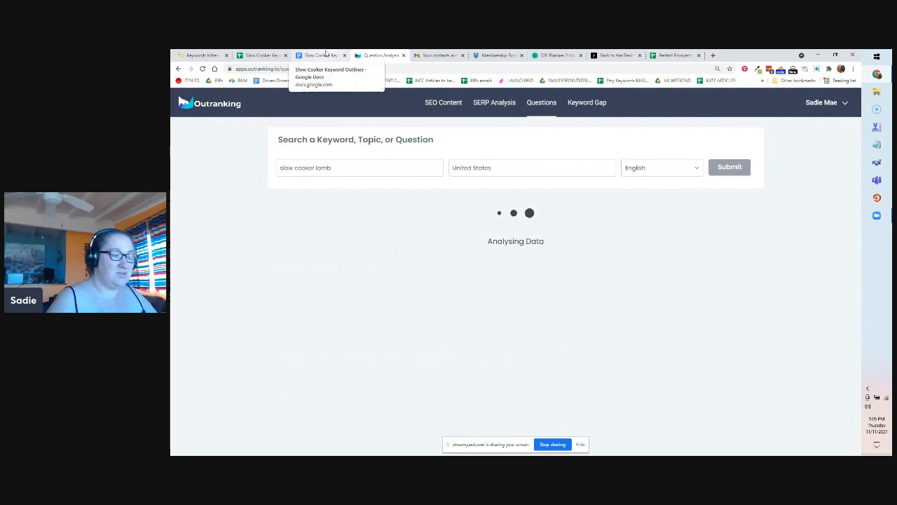
click(322, 55)
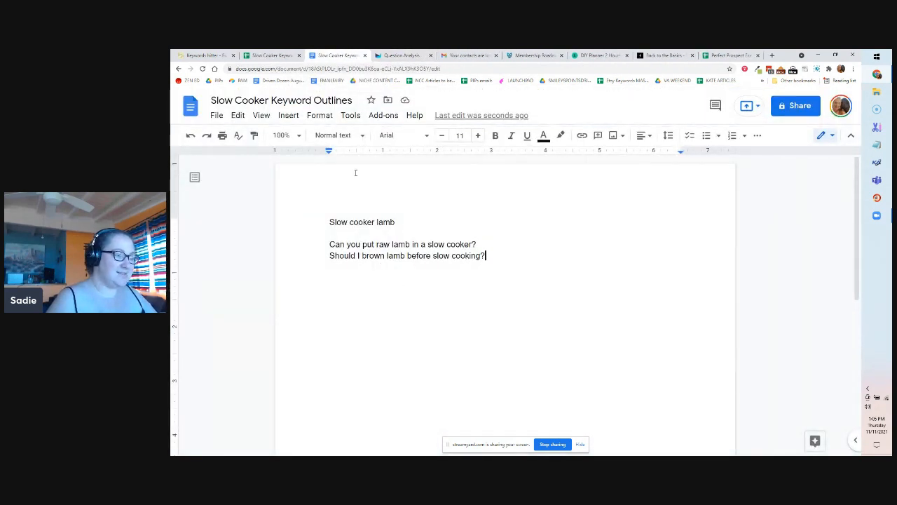
click(347, 55)
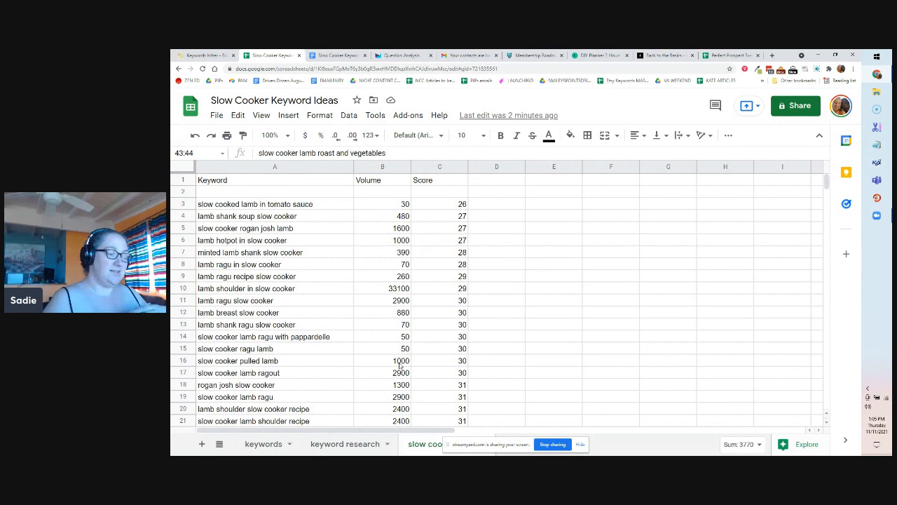
mouse_move(354, 354)
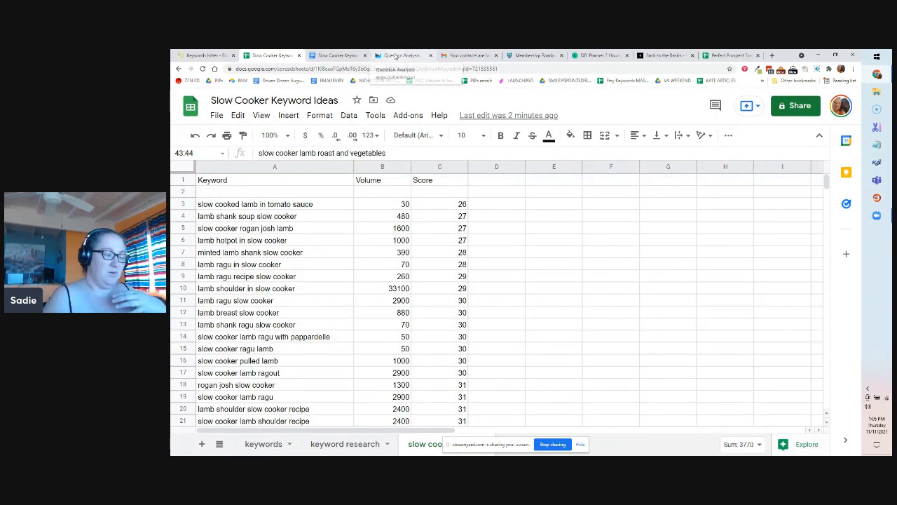
click(409, 55)
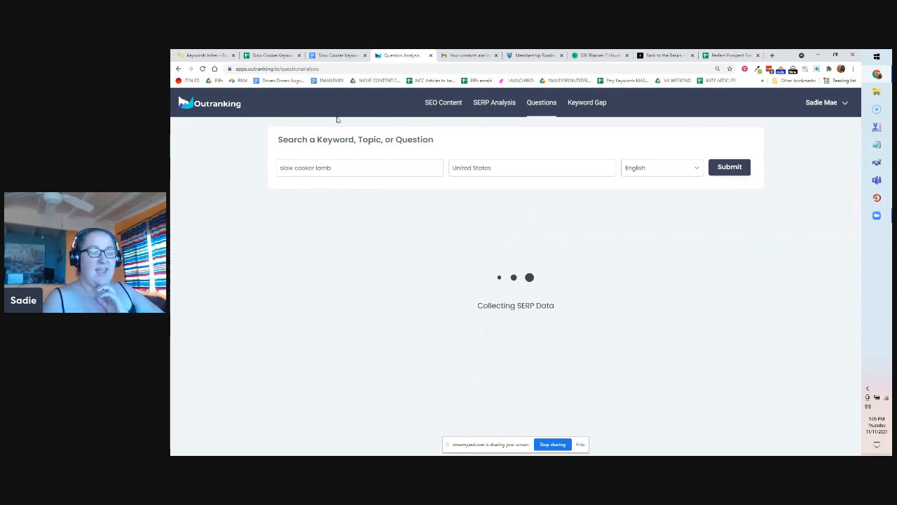
click(336, 54)
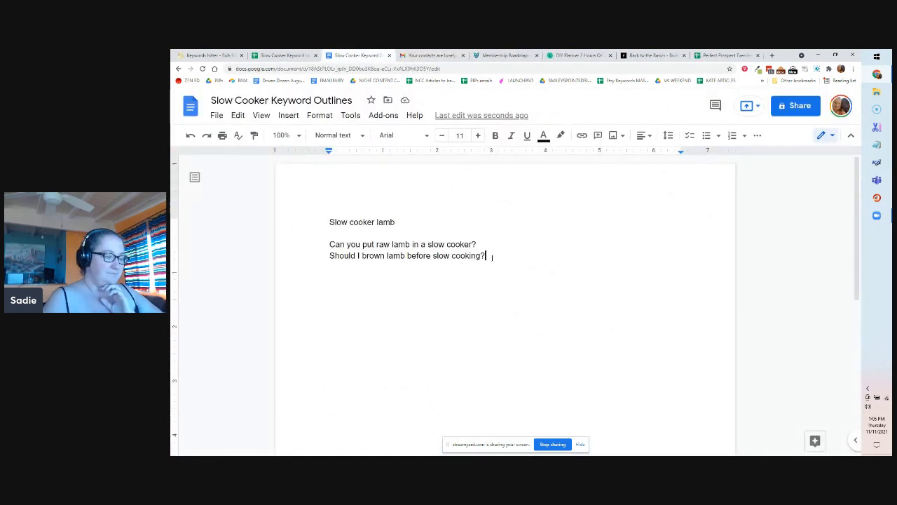
click(355, 55)
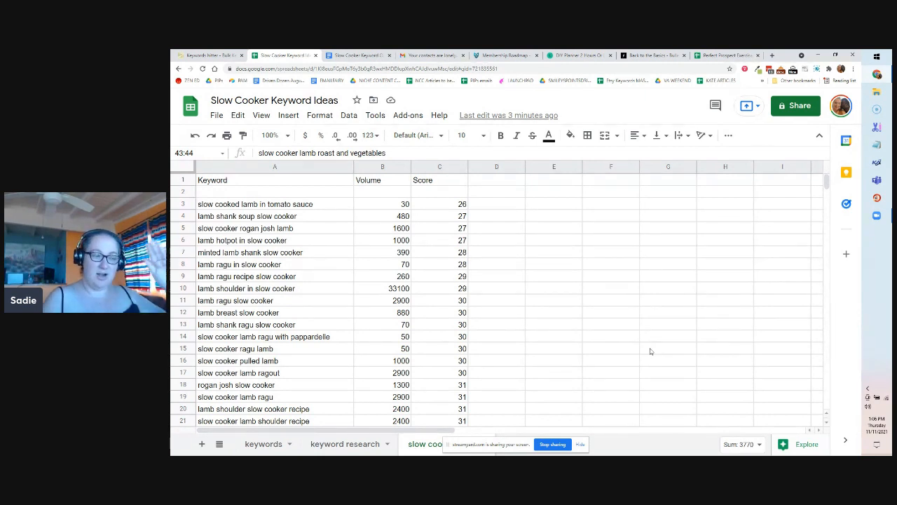
mouse_move(664, 372)
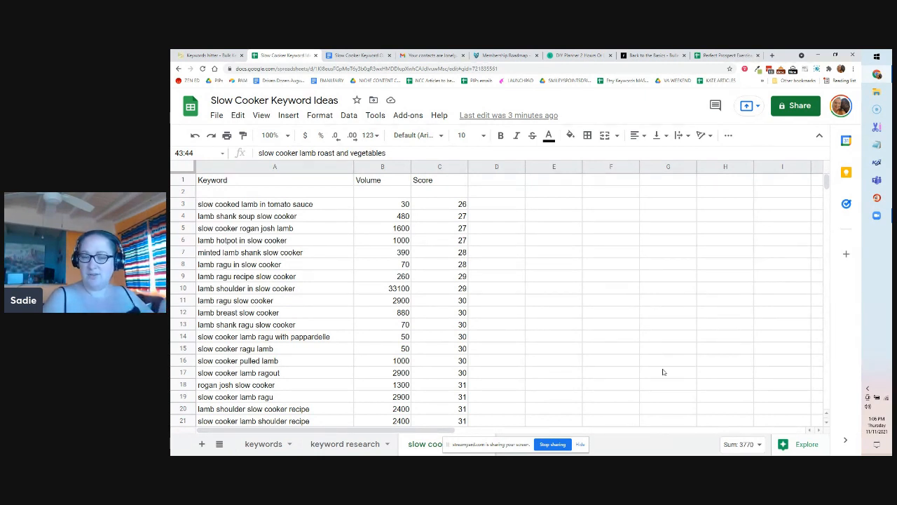